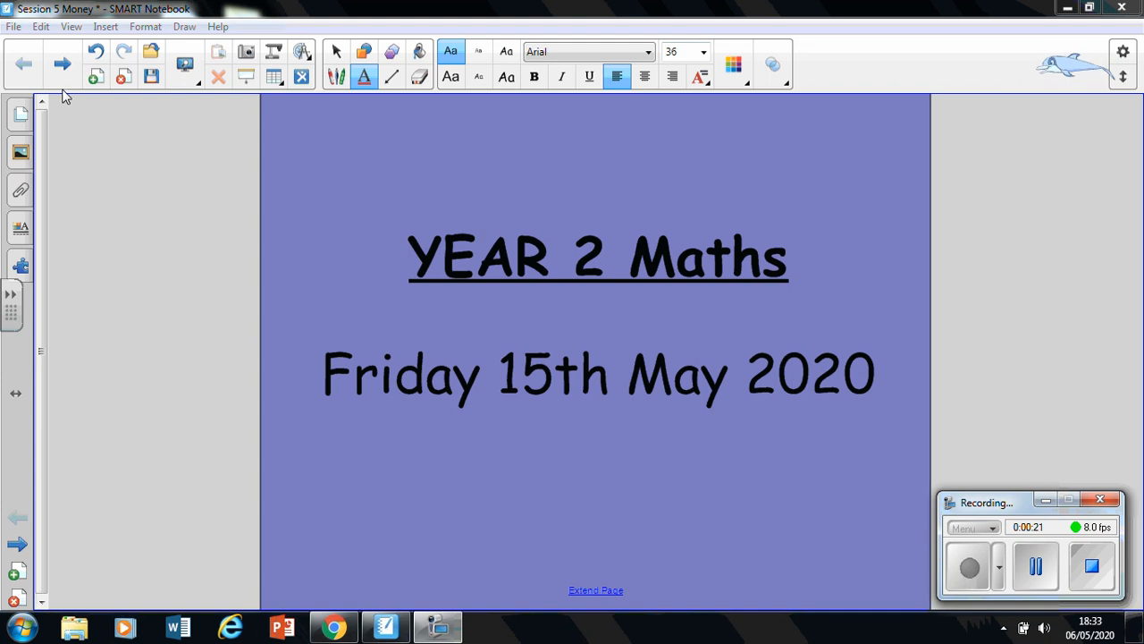
Advance from the Year 2 Maths title page to the In Focus Sam-and-Ruby coins problem.
{"action": "left_click", "coordinate": [61, 64]}
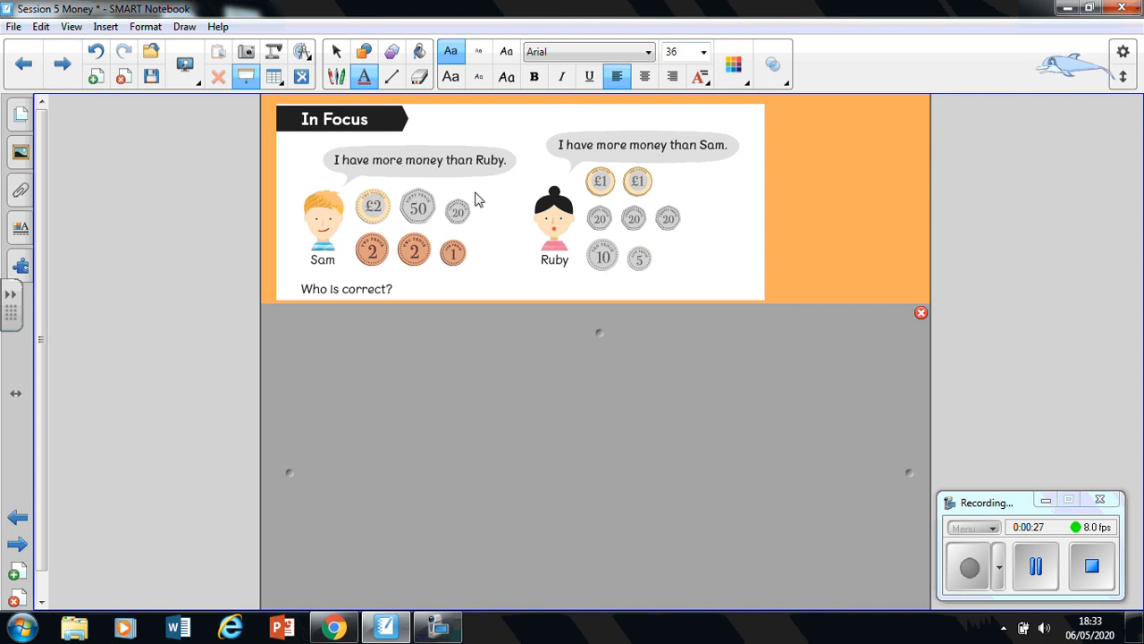
{"action": "mouse_move", "coordinate": [311, 289]}
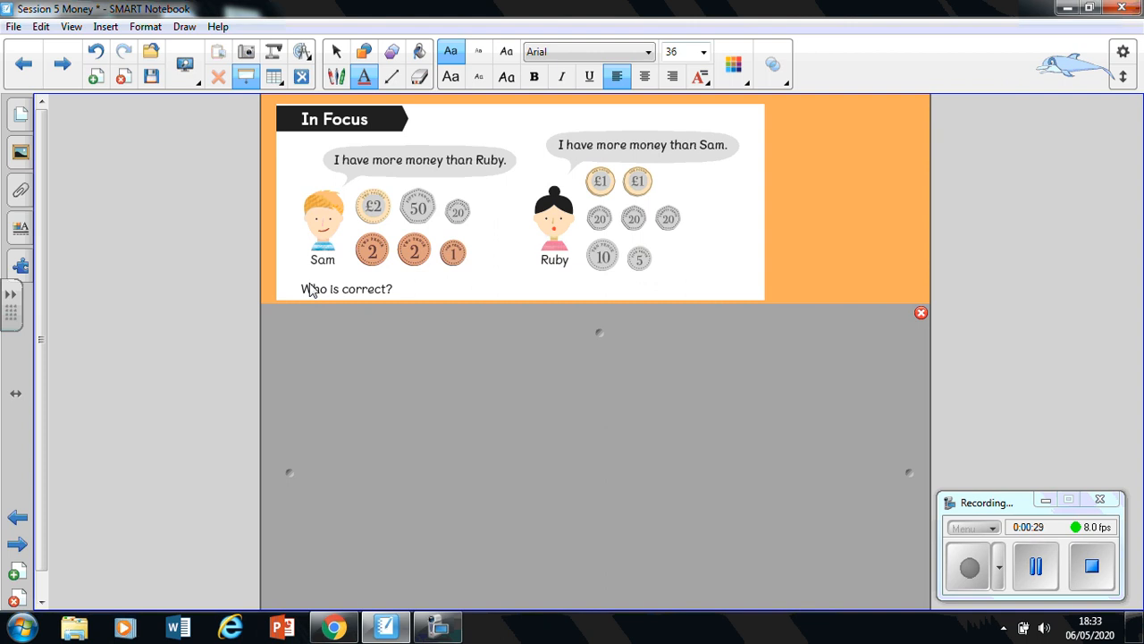
{"action": "mouse_move", "coordinate": [338, 168]}
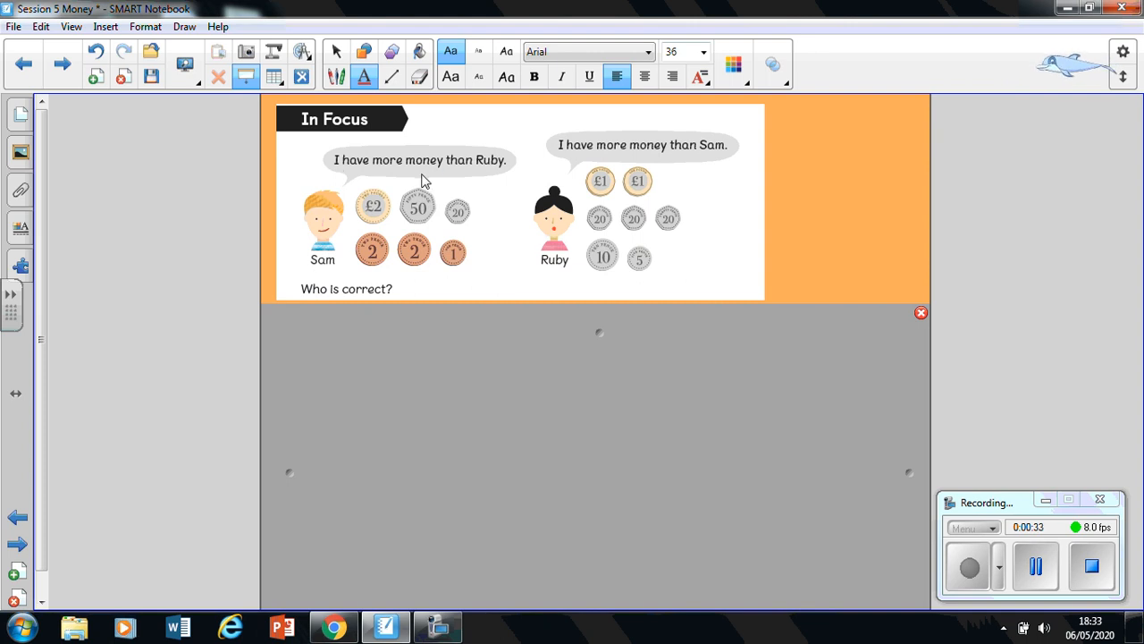
{"action": "mouse_move", "coordinate": [569, 272]}
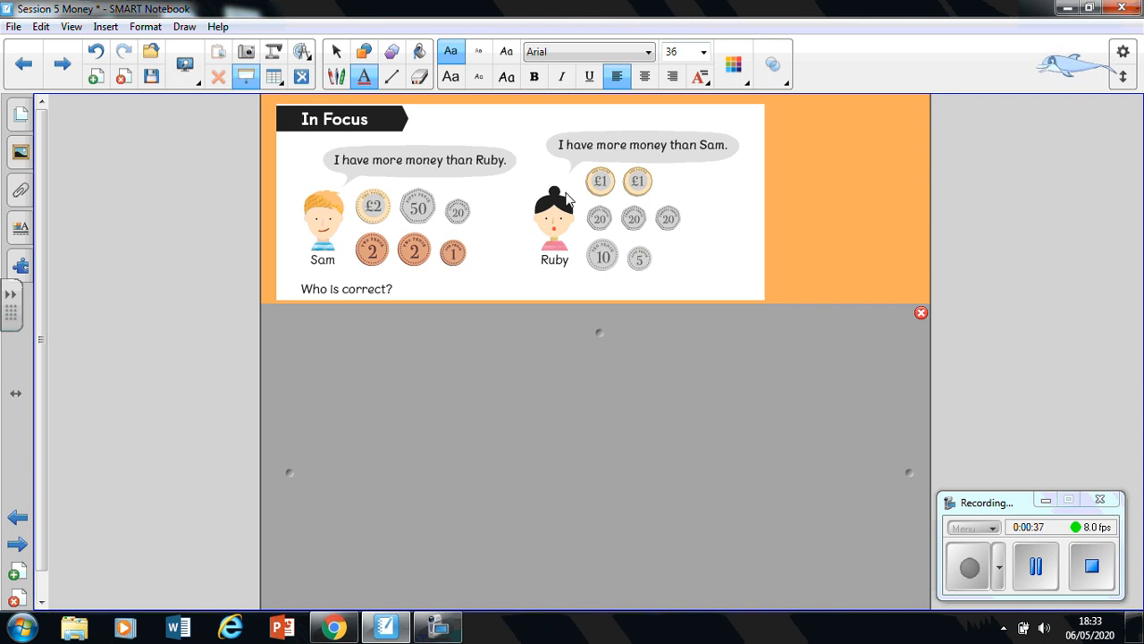
{"action": "mouse_move", "coordinate": [558, 279]}
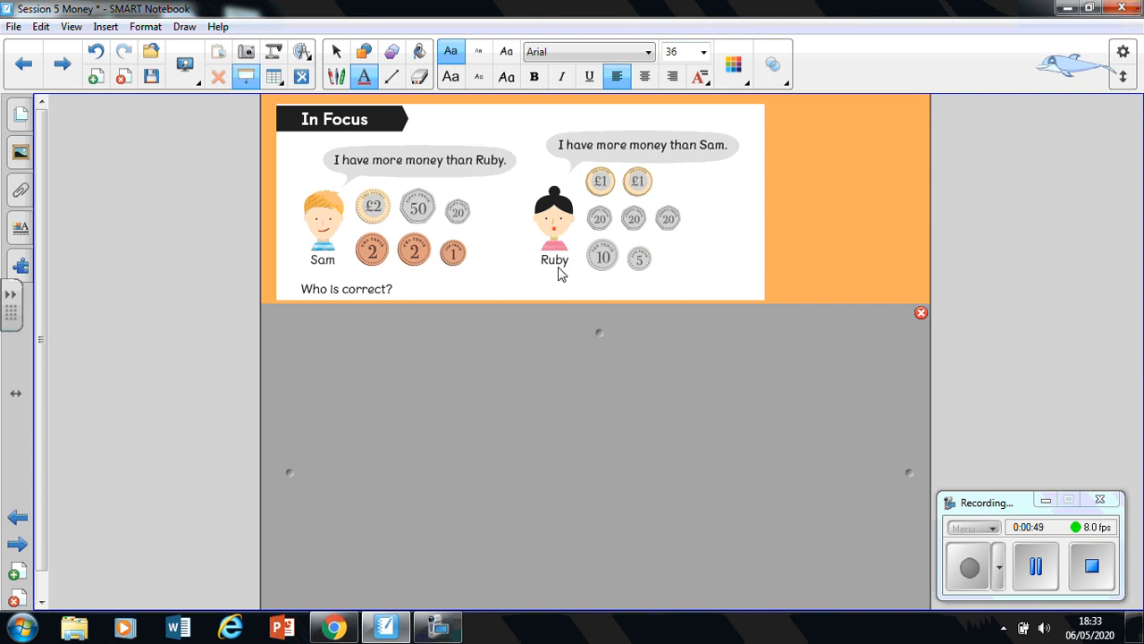
{"action": "mouse_move", "coordinate": [628, 320]}
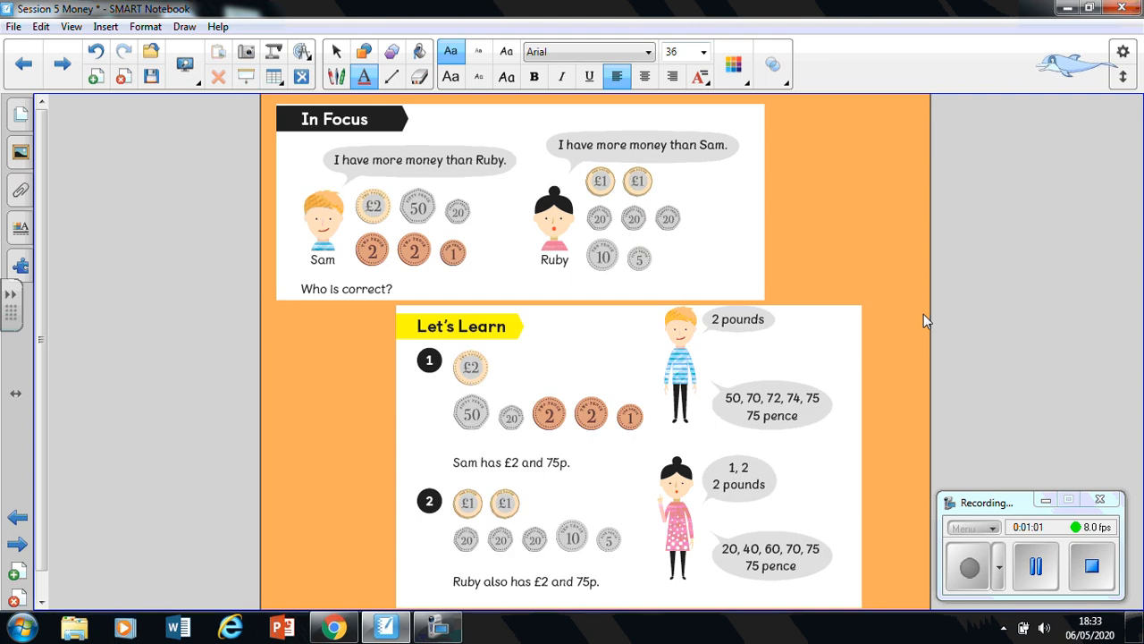
{"action": "mouse_move", "coordinate": [487, 369]}
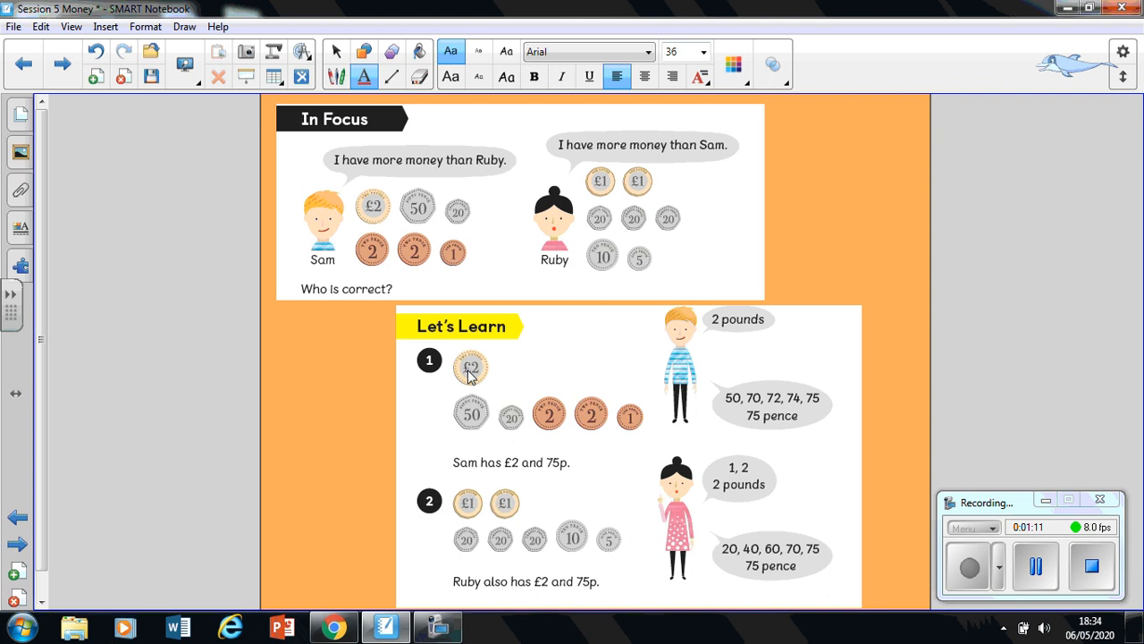
{"action": "mouse_move", "coordinate": [710, 339]}
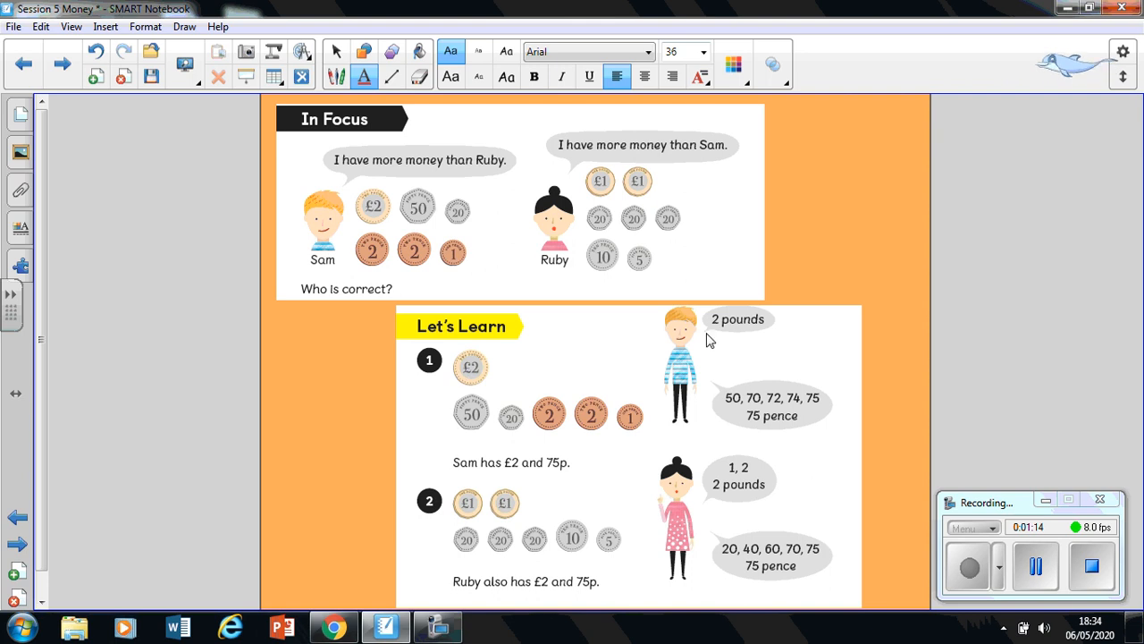
{"action": "mouse_move", "coordinate": [733, 339]}
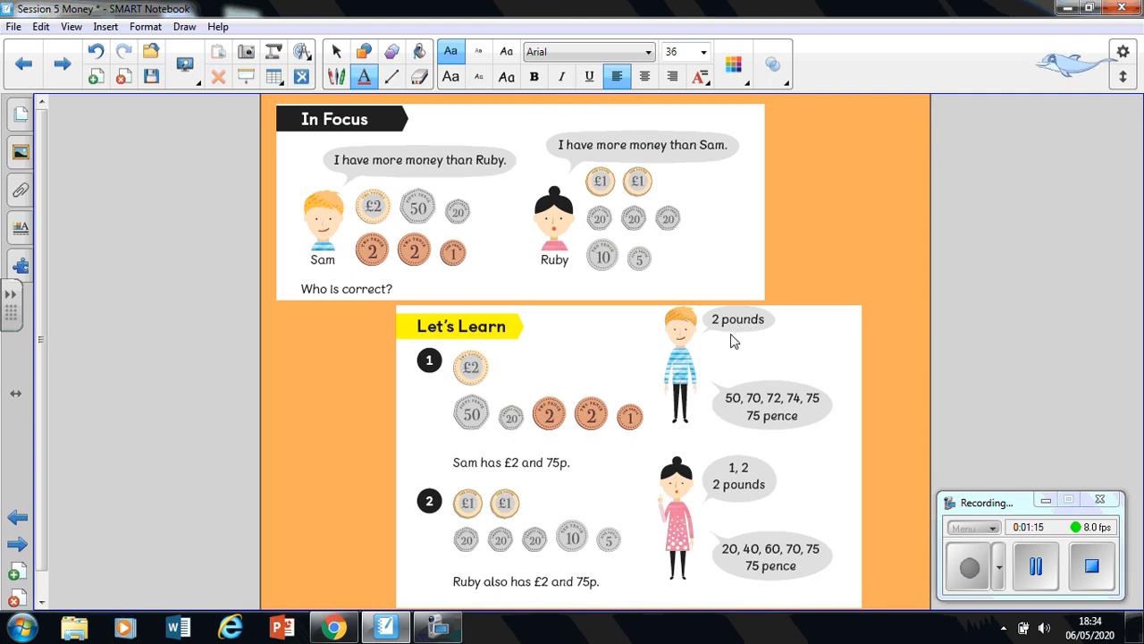
{"action": "mouse_move", "coordinate": [704, 307]}
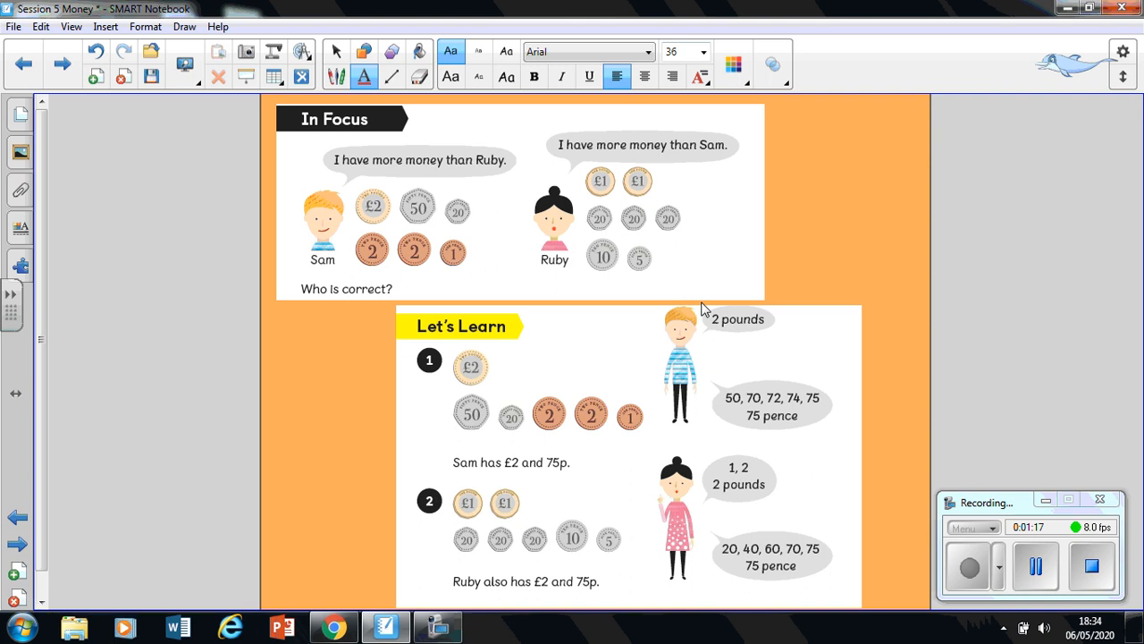
{"action": "mouse_move", "coordinate": [715, 332]}
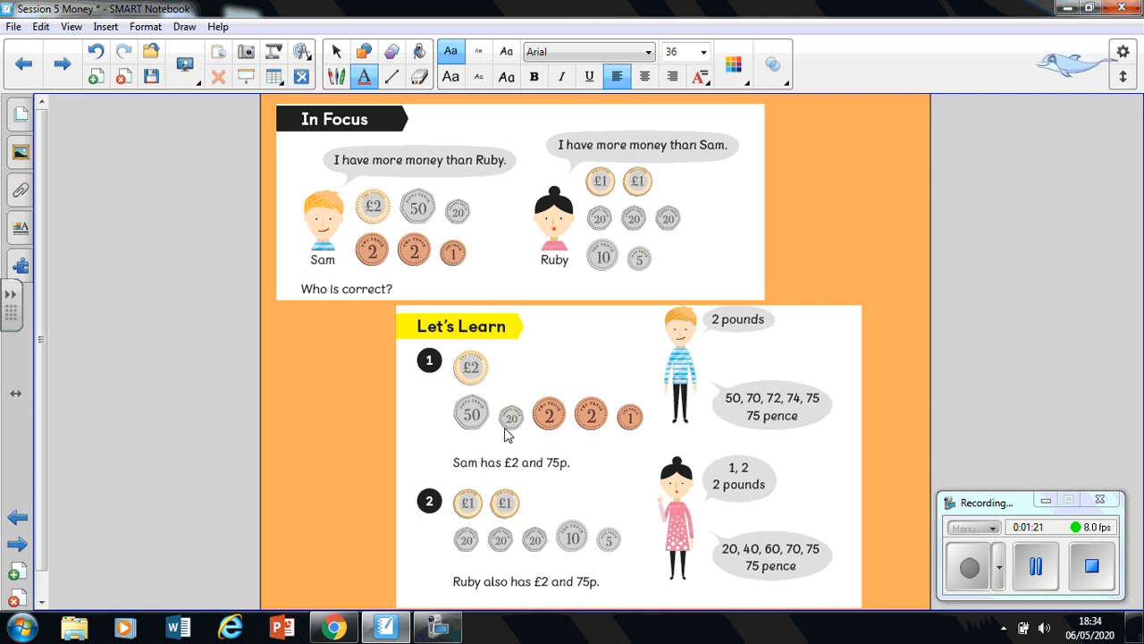
{"action": "mouse_move", "coordinate": [479, 435]}
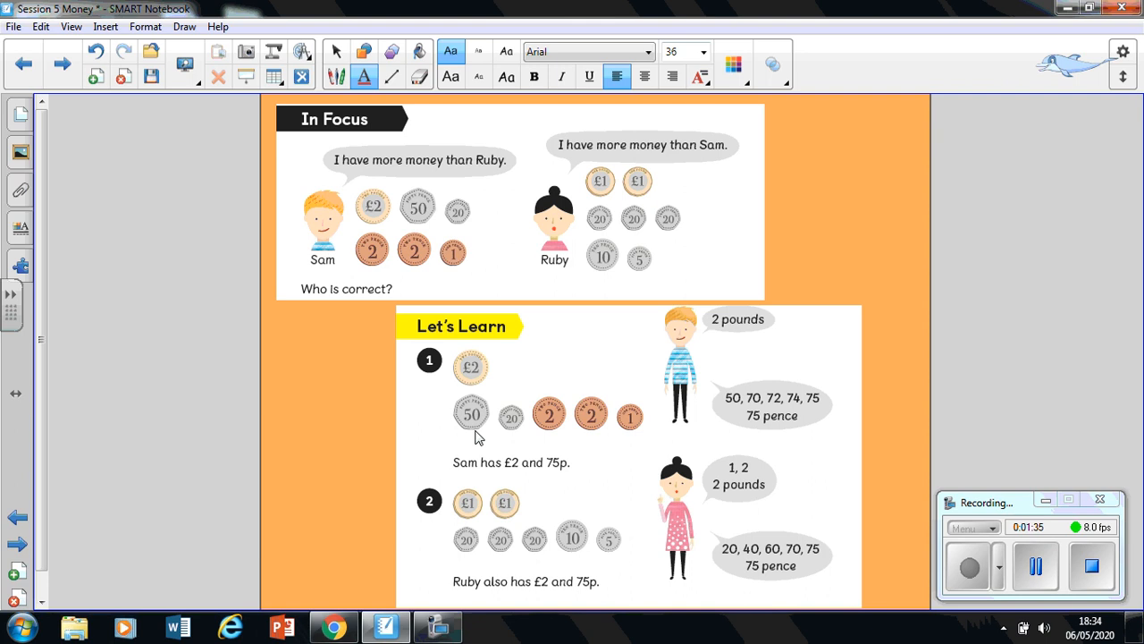
{"action": "mouse_move", "coordinate": [579, 434]}
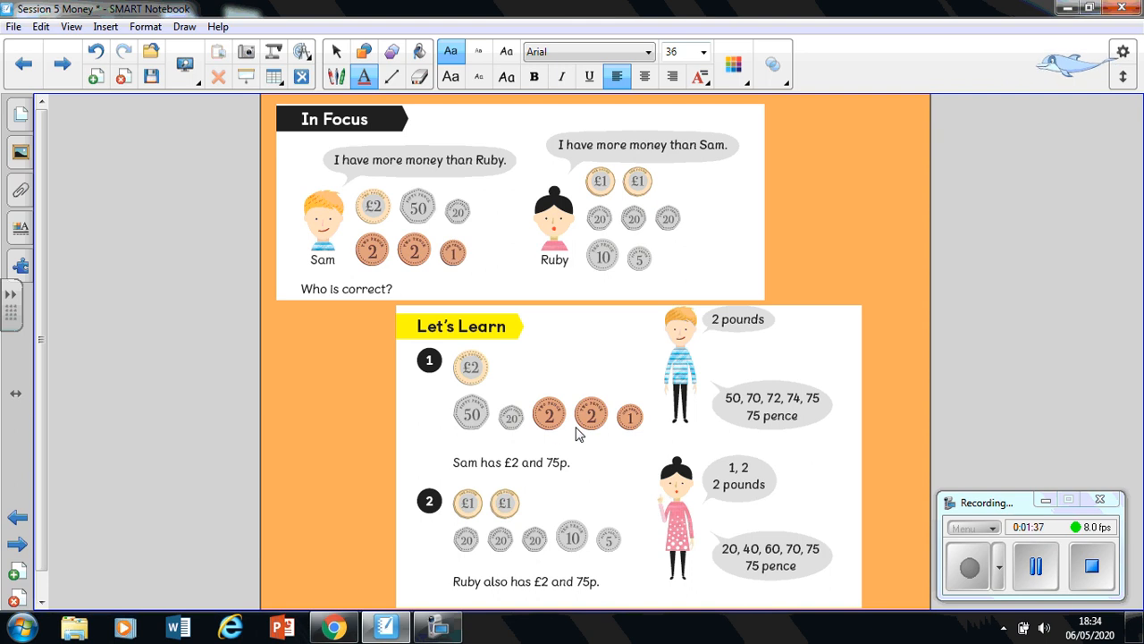
{"action": "mouse_move", "coordinate": [474, 431]}
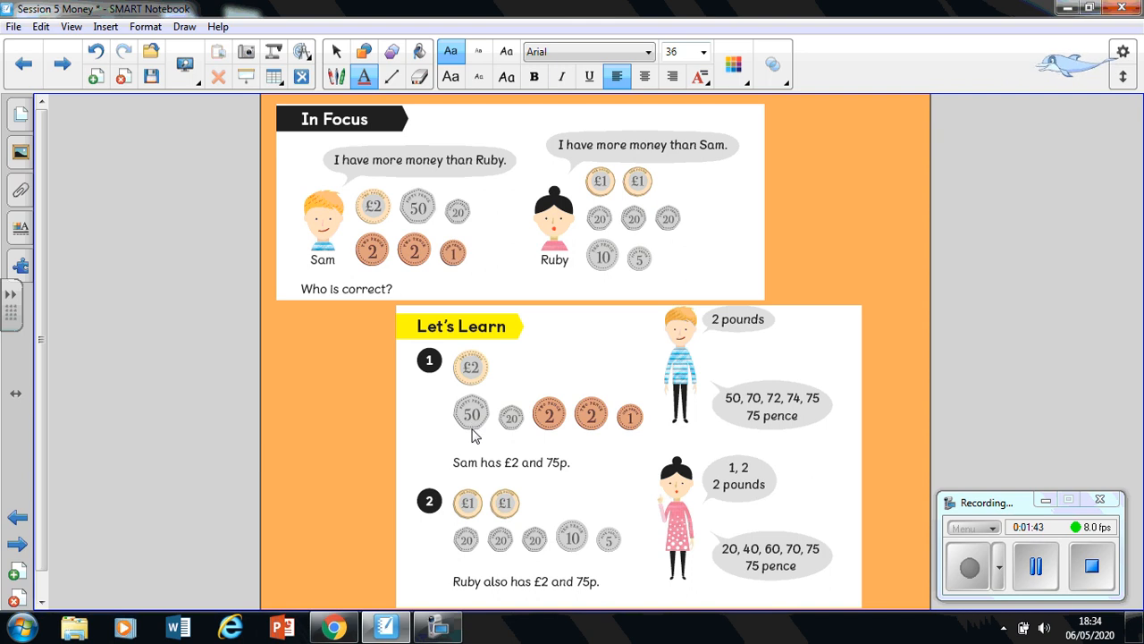
{"action": "mouse_move", "coordinate": [507, 429]}
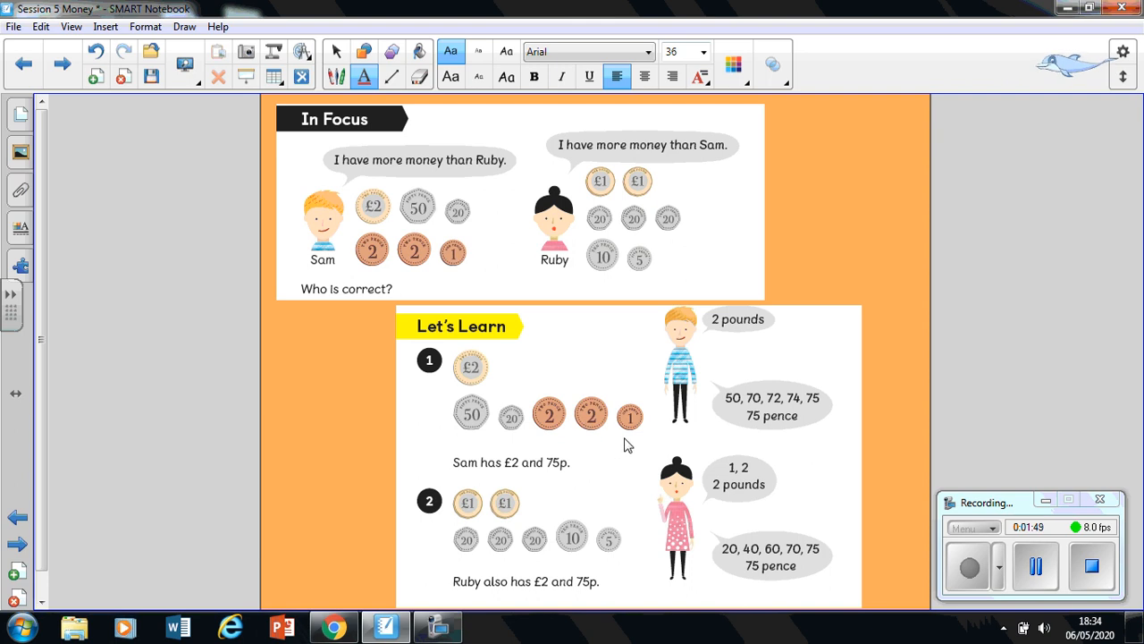
{"action": "mouse_move", "coordinate": [629, 431]}
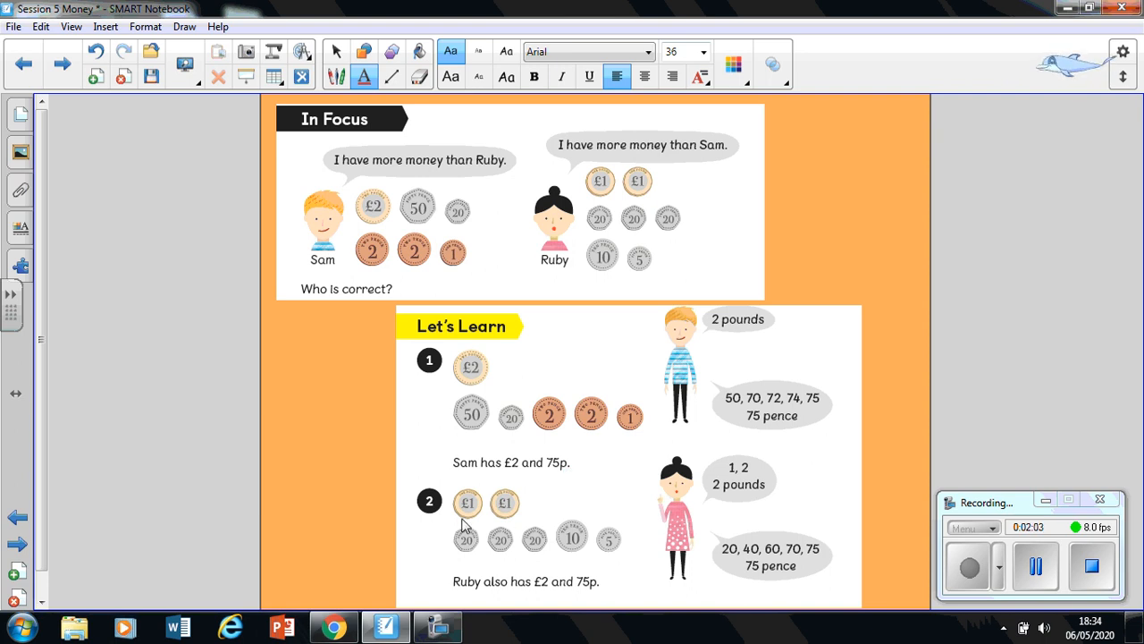
{"action": "mouse_move", "coordinate": [501, 518]}
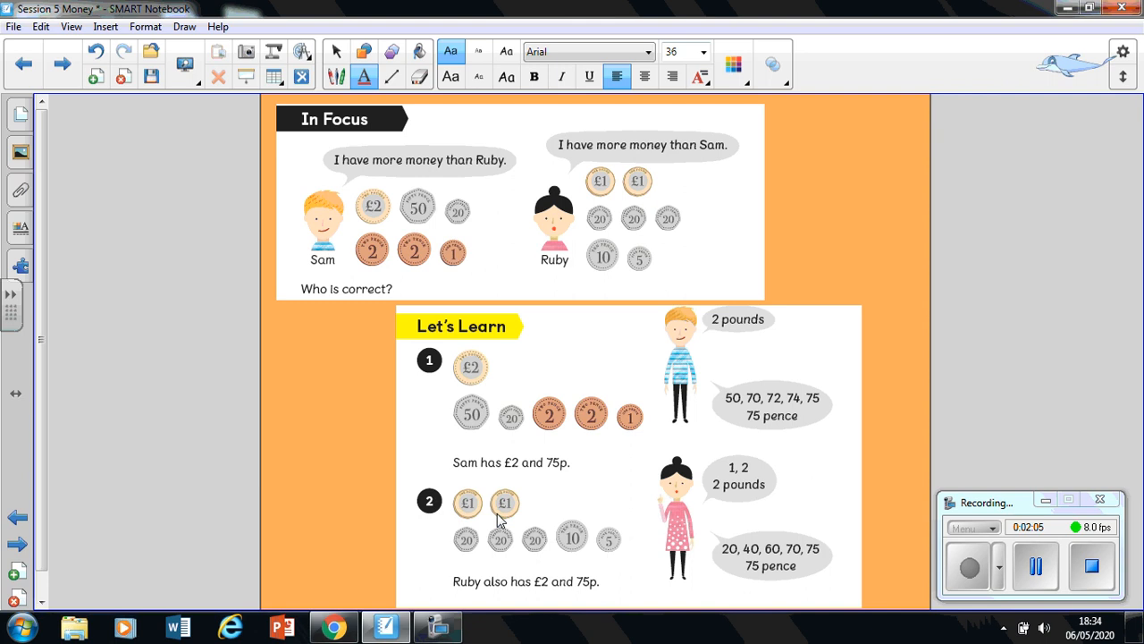
{"action": "mouse_move", "coordinate": [476, 510]}
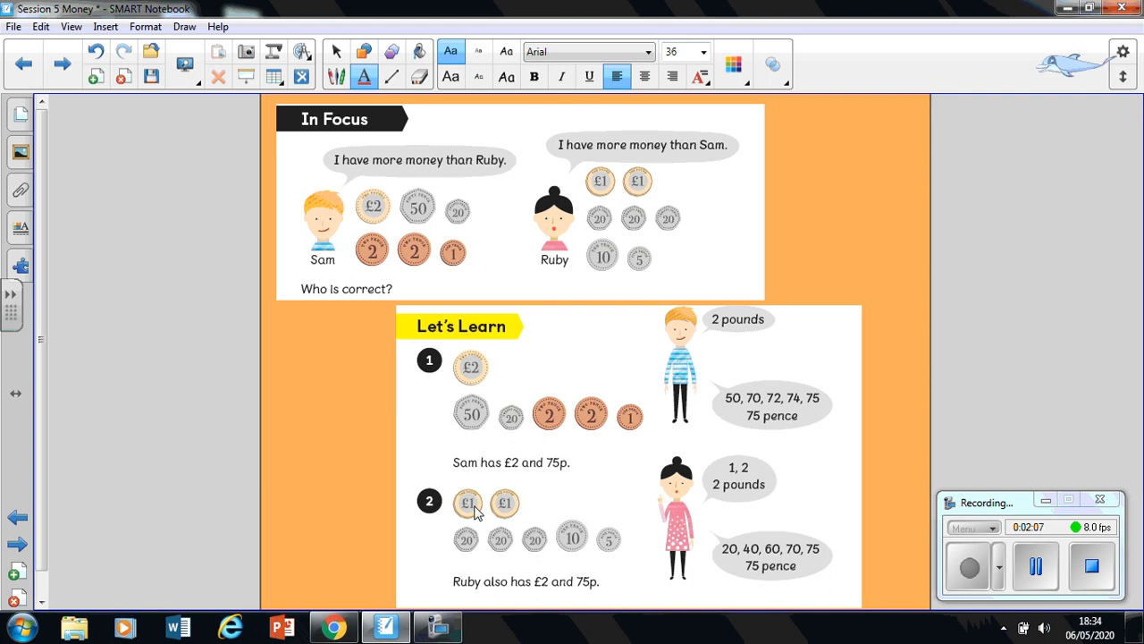
{"action": "mouse_move", "coordinate": [505, 512]}
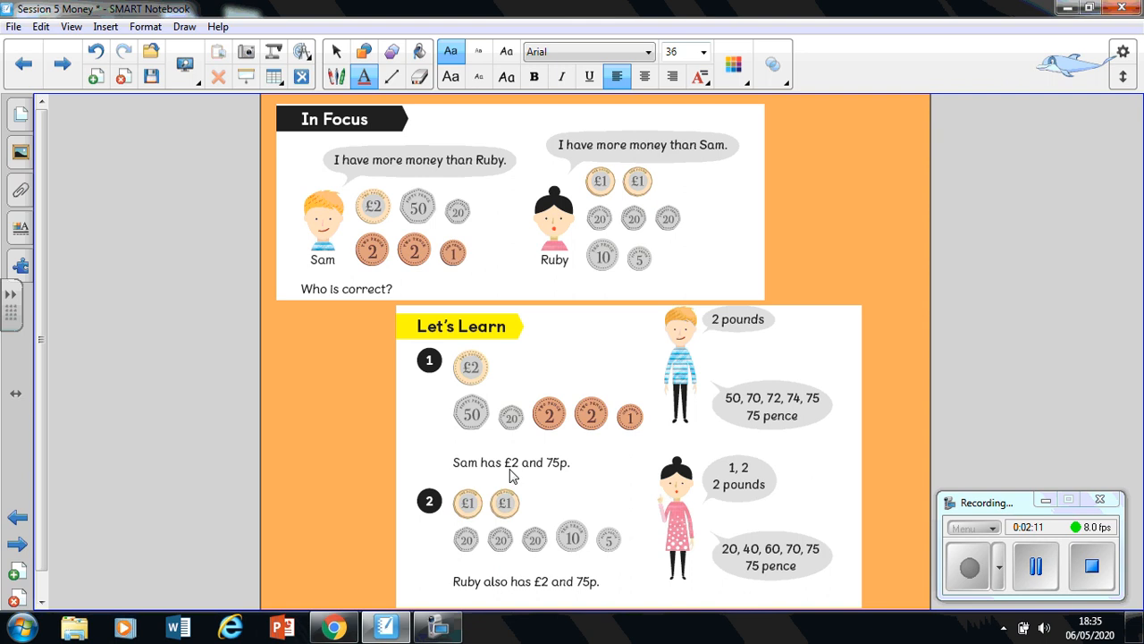
{"action": "mouse_move", "coordinate": [755, 504]}
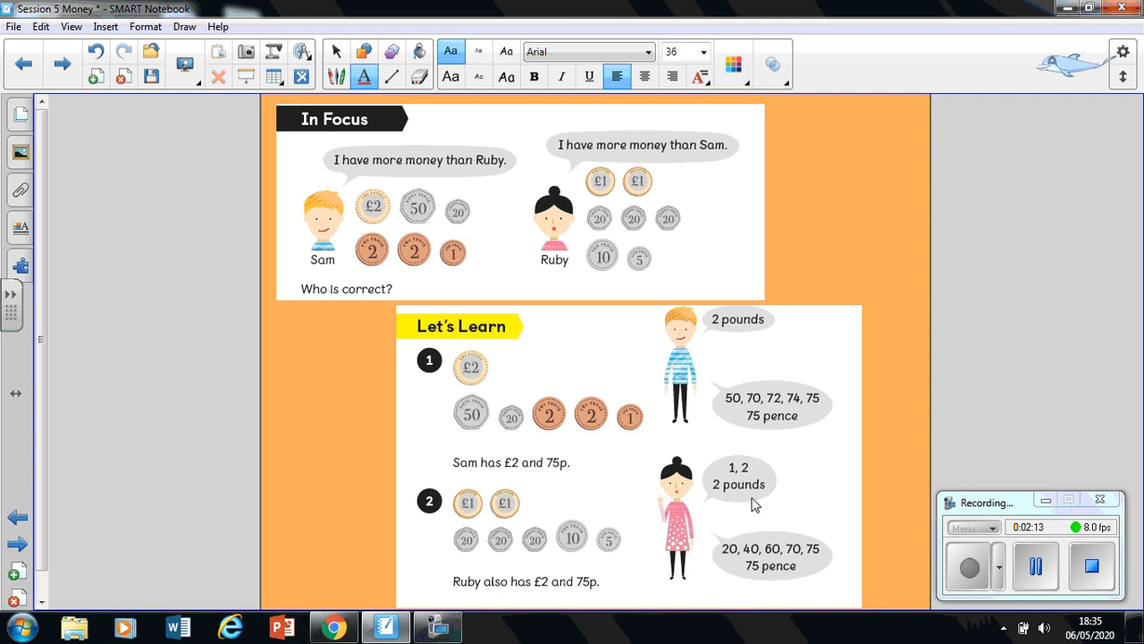
{"action": "mouse_move", "coordinate": [765, 497]}
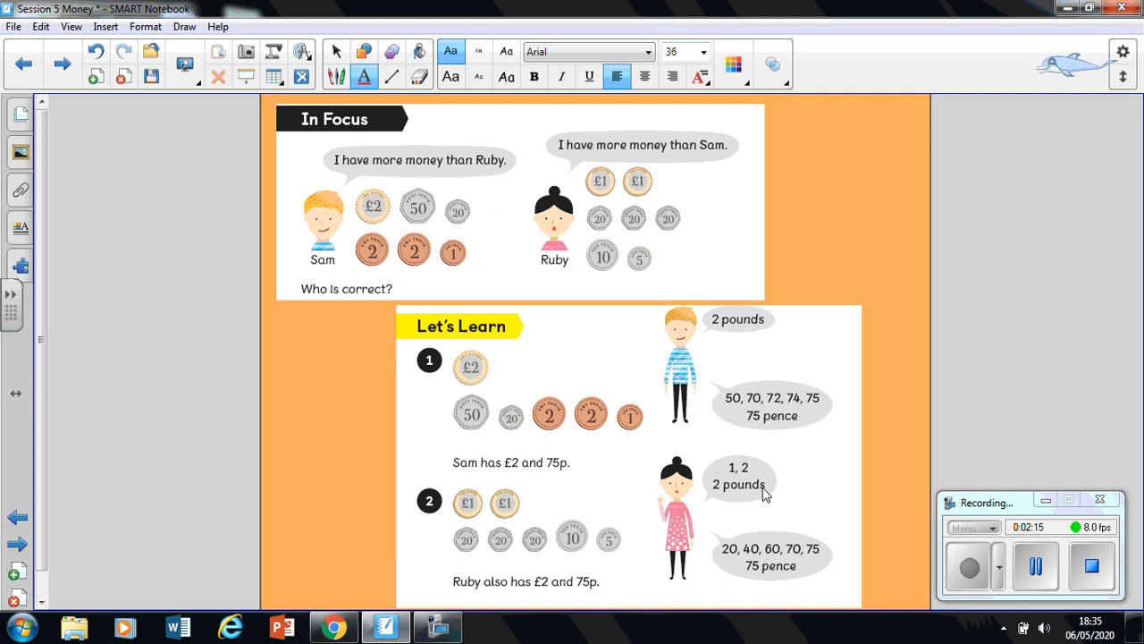
{"action": "mouse_move", "coordinate": [773, 493]}
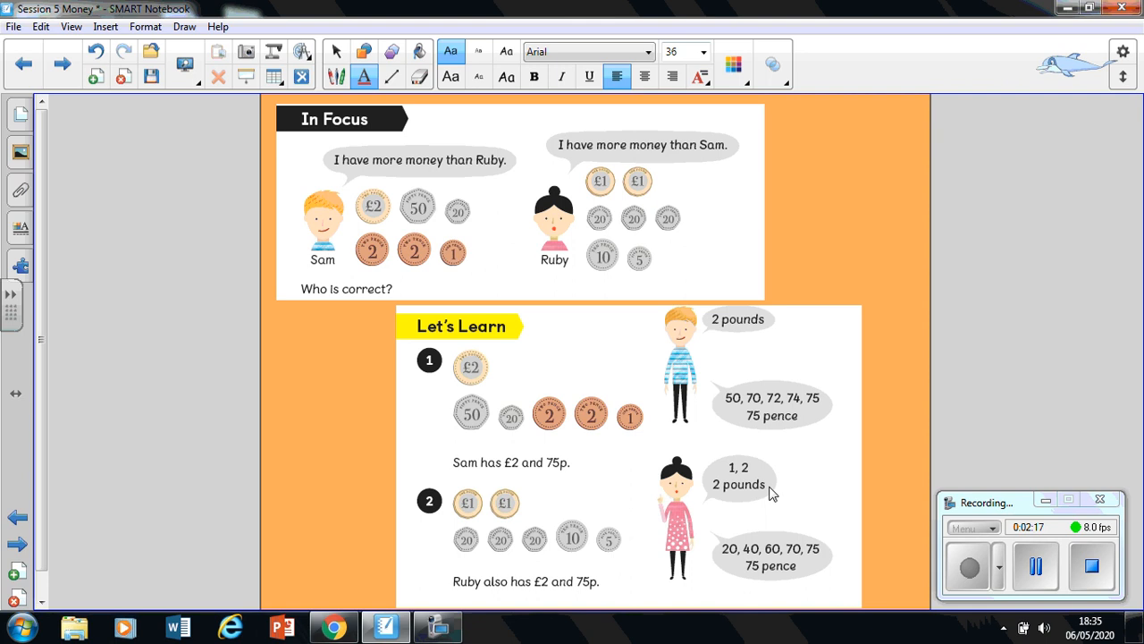
{"action": "mouse_move", "coordinate": [780, 501]}
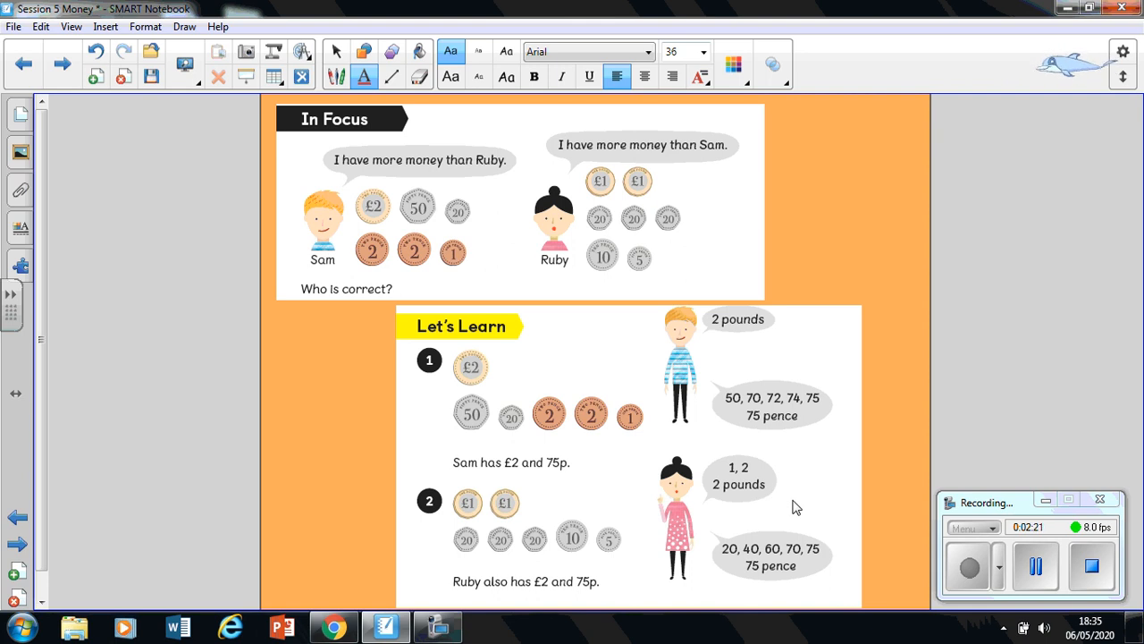
{"action": "mouse_move", "coordinate": [472, 566]}
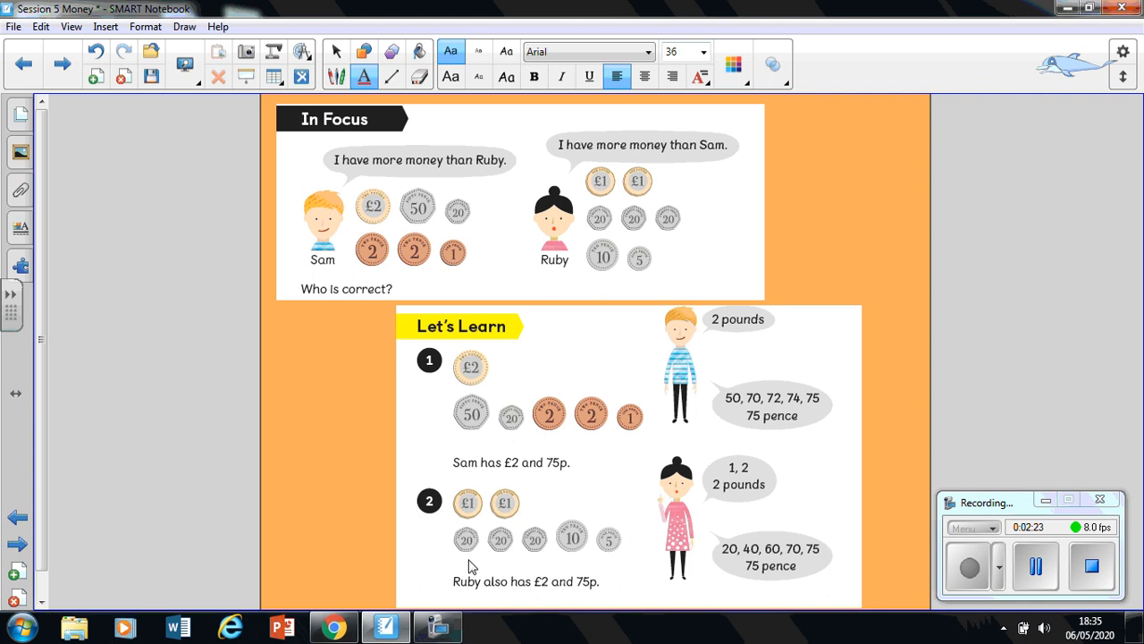
{"action": "mouse_move", "coordinate": [447, 580]}
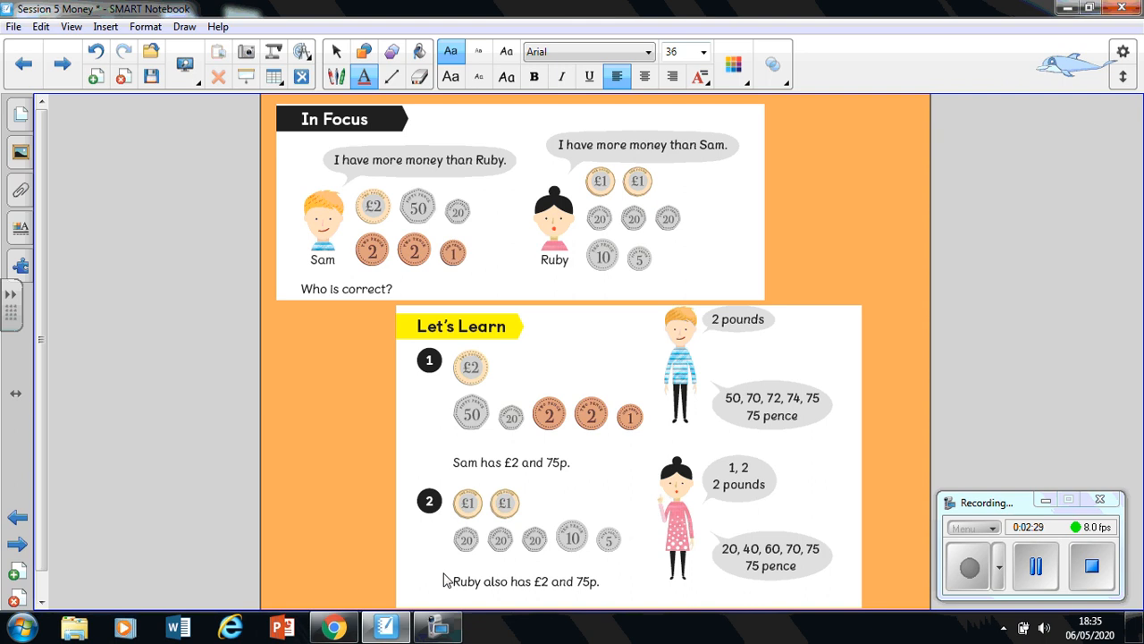
{"action": "mouse_move", "coordinate": [472, 558]}
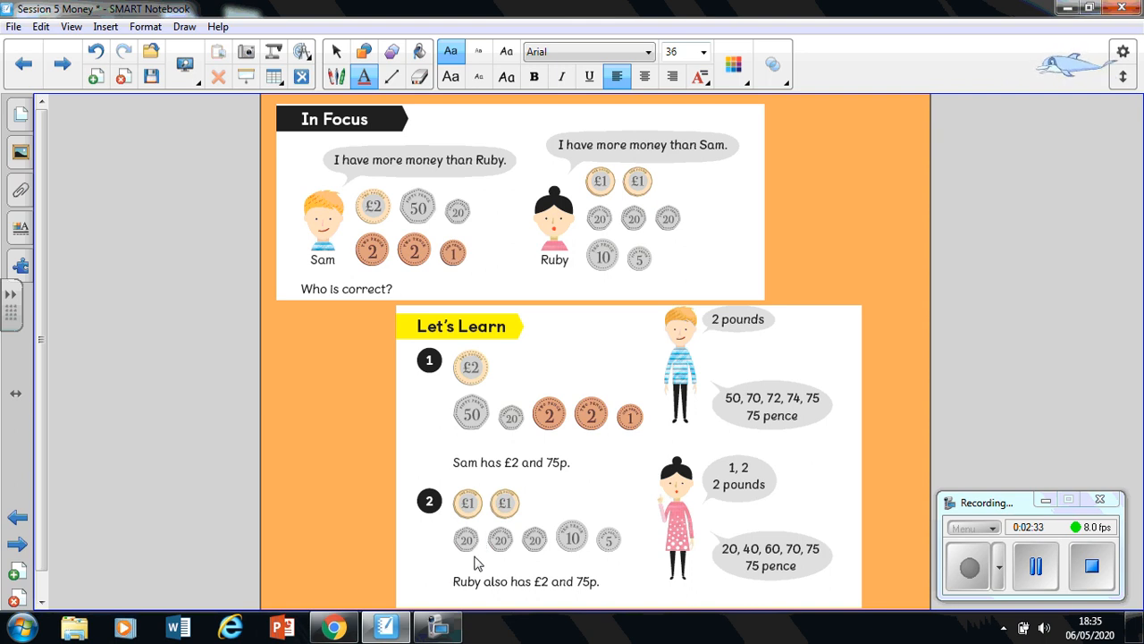
{"action": "mouse_move", "coordinate": [533, 552]}
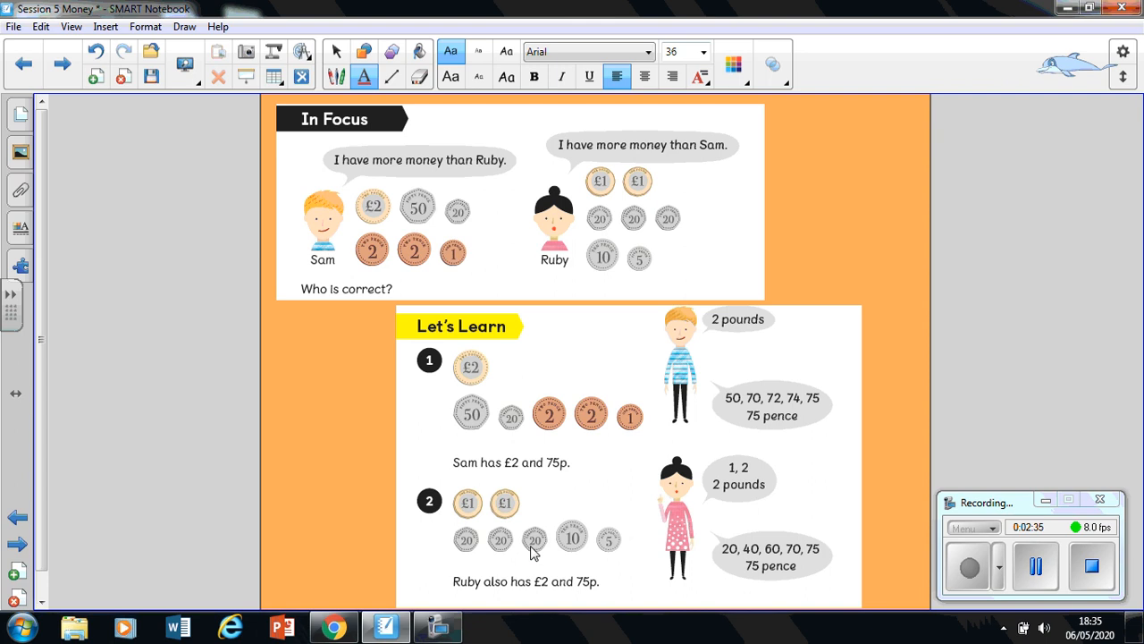
{"action": "mouse_move", "coordinate": [571, 547]}
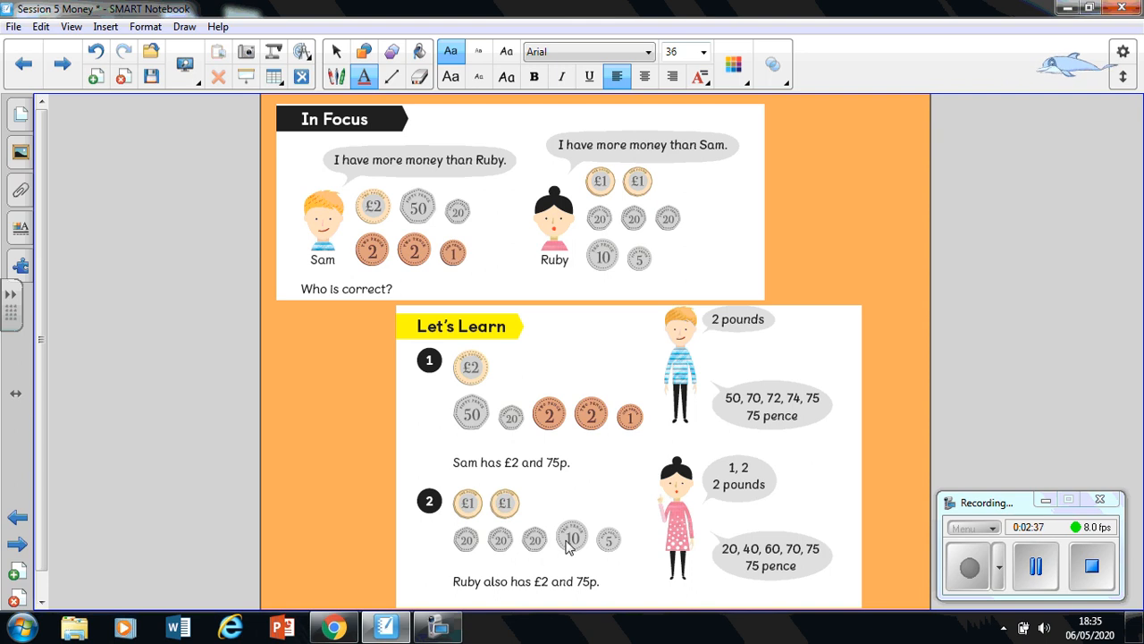
{"action": "mouse_move", "coordinate": [615, 554]}
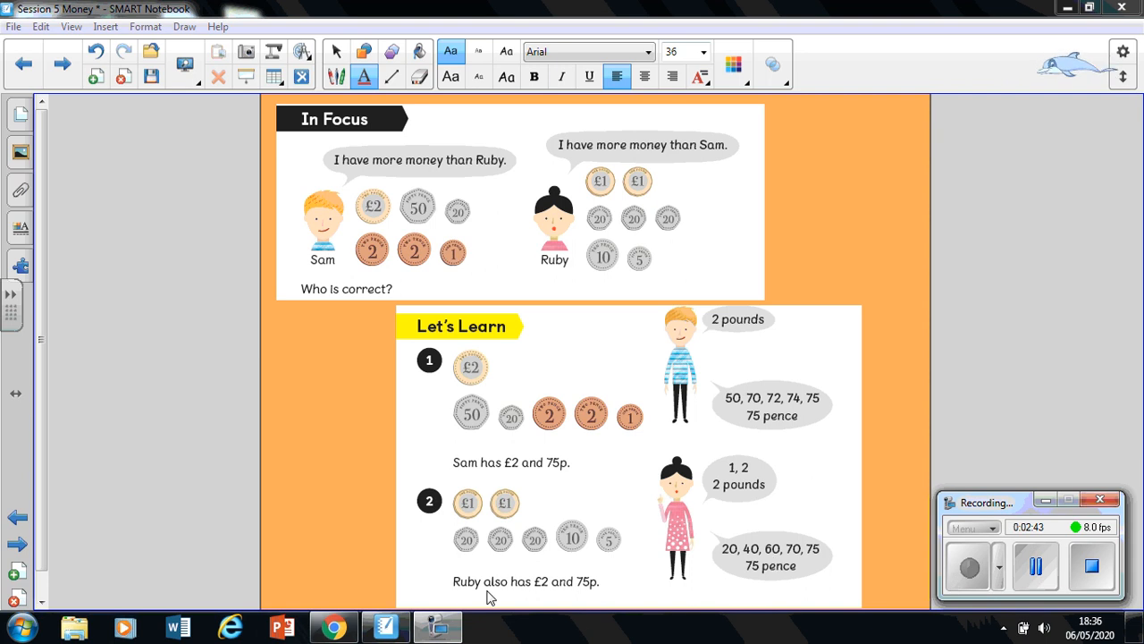
{"action": "mouse_move", "coordinate": [540, 594]}
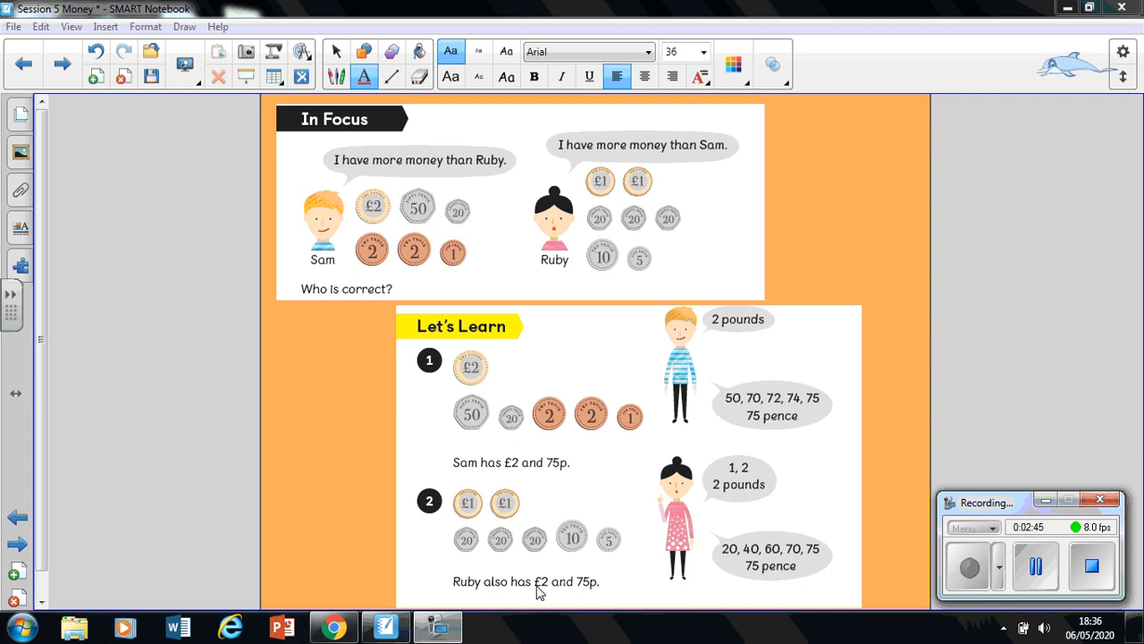
{"action": "mouse_move", "coordinate": [590, 601]}
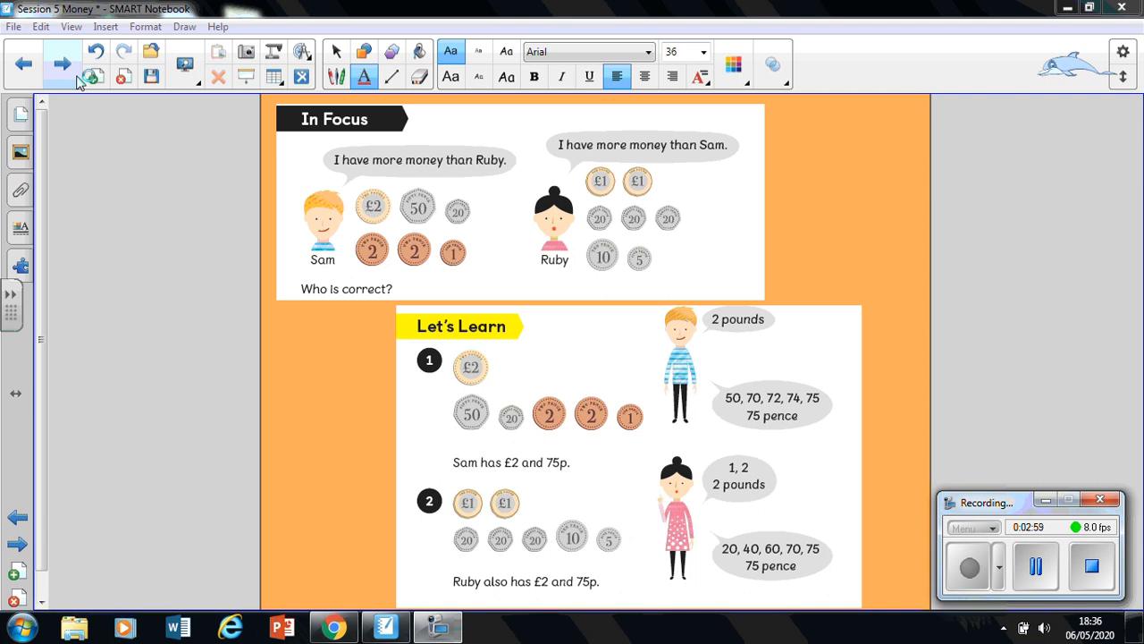
Advance to the 'How many different ways can you show 50p?' page.
{"action": "left_click", "coordinate": [62, 62]}
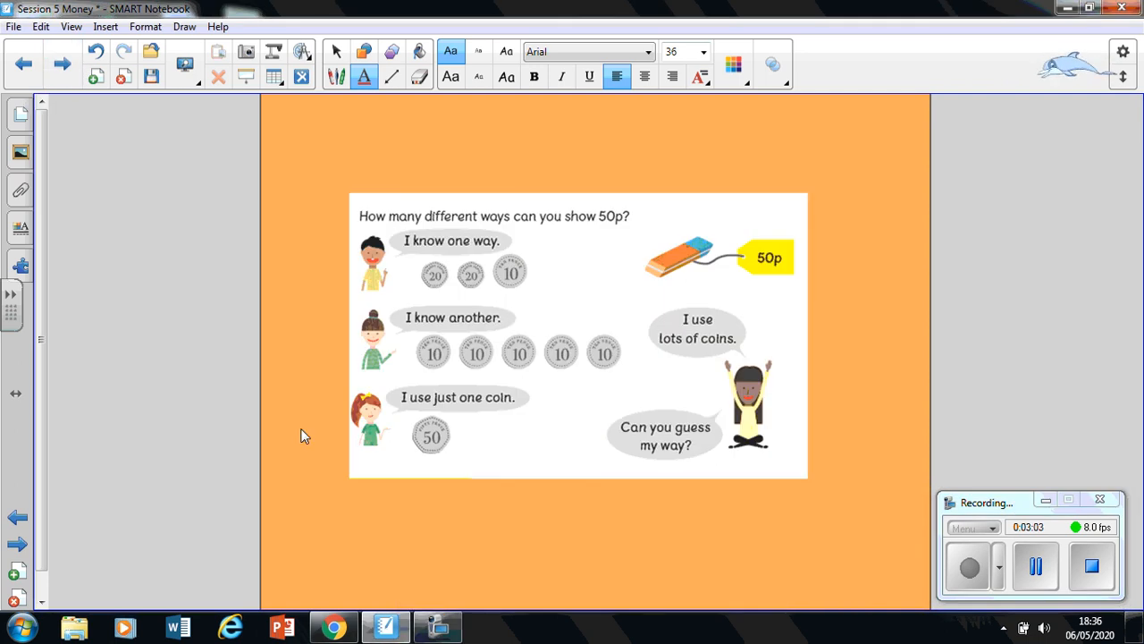
{"action": "mouse_move", "coordinate": [468, 234]}
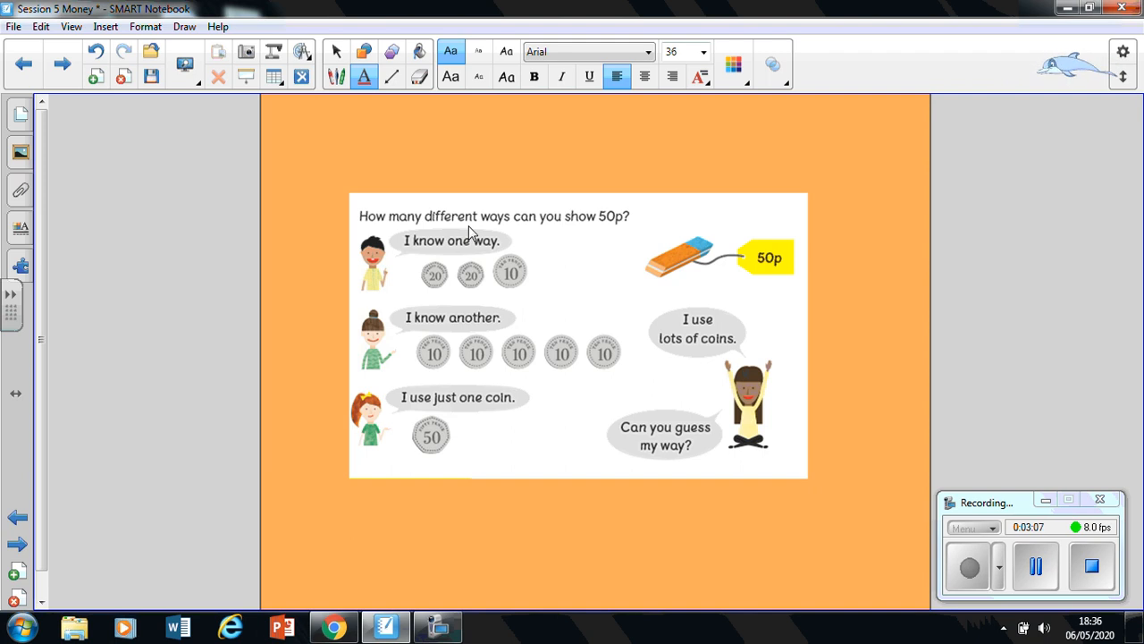
{"action": "mouse_move", "coordinate": [671, 289]}
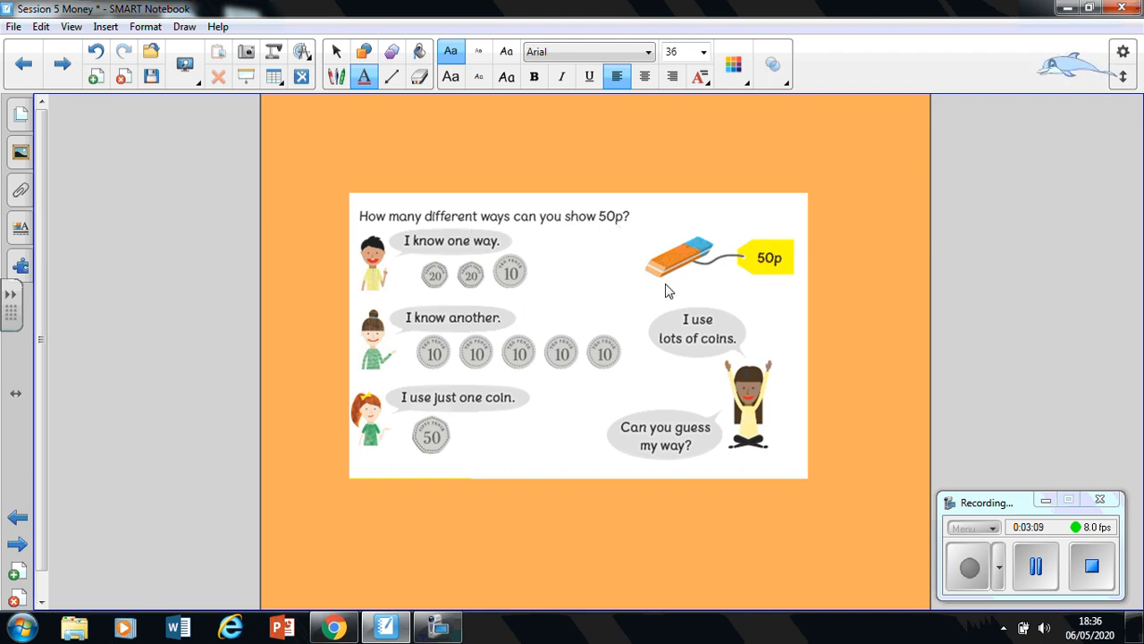
{"action": "mouse_move", "coordinate": [726, 268]}
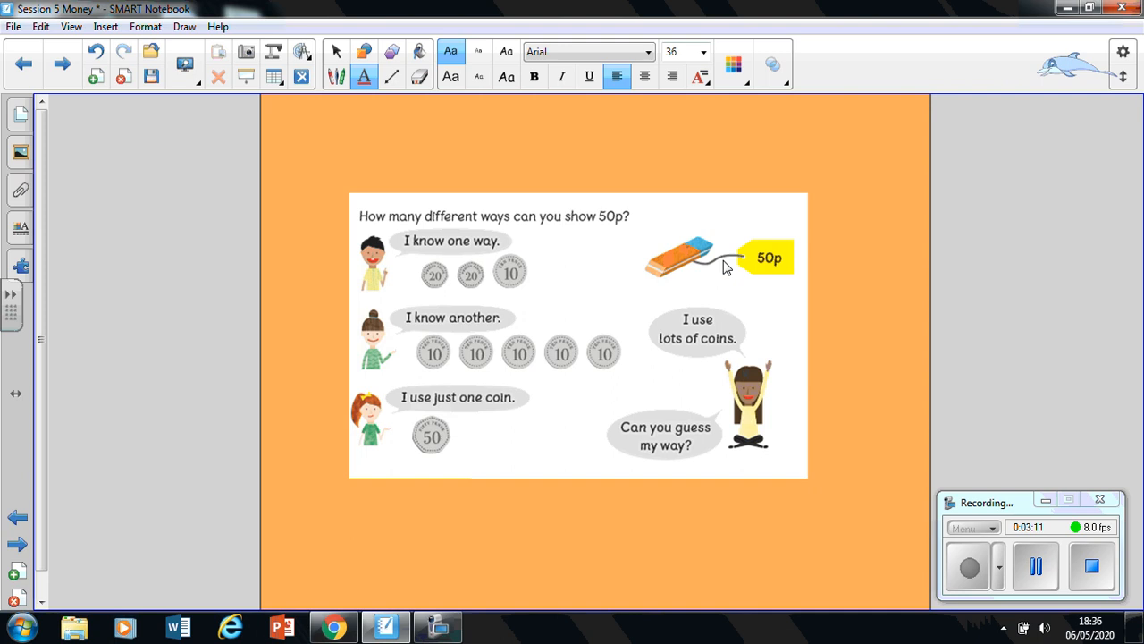
{"action": "mouse_move", "coordinate": [749, 270]}
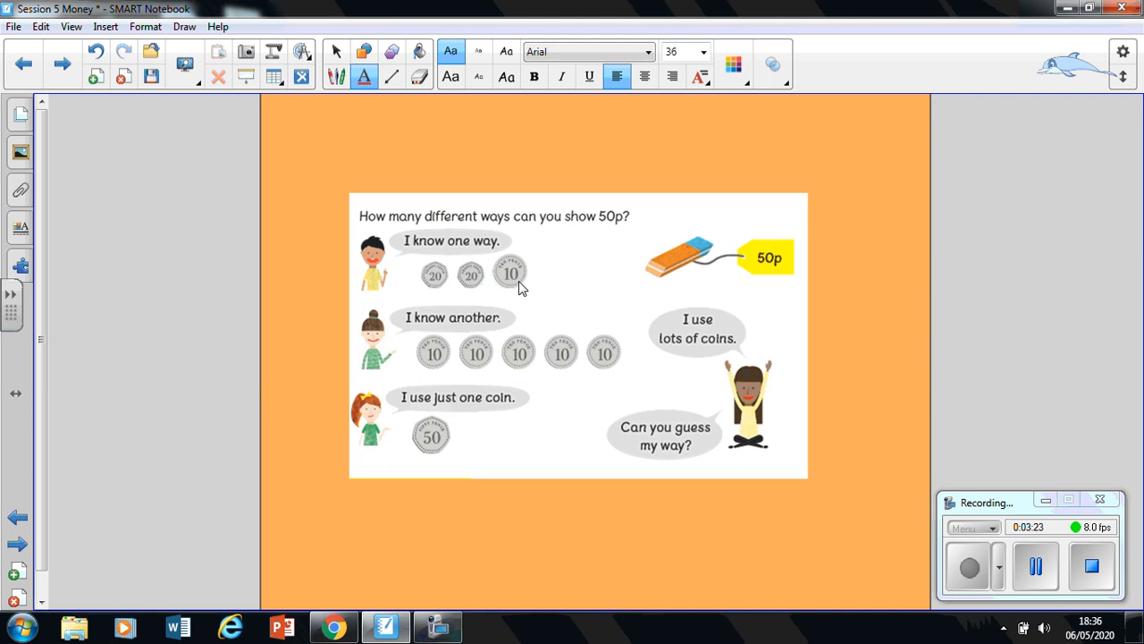
{"action": "mouse_move", "coordinate": [436, 279]}
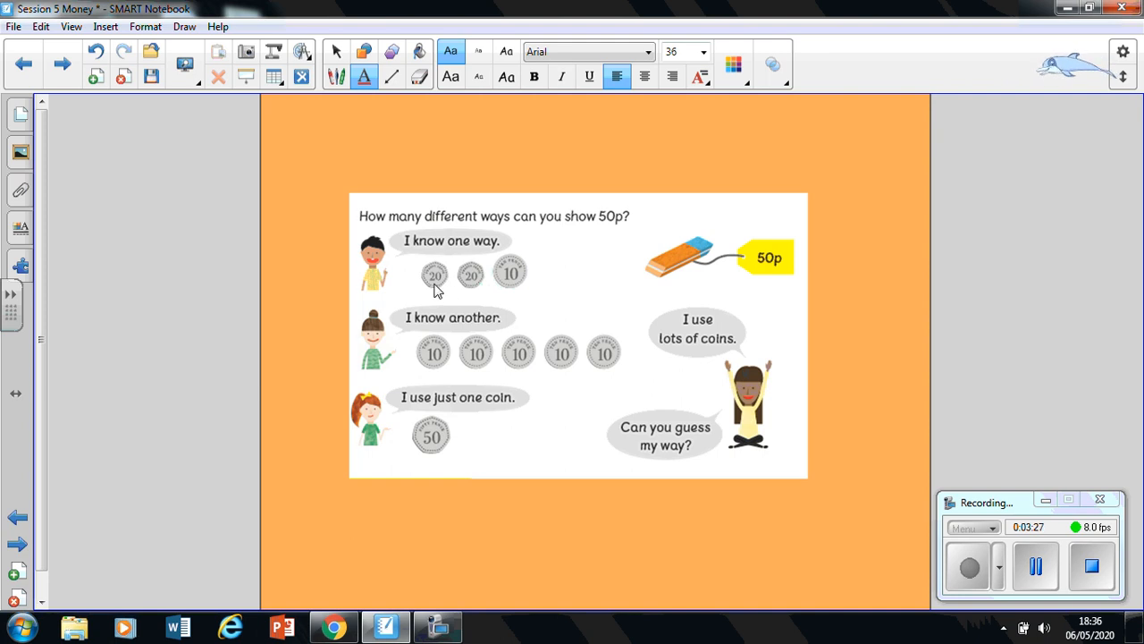
{"action": "mouse_move", "coordinate": [476, 298]}
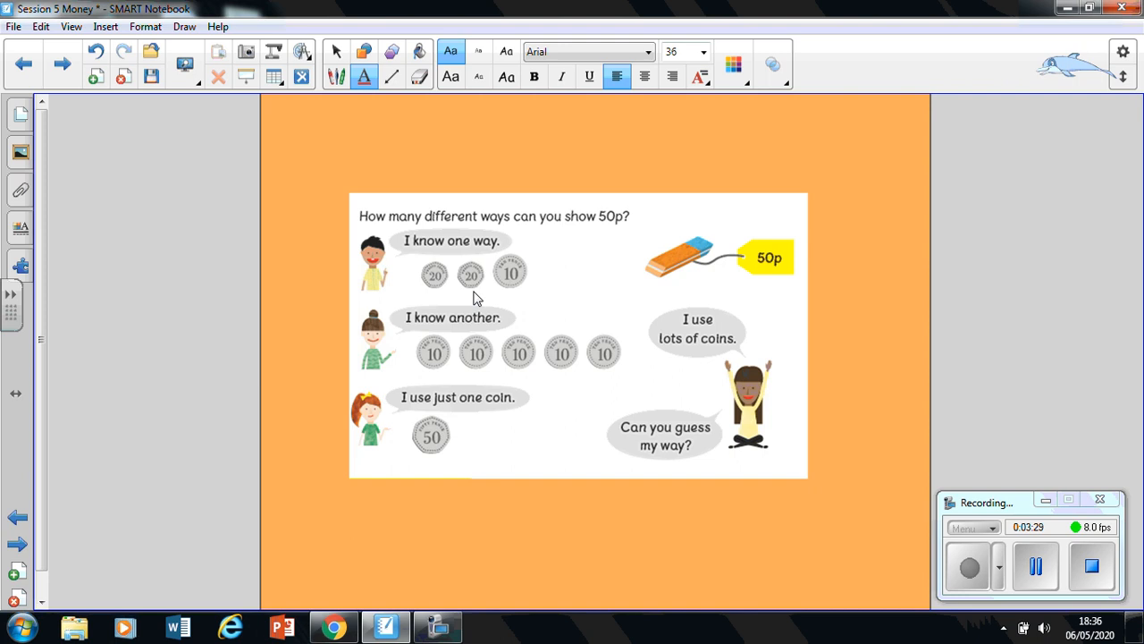
{"action": "mouse_move", "coordinate": [514, 277]}
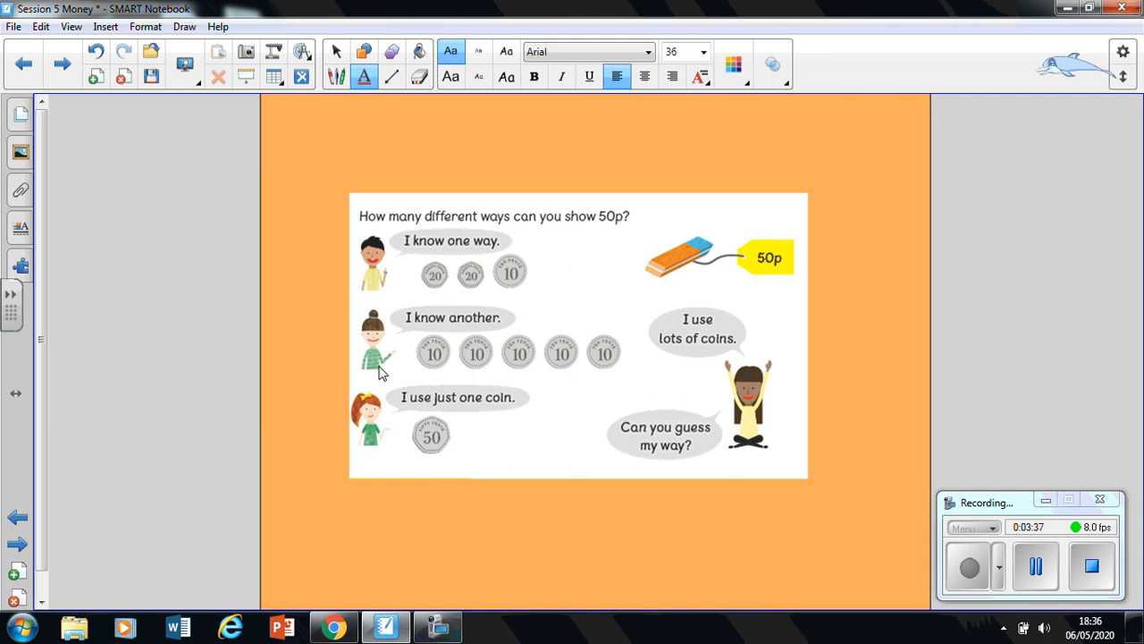
{"action": "mouse_move", "coordinate": [450, 369]}
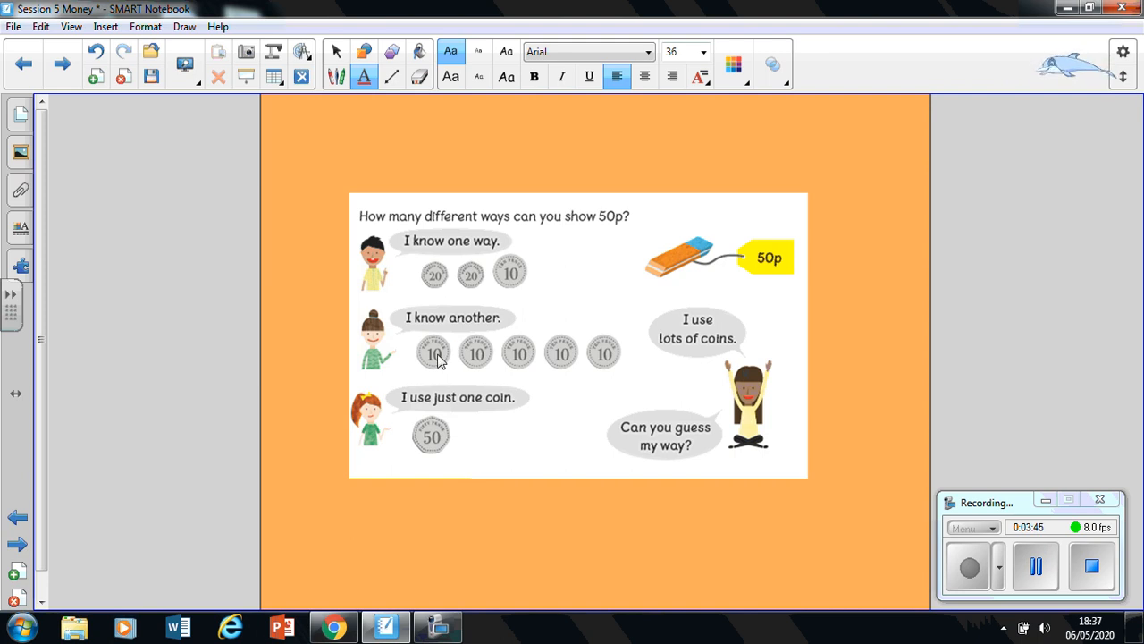
{"action": "mouse_move", "coordinate": [533, 370]}
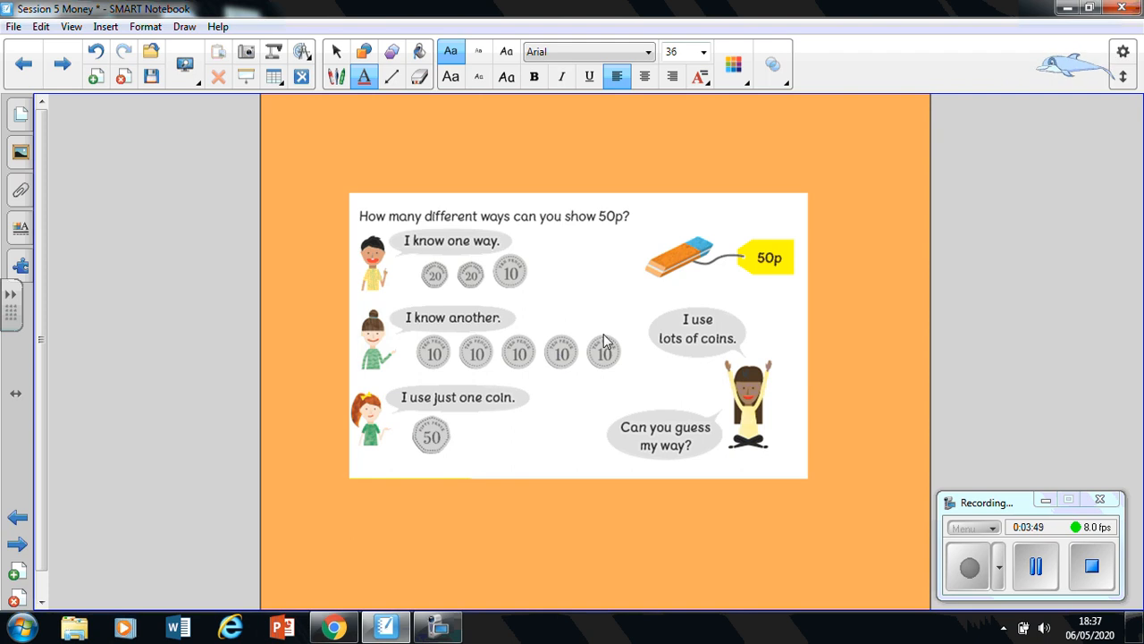
{"action": "mouse_move", "coordinate": [364, 451]}
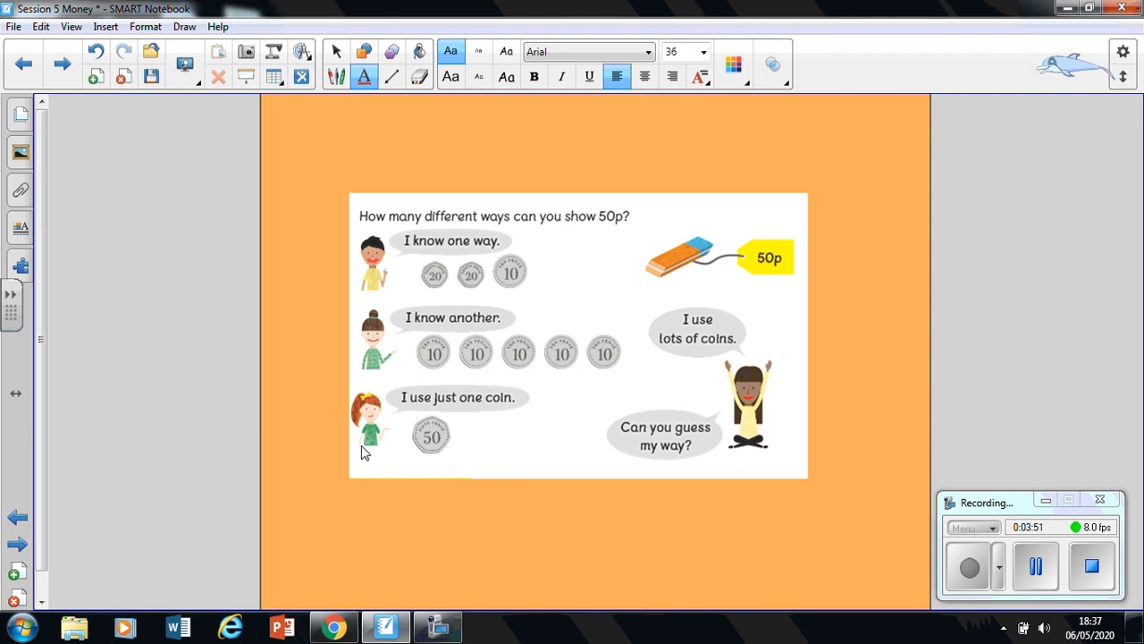
{"action": "mouse_move", "coordinate": [404, 426]}
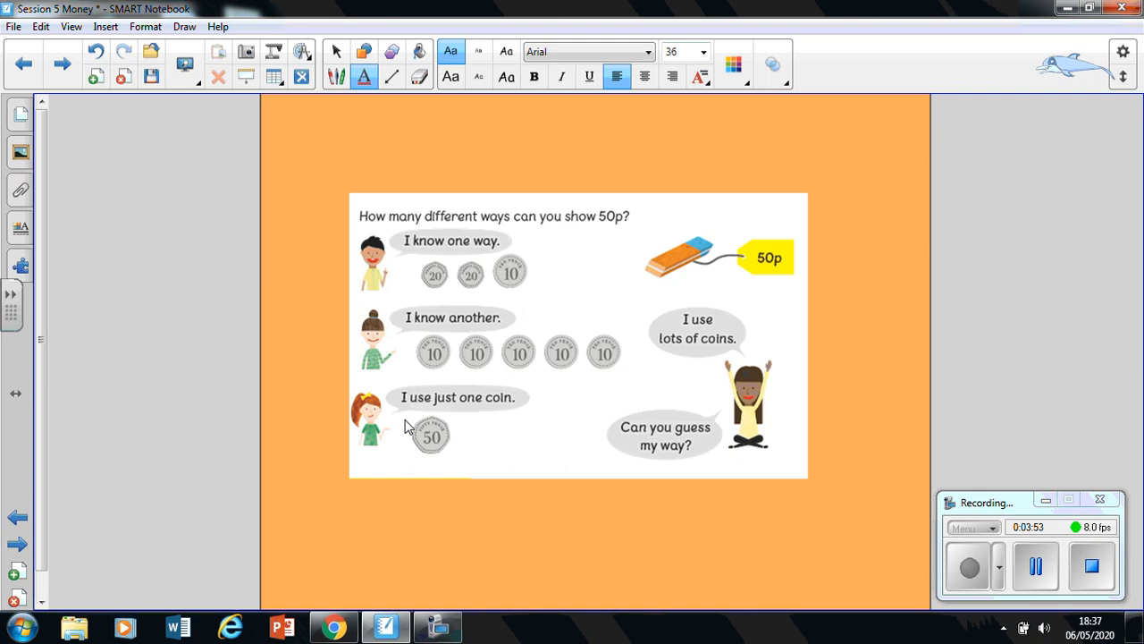
{"action": "mouse_move", "coordinate": [438, 433]}
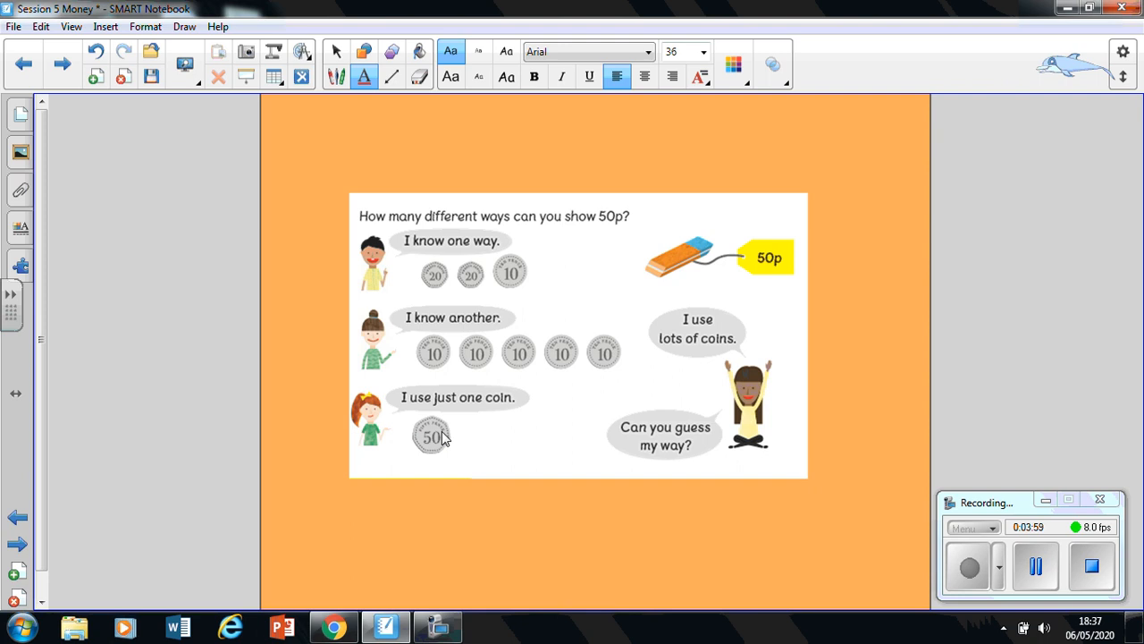
{"action": "mouse_move", "coordinate": [726, 469]}
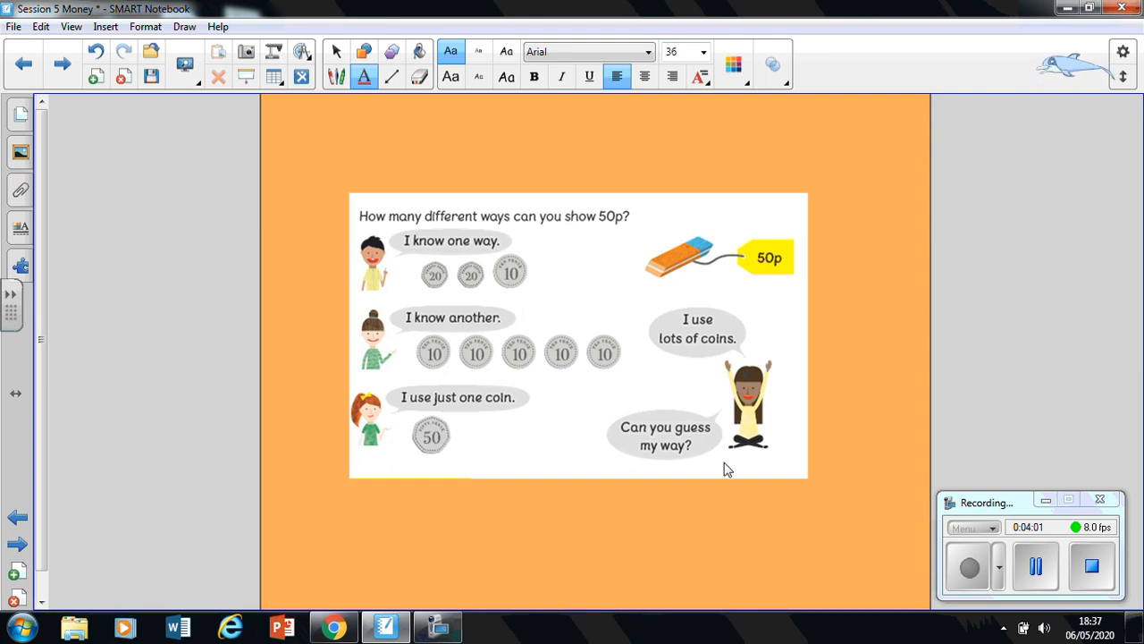
{"action": "mouse_move", "coordinate": [748, 436]}
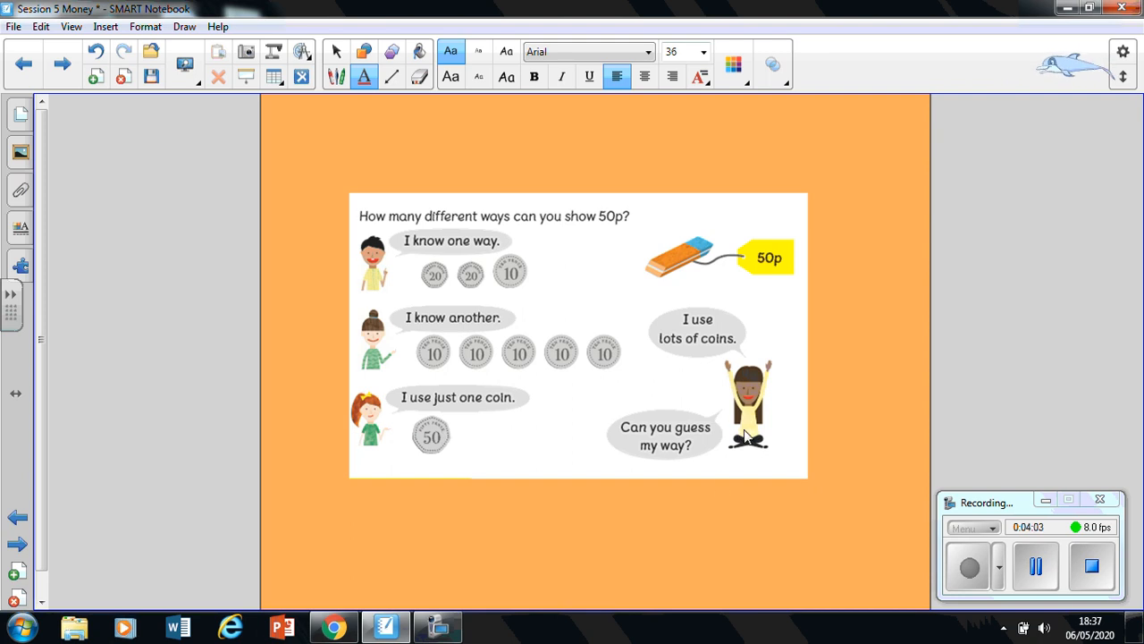
{"action": "mouse_move", "coordinate": [707, 368]}
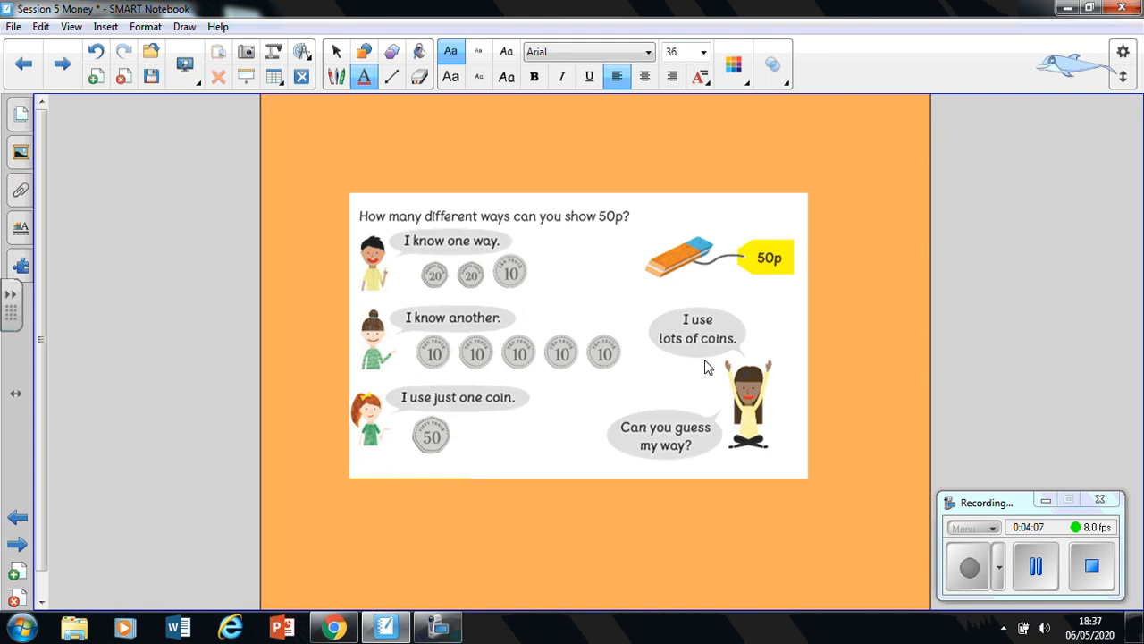
{"action": "mouse_move", "coordinate": [599, 558]}
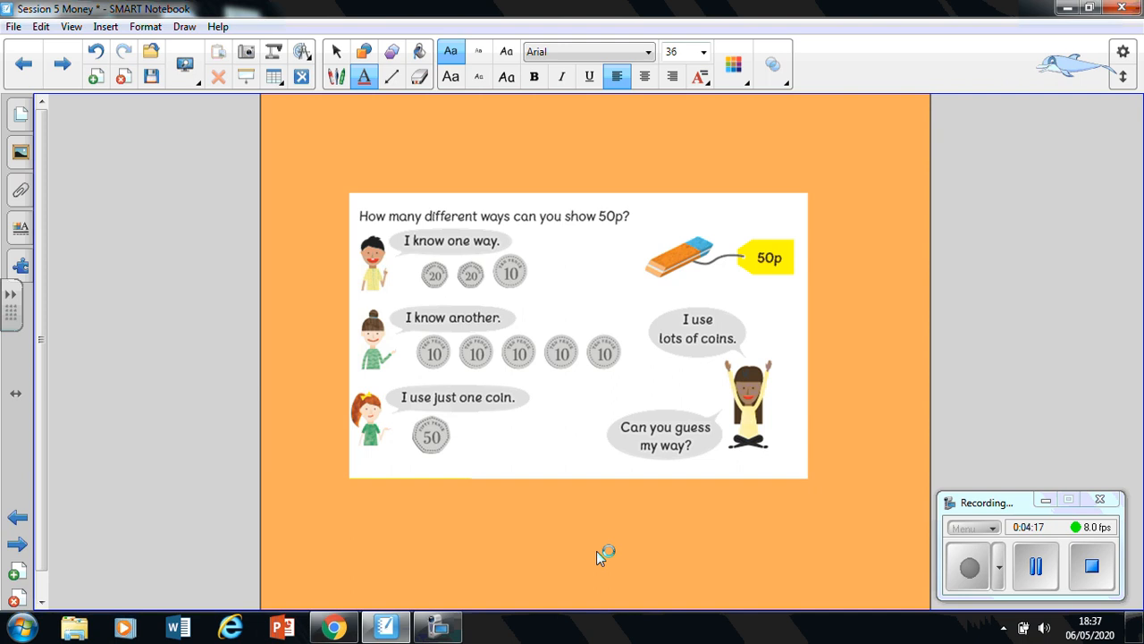
{"action": "mouse_move", "coordinate": [599, 558]}
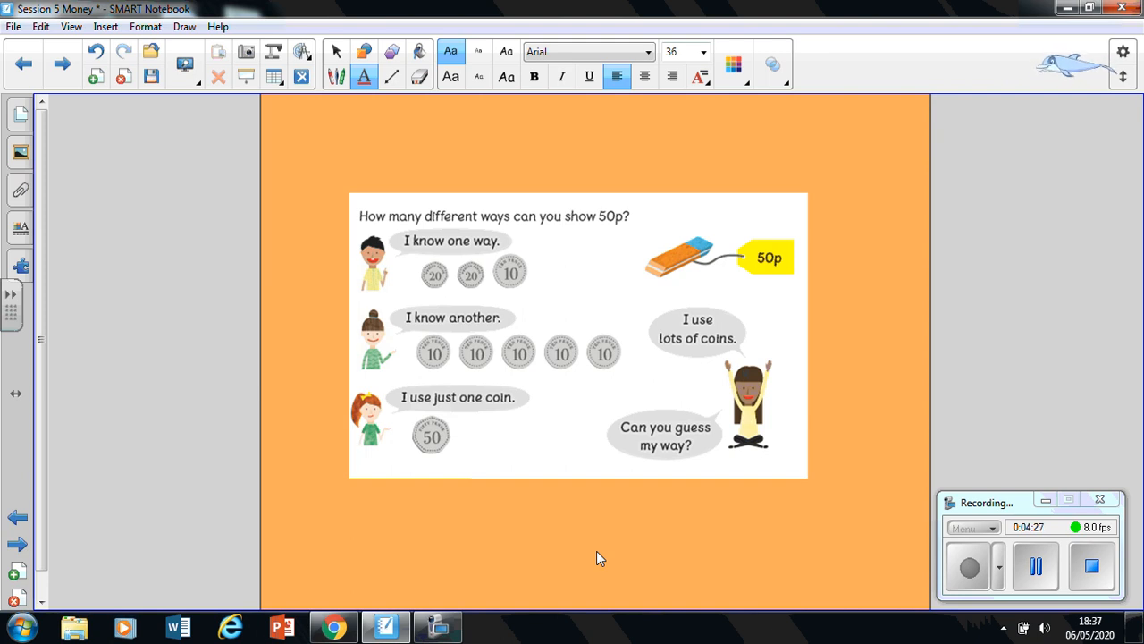
{"action": "mouse_move", "coordinate": [63, 62]}
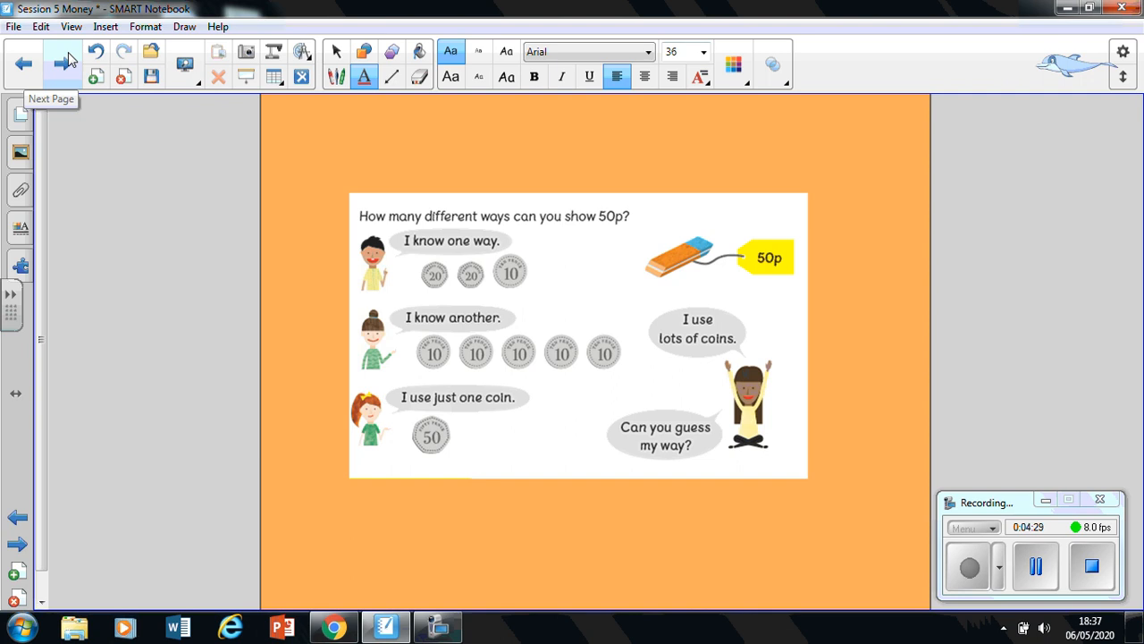
Advance to Worksheet 5, Showing Equal Amounts of Money, and scroll down its questions.
{"action": "left_click", "coordinate": [62, 61]}
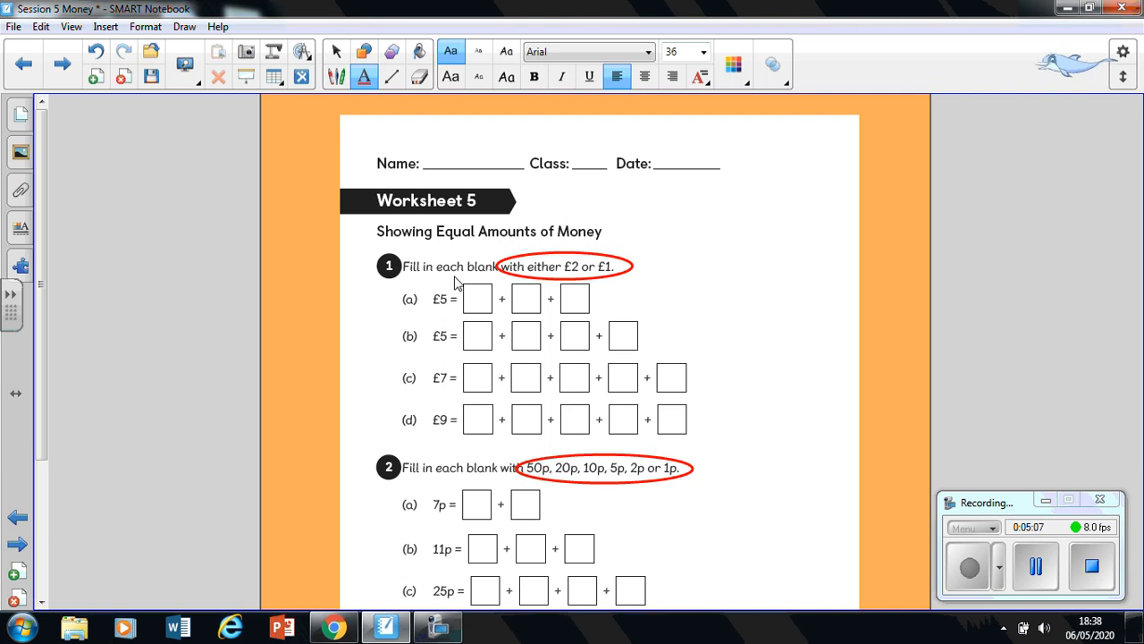
{"action": "mouse_move", "coordinate": [563, 275]}
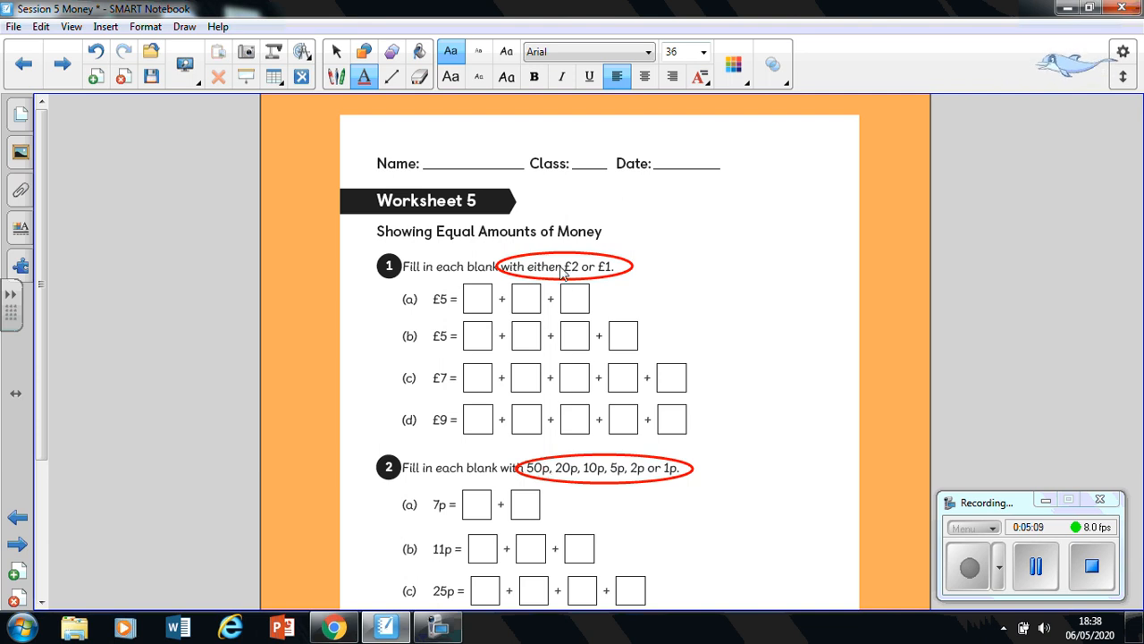
{"action": "mouse_move", "coordinate": [608, 267]}
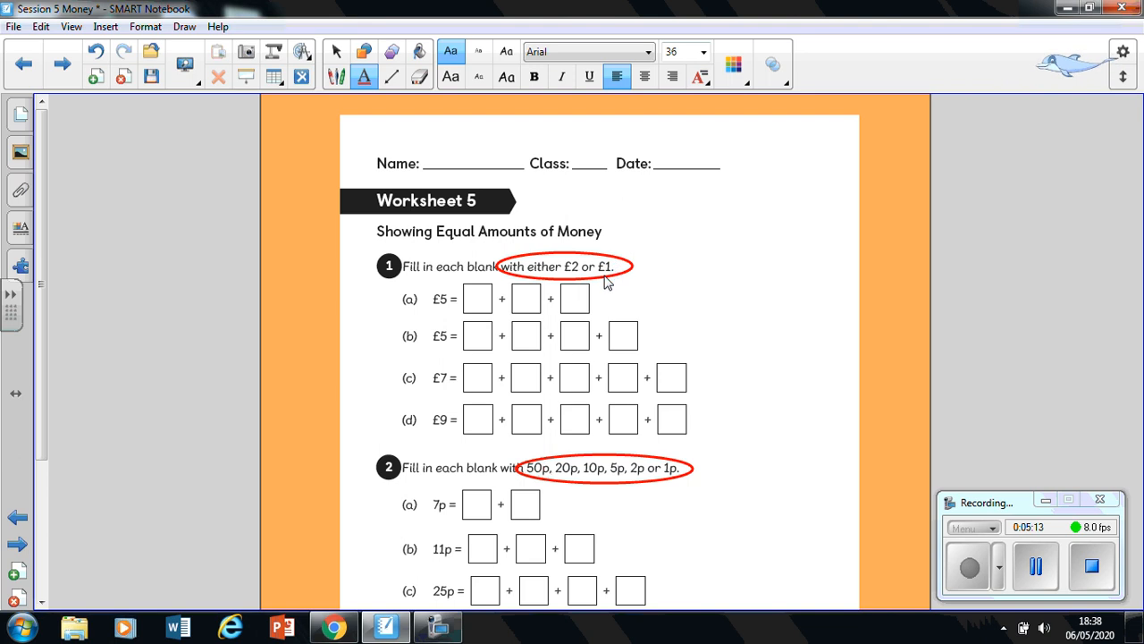
{"action": "mouse_move", "coordinate": [576, 282]}
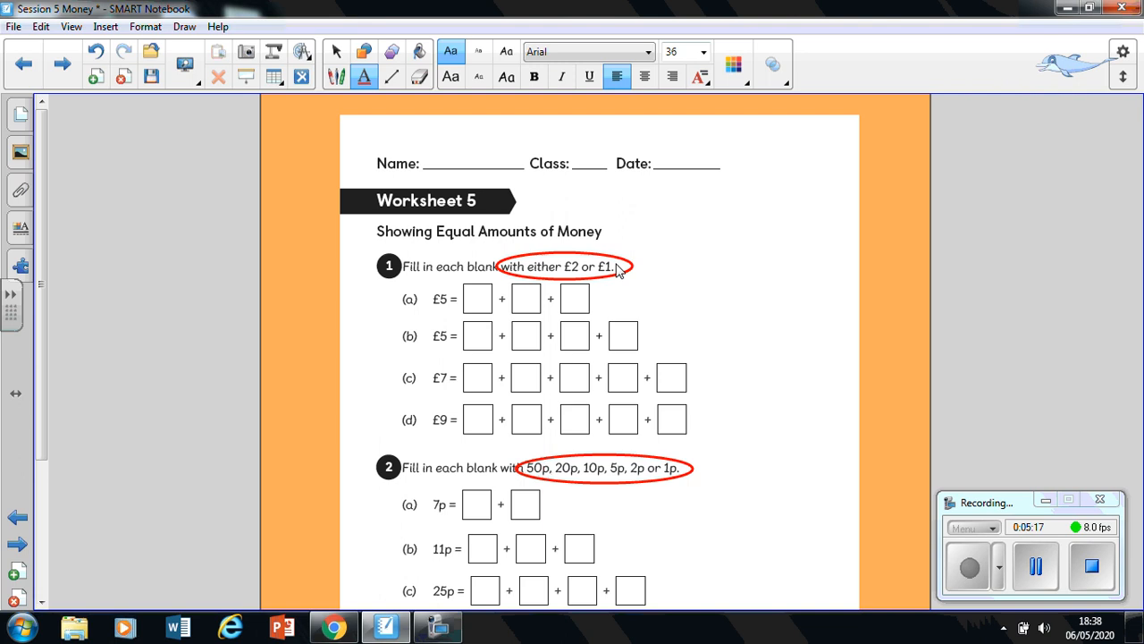
{"action": "mouse_move", "coordinate": [407, 362]}
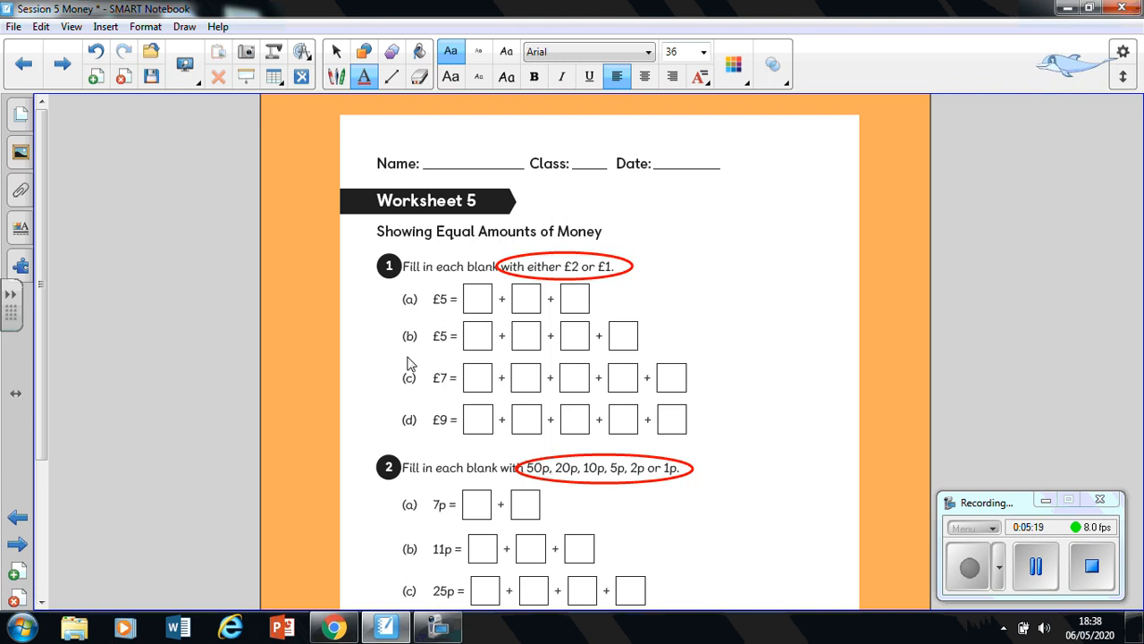
{"action": "mouse_move", "coordinate": [410, 318]}
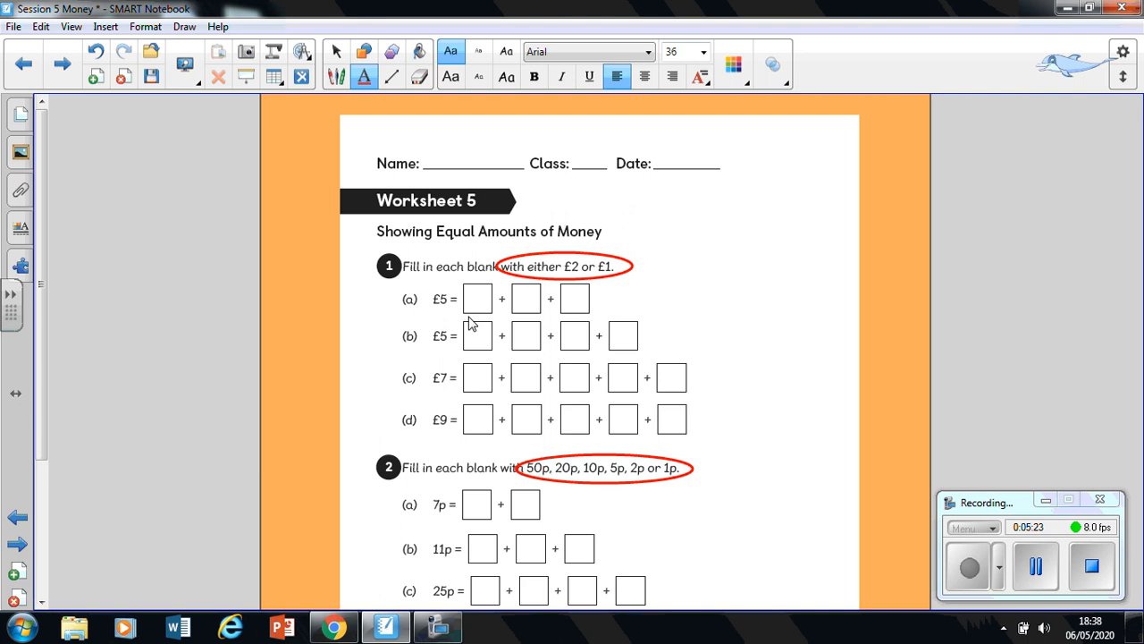
{"action": "mouse_move", "coordinate": [851, 508]}
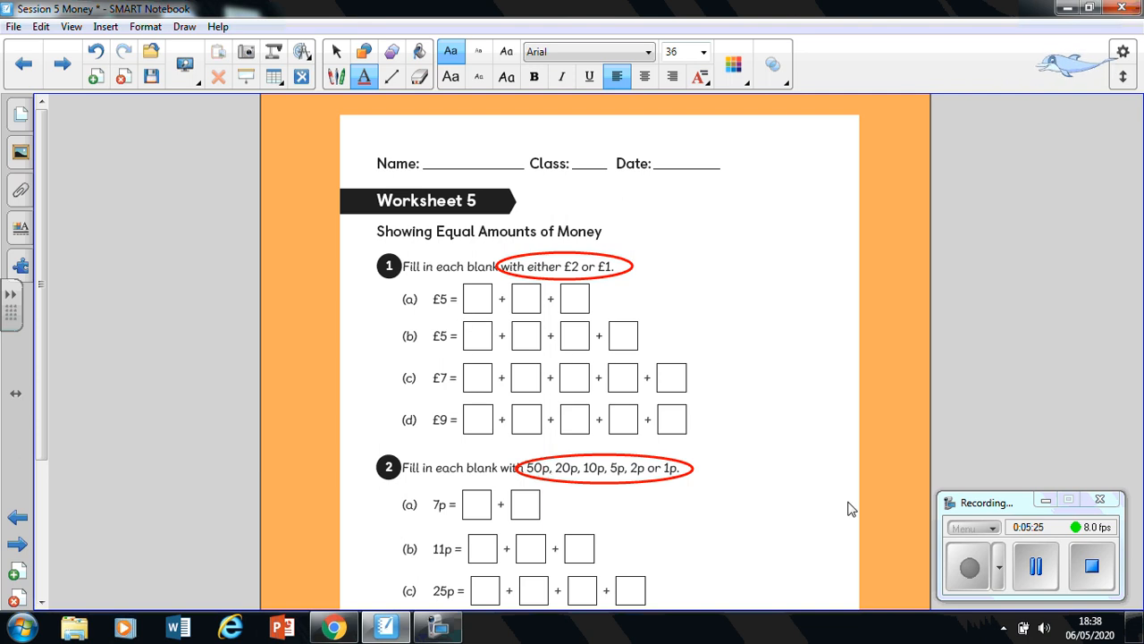
{"action": "mouse_move", "coordinate": [444, 283]}
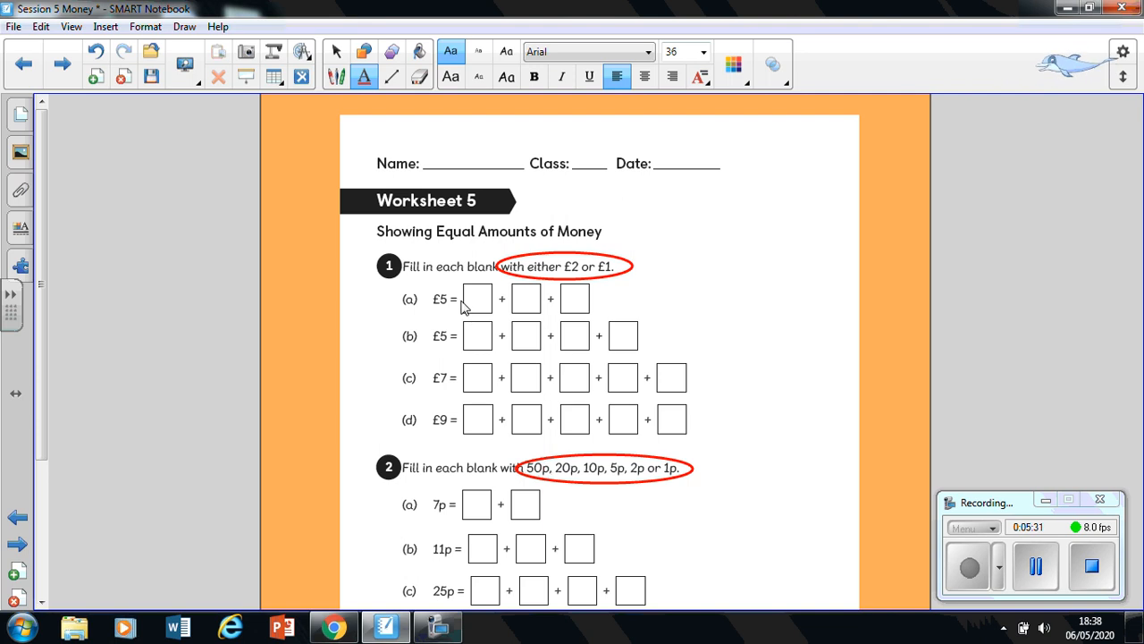
{"action": "mouse_move", "coordinate": [573, 301]}
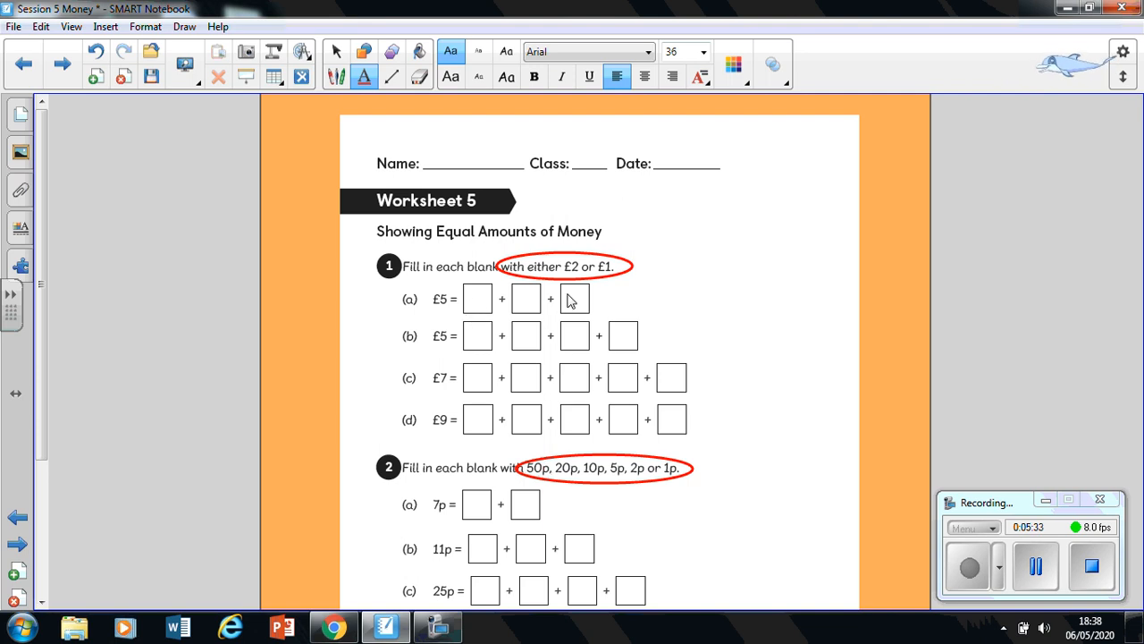
{"action": "mouse_move", "coordinate": [492, 311]}
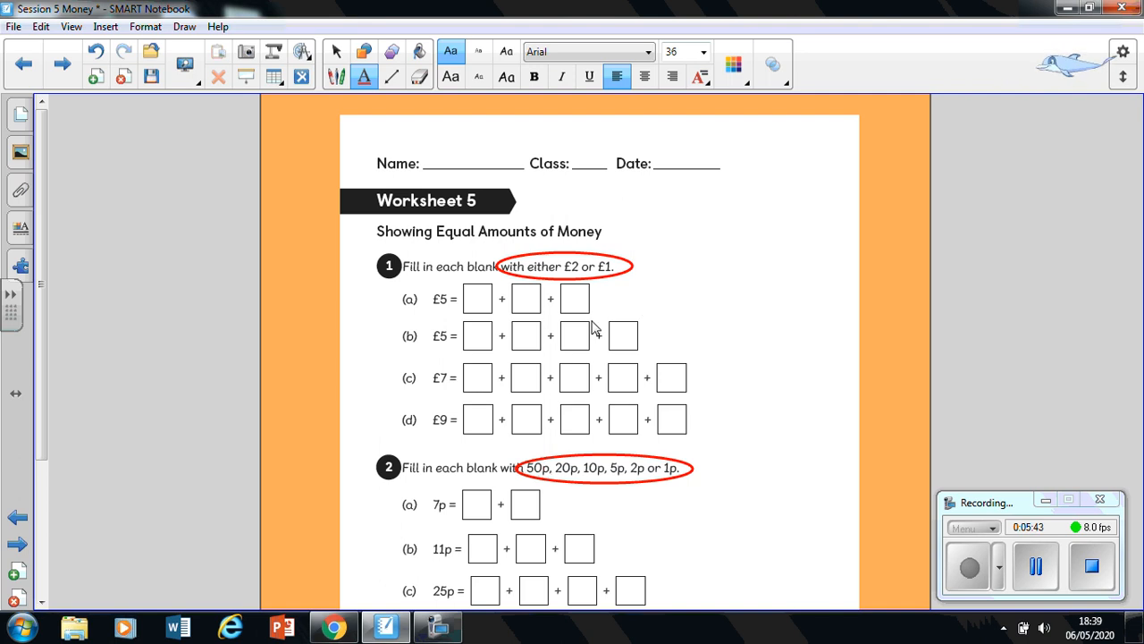
{"action": "mouse_move", "coordinate": [574, 284]}
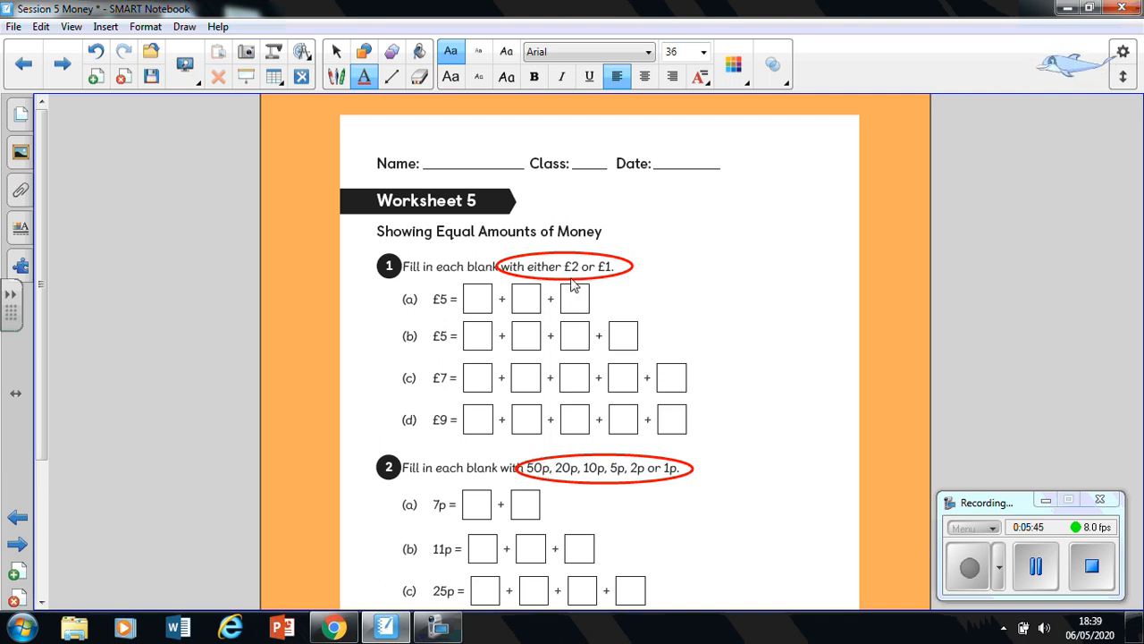
{"action": "mouse_move", "coordinate": [608, 273]}
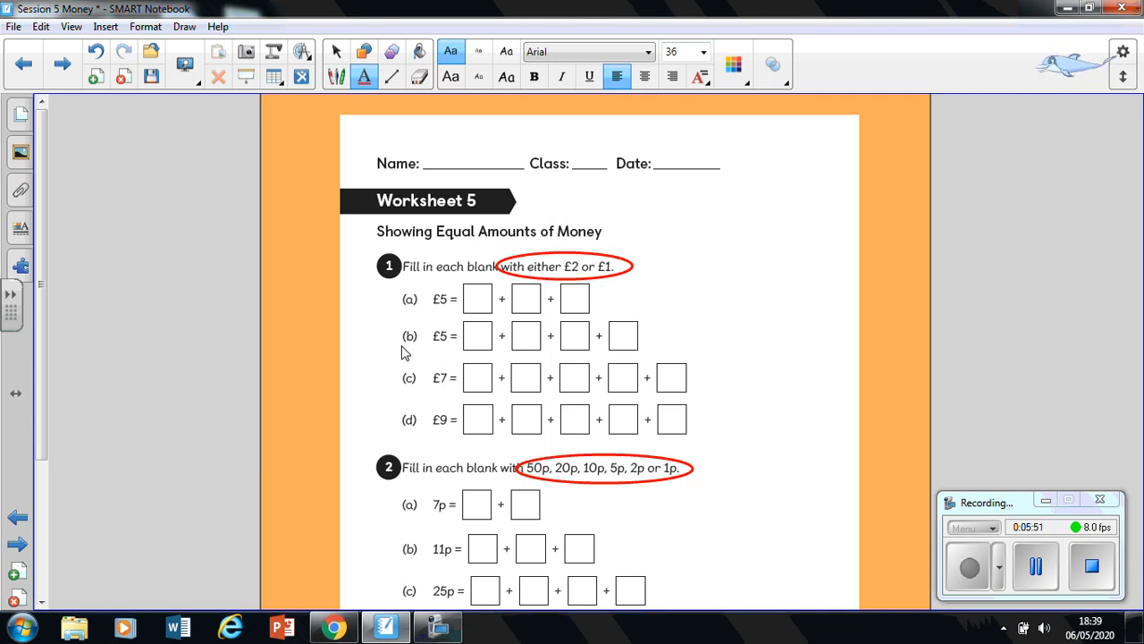
{"action": "mouse_move", "coordinate": [447, 358]}
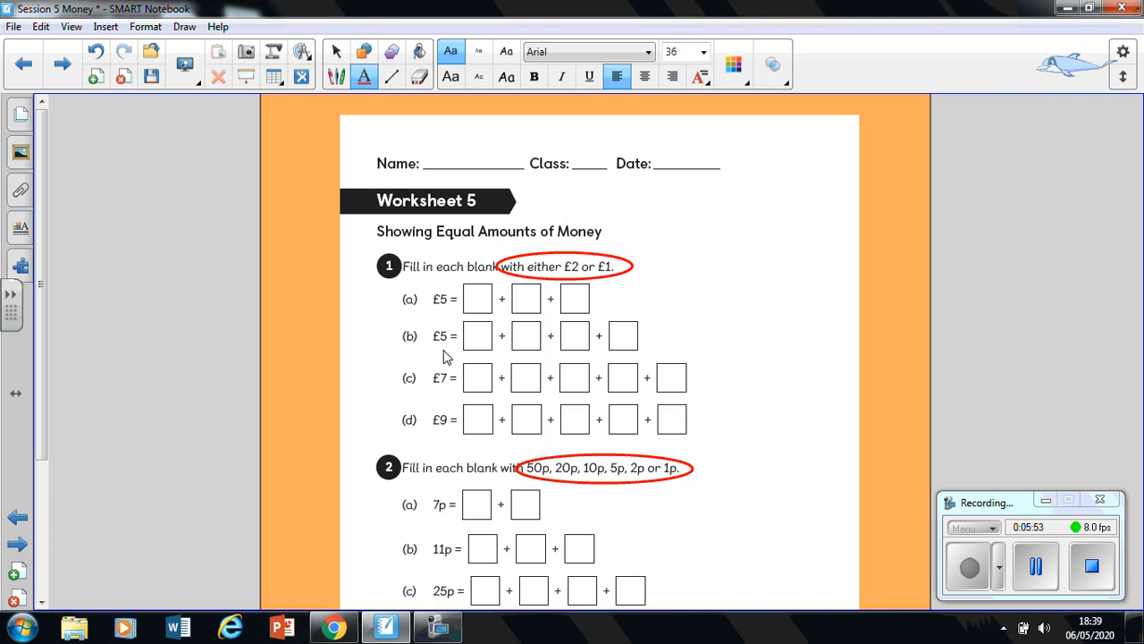
{"action": "mouse_move", "coordinate": [483, 349]}
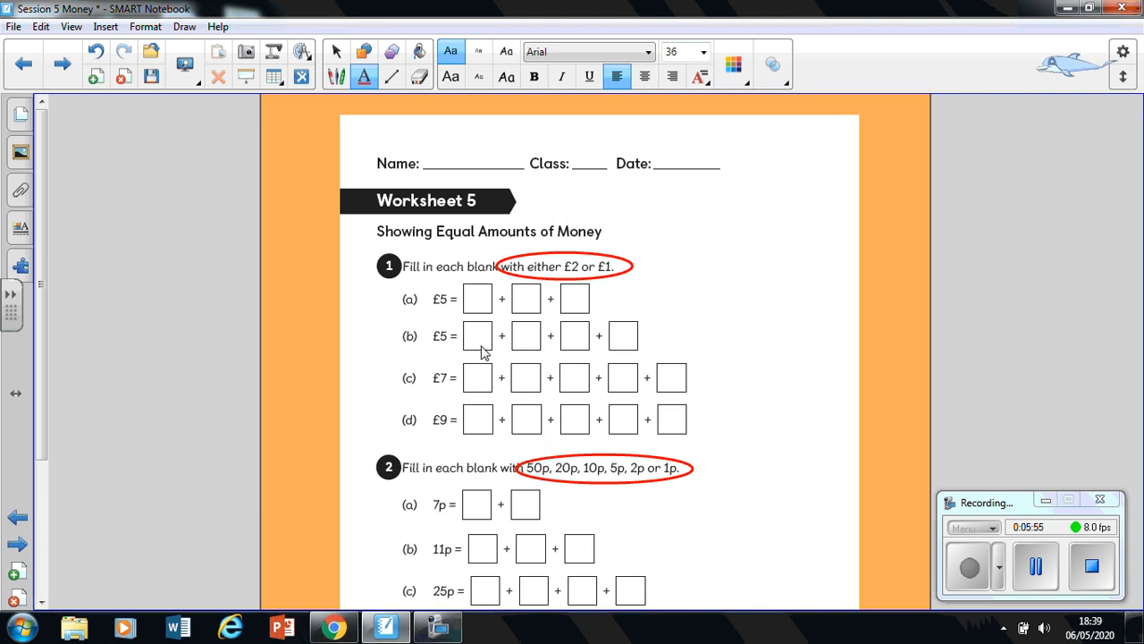
{"action": "mouse_move", "coordinate": [615, 358]}
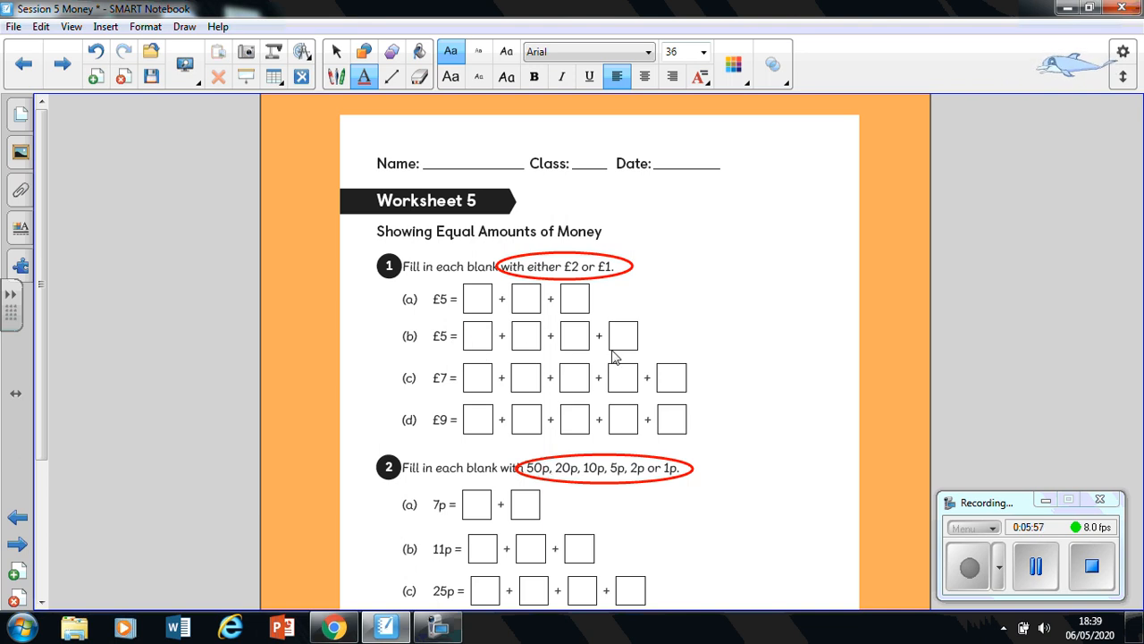
{"action": "mouse_move", "coordinate": [532, 358]}
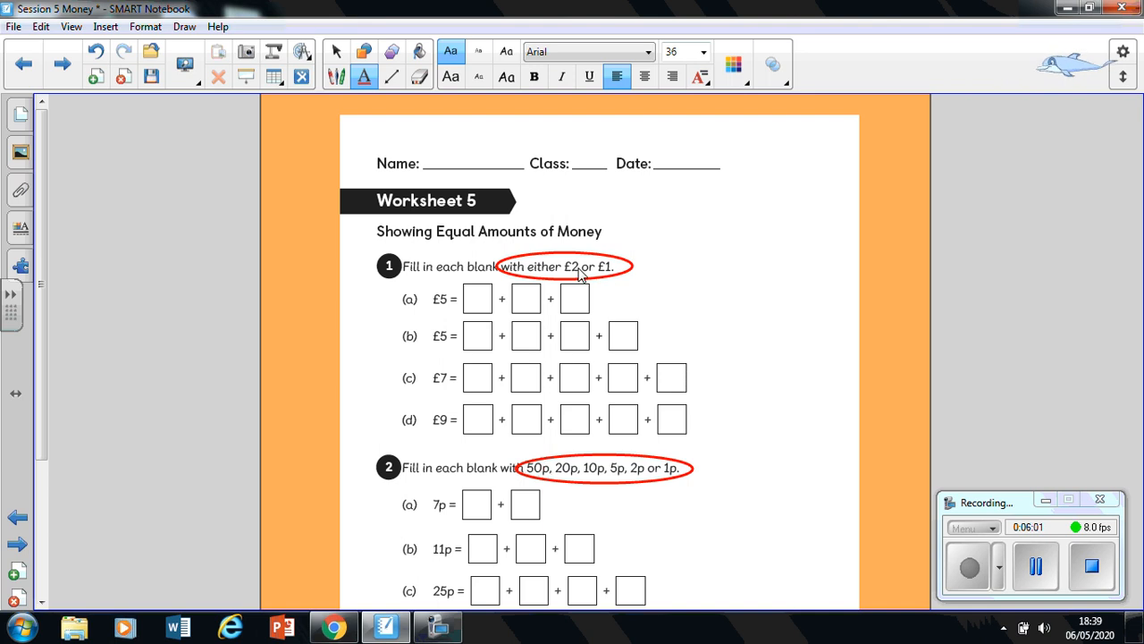
{"action": "mouse_move", "coordinate": [497, 335]}
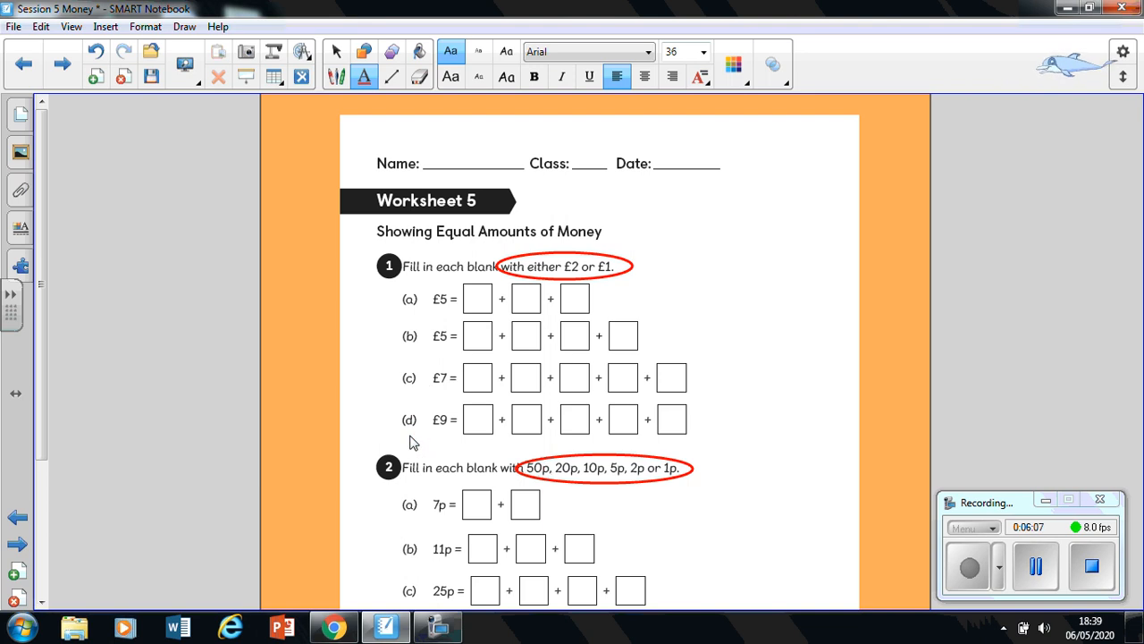
{"action": "mouse_move", "coordinate": [447, 389]}
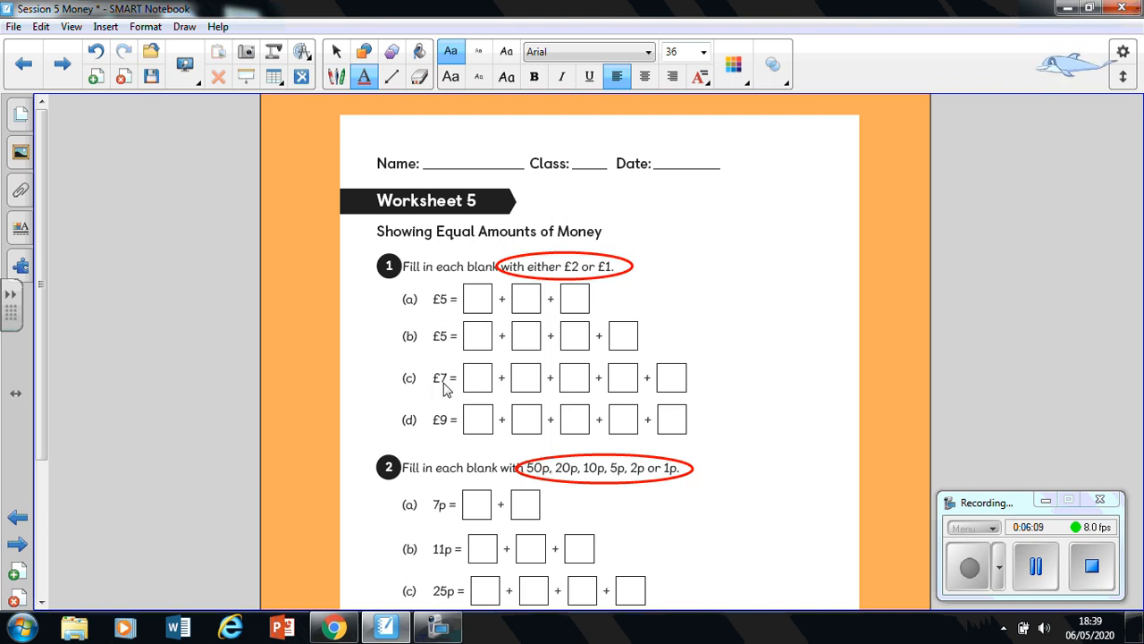
{"action": "mouse_move", "coordinate": [608, 382]}
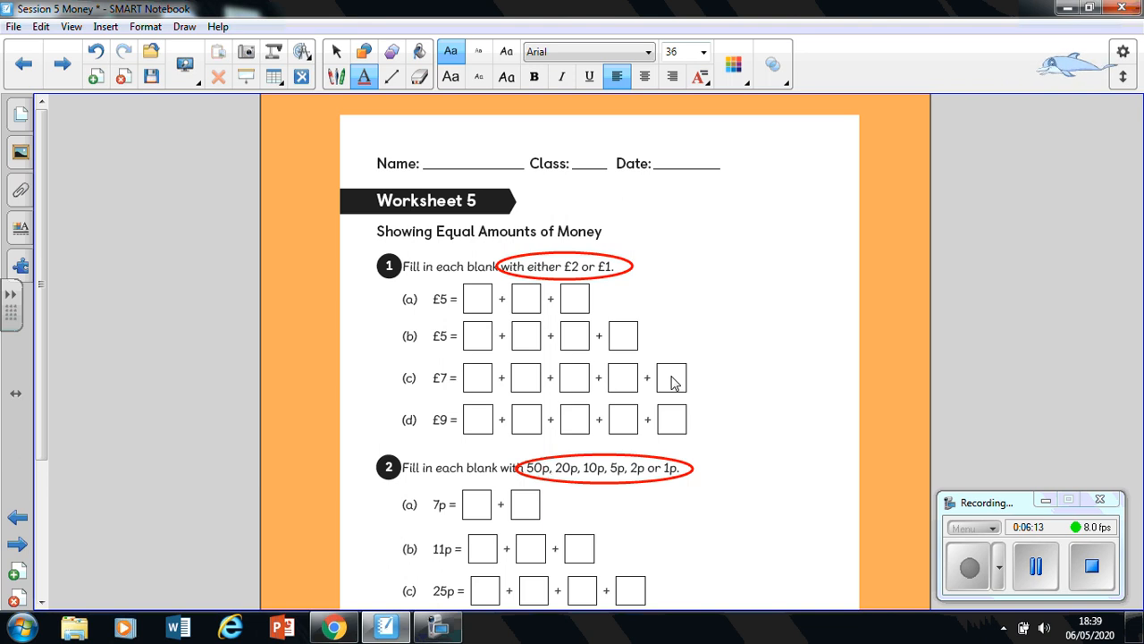
{"action": "mouse_move", "coordinate": [575, 277]}
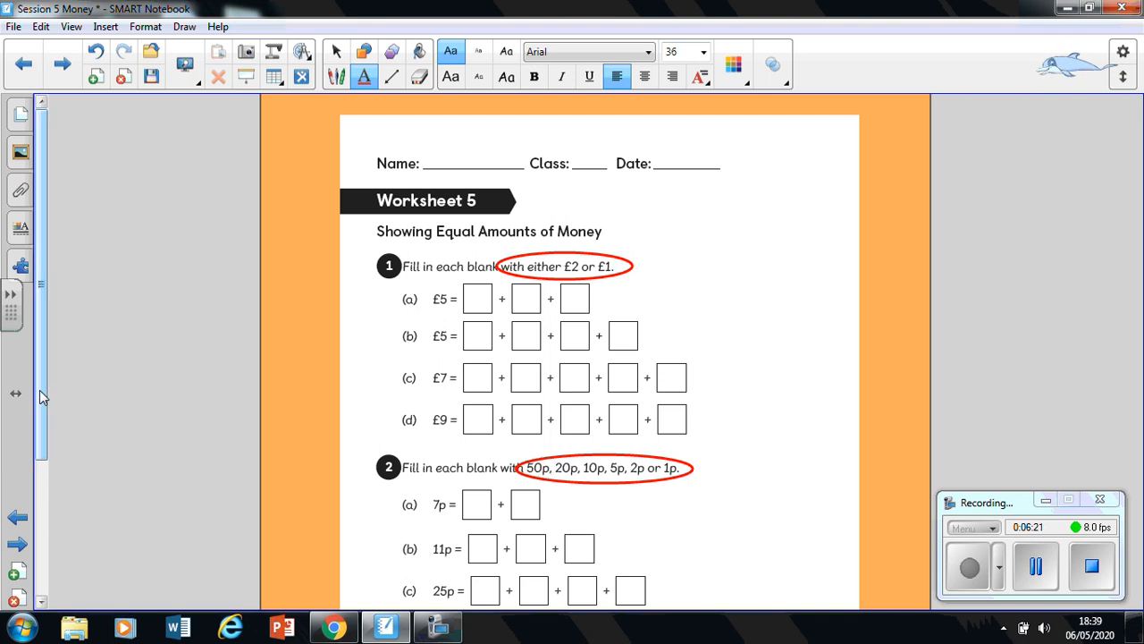
{"action": "scroll", "scroll_direction": "down", "scroll_amount": 3}
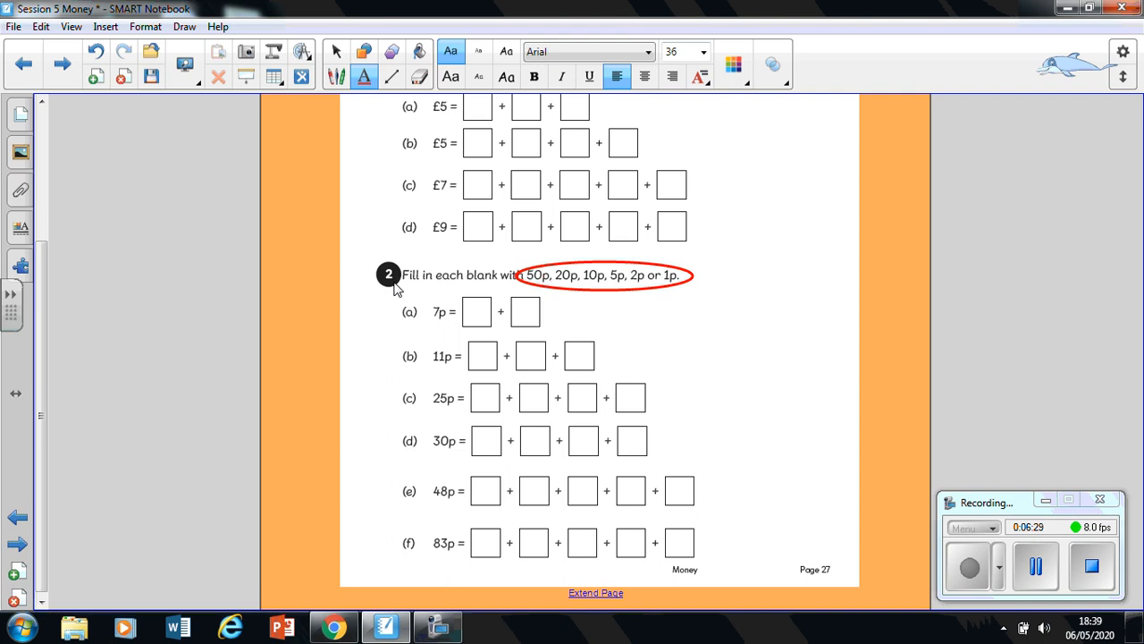
{"action": "mouse_move", "coordinate": [410, 290]}
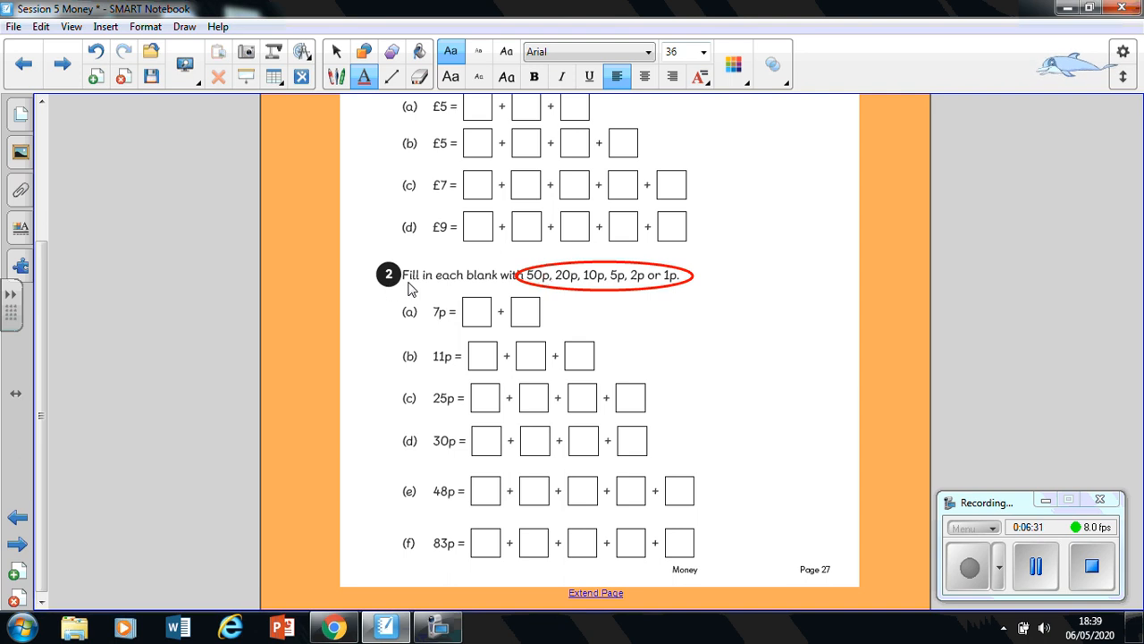
{"action": "mouse_move", "coordinate": [624, 295]}
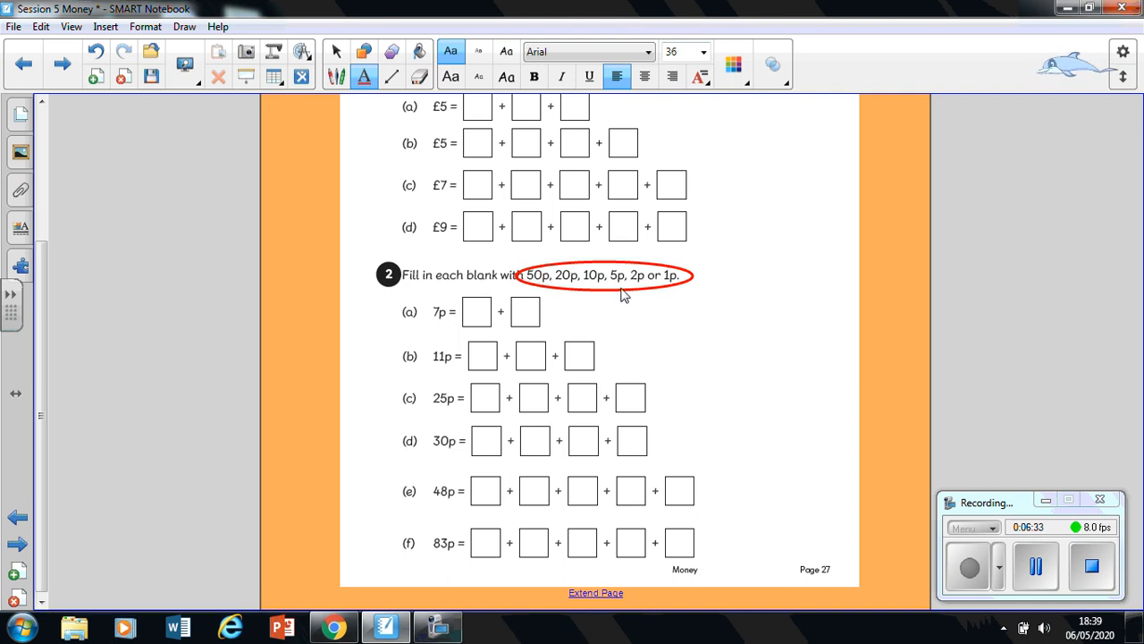
{"action": "mouse_move", "coordinate": [522, 285]}
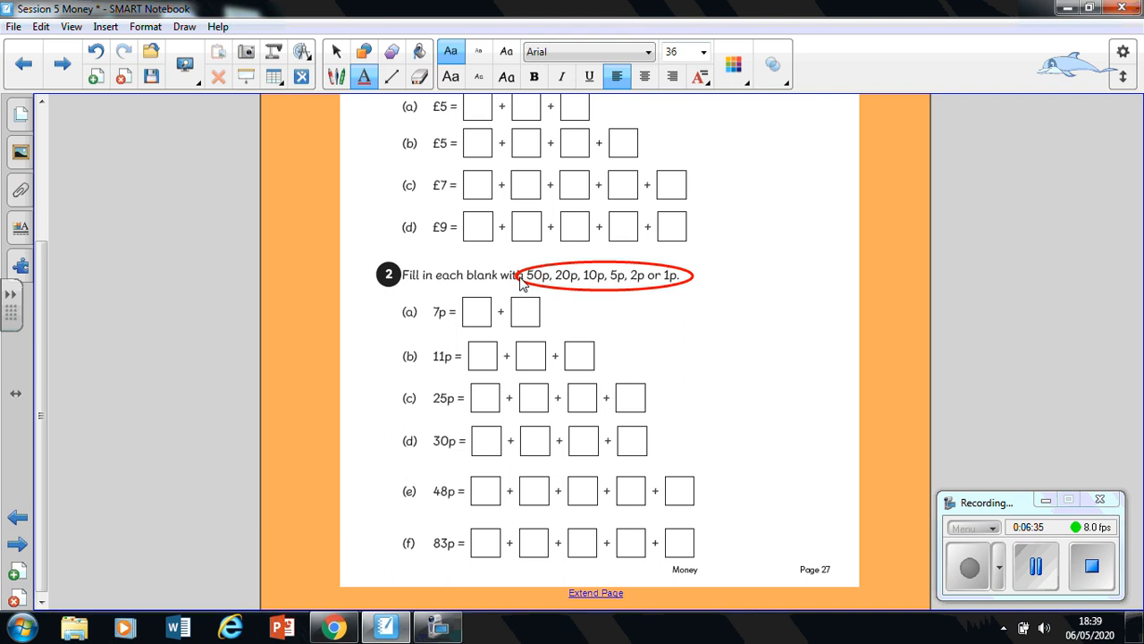
{"action": "mouse_move", "coordinate": [592, 301]}
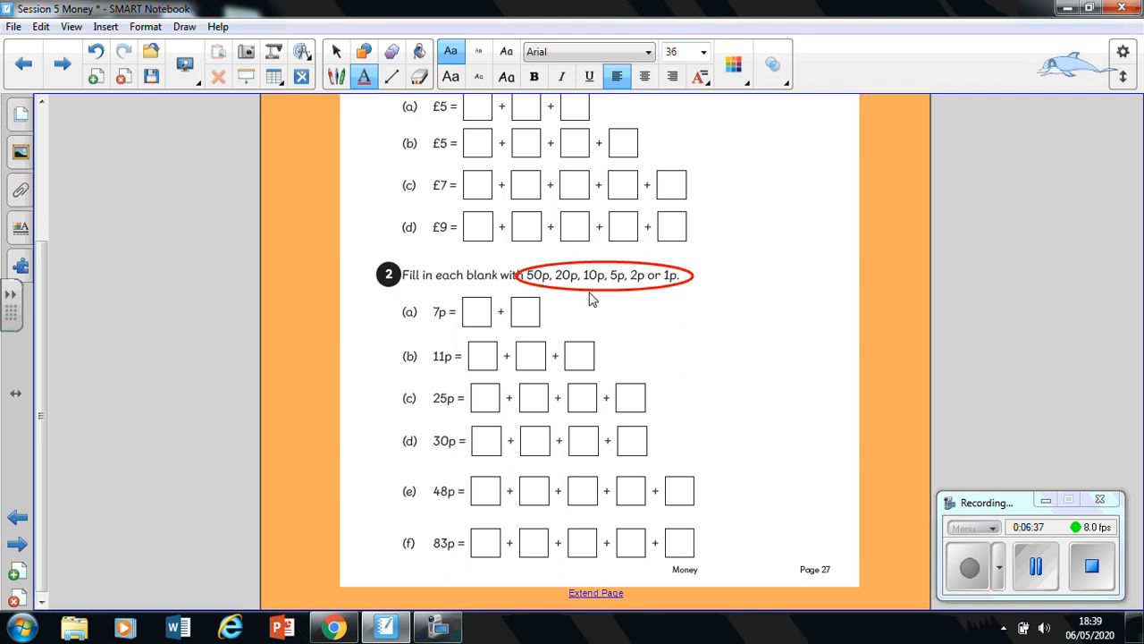
{"action": "mouse_move", "coordinate": [626, 279]}
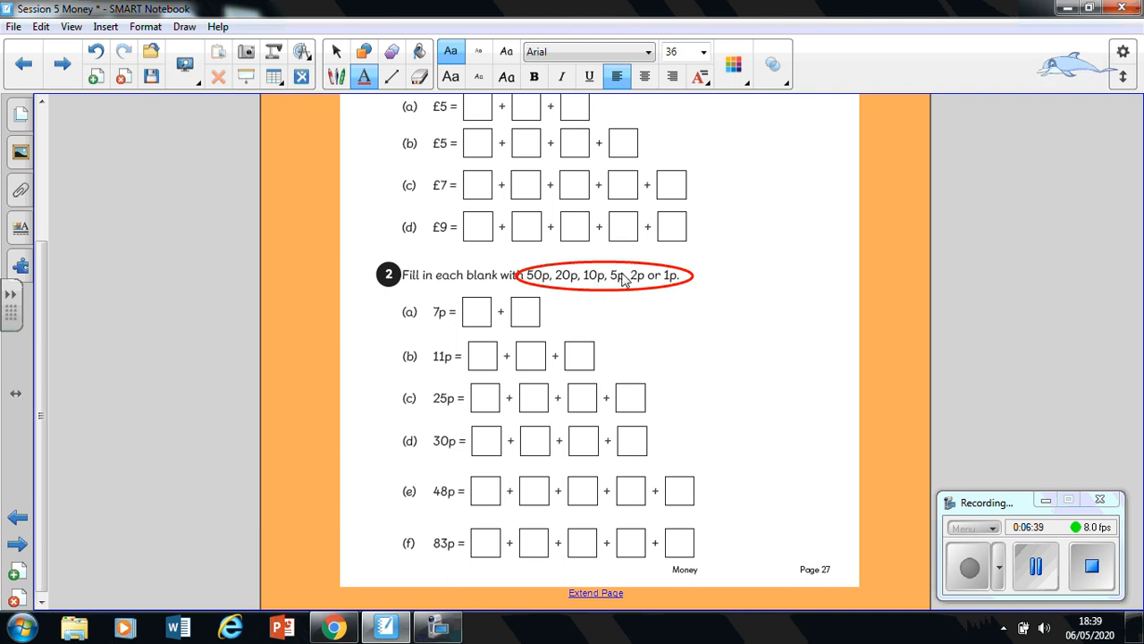
{"action": "mouse_move", "coordinate": [680, 306]}
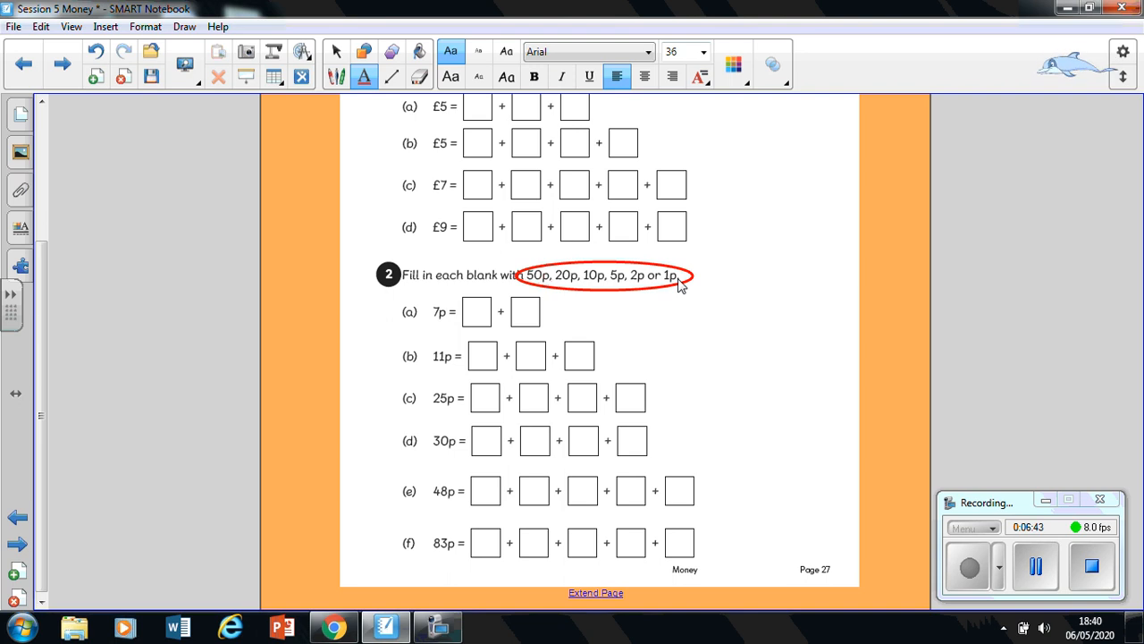
{"action": "mouse_move", "coordinate": [563, 307]}
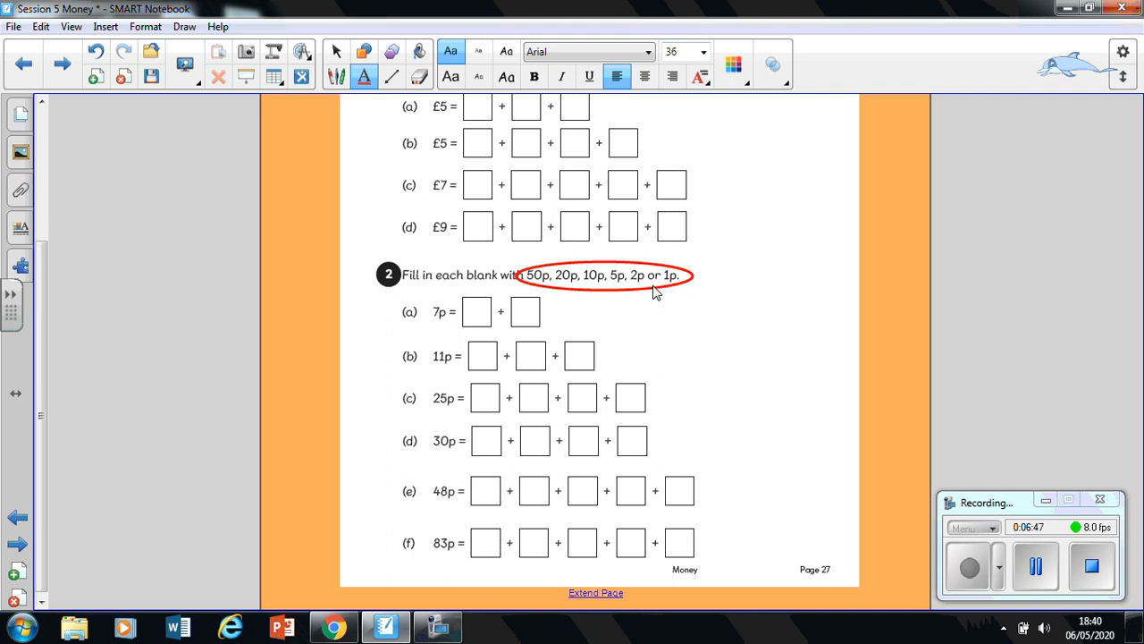
{"action": "mouse_move", "coordinate": [519, 320]}
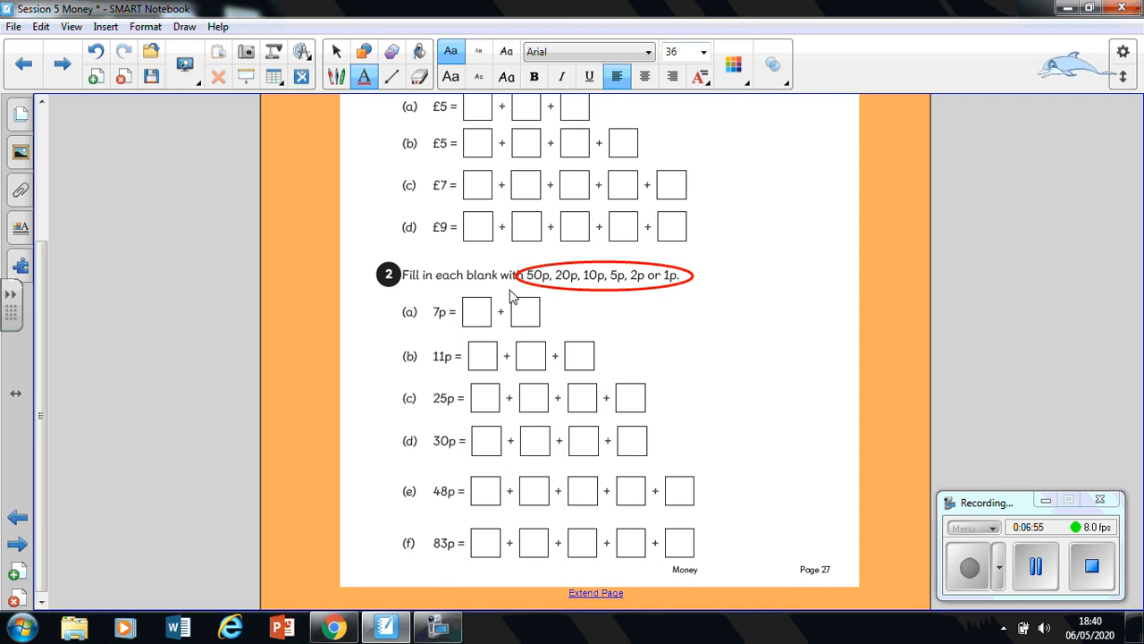
{"action": "mouse_move", "coordinate": [407, 504]}
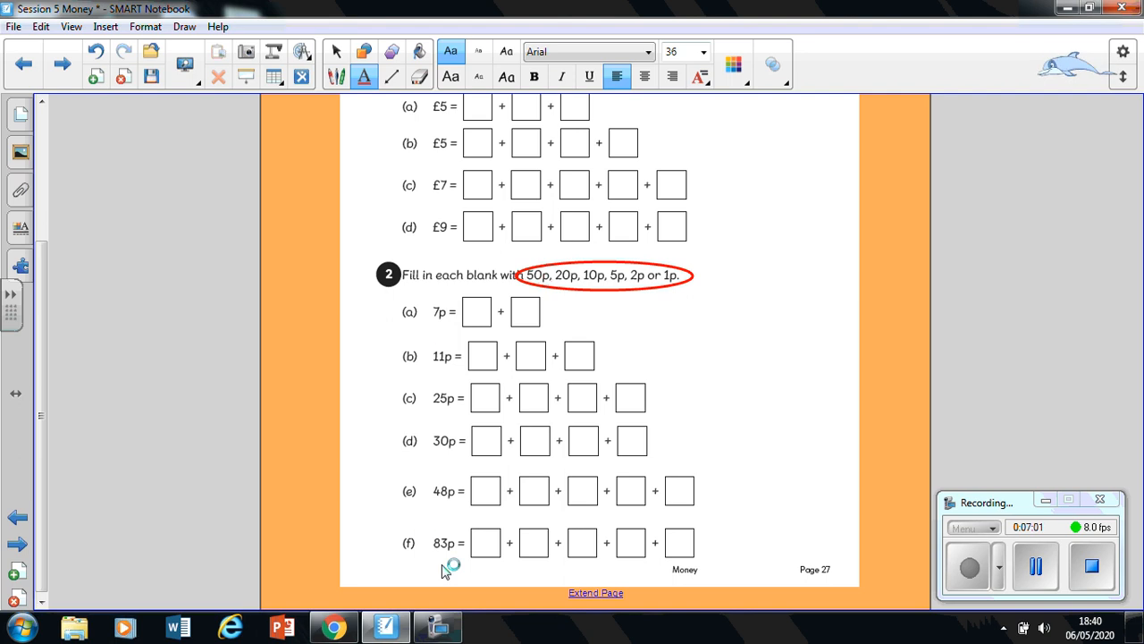
{"action": "mouse_move", "coordinate": [546, 265]}
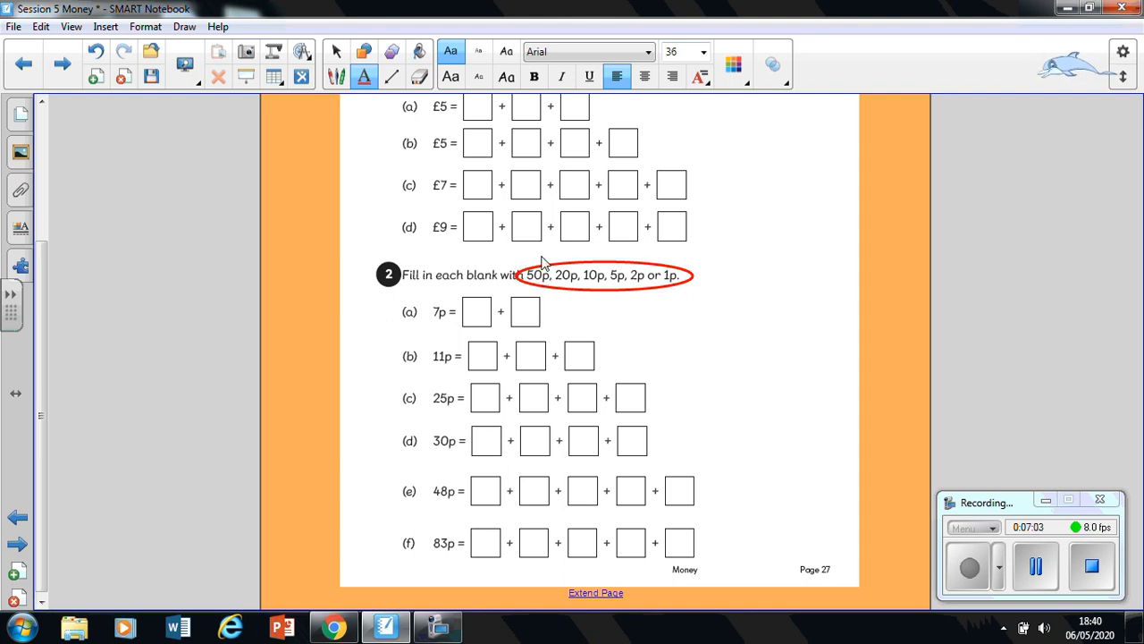
{"action": "mouse_move", "coordinate": [635, 300]}
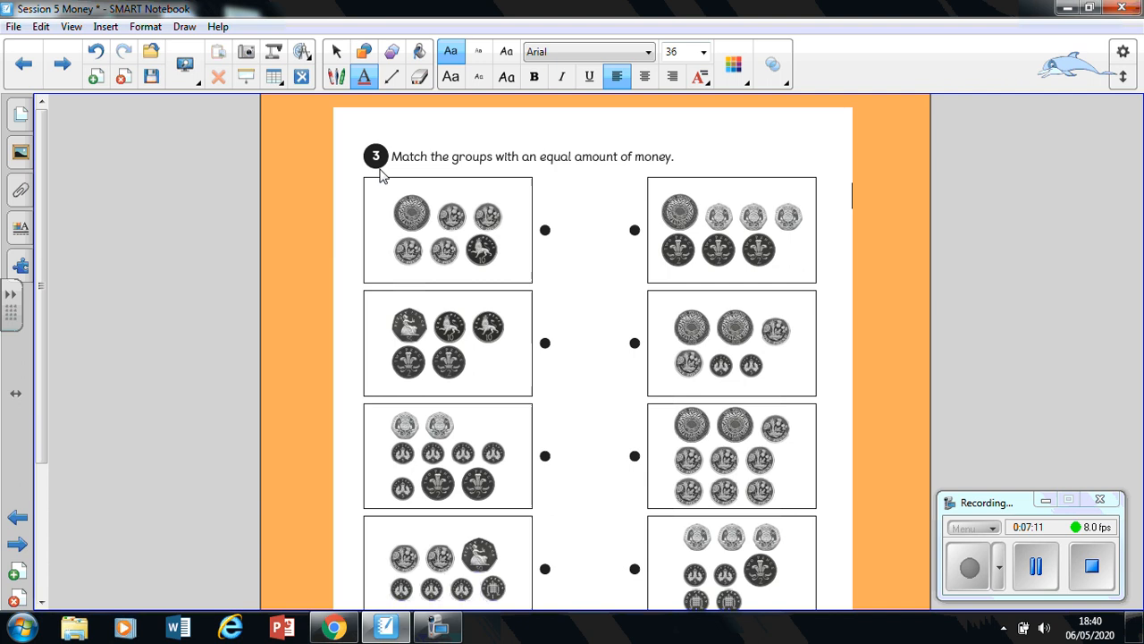
{"action": "mouse_move", "coordinate": [461, 177]}
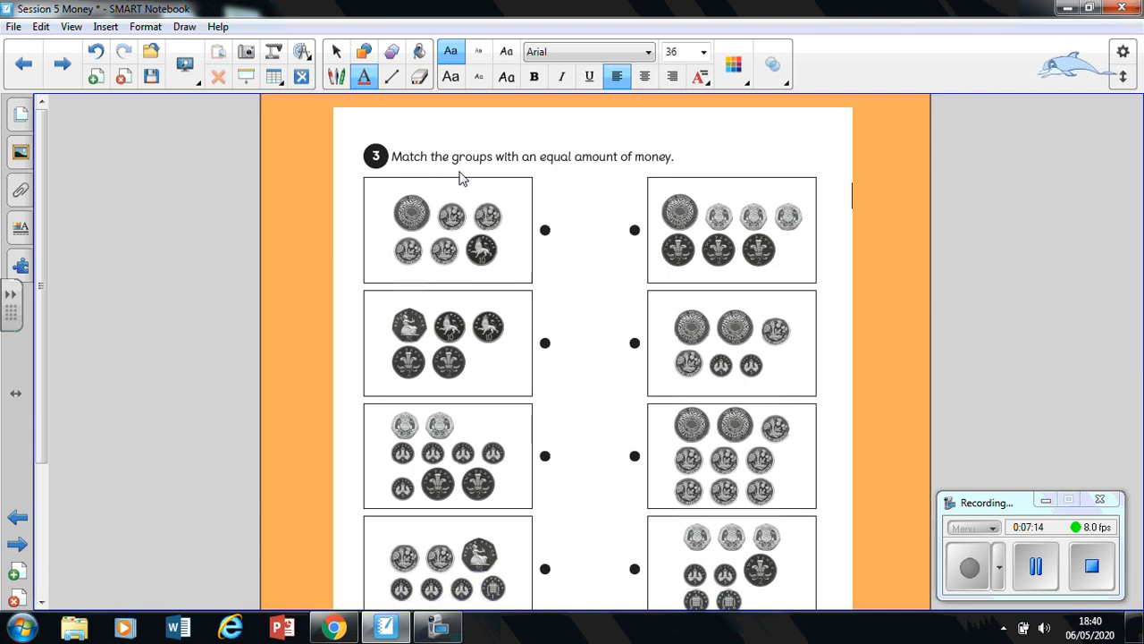
{"action": "mouse_move", "coordinate": [576, 187]}
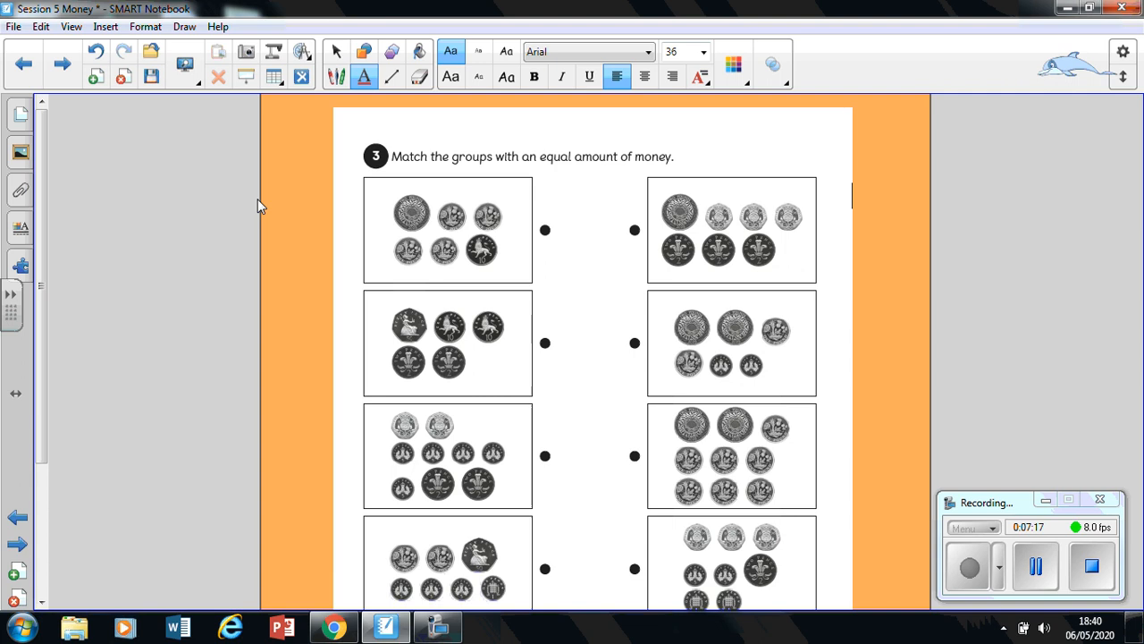
Scroll down the question 3 coin-matching worksheet page.
{"action": "scroll", "scroll_direction": "down", "scroll_amount": 3}
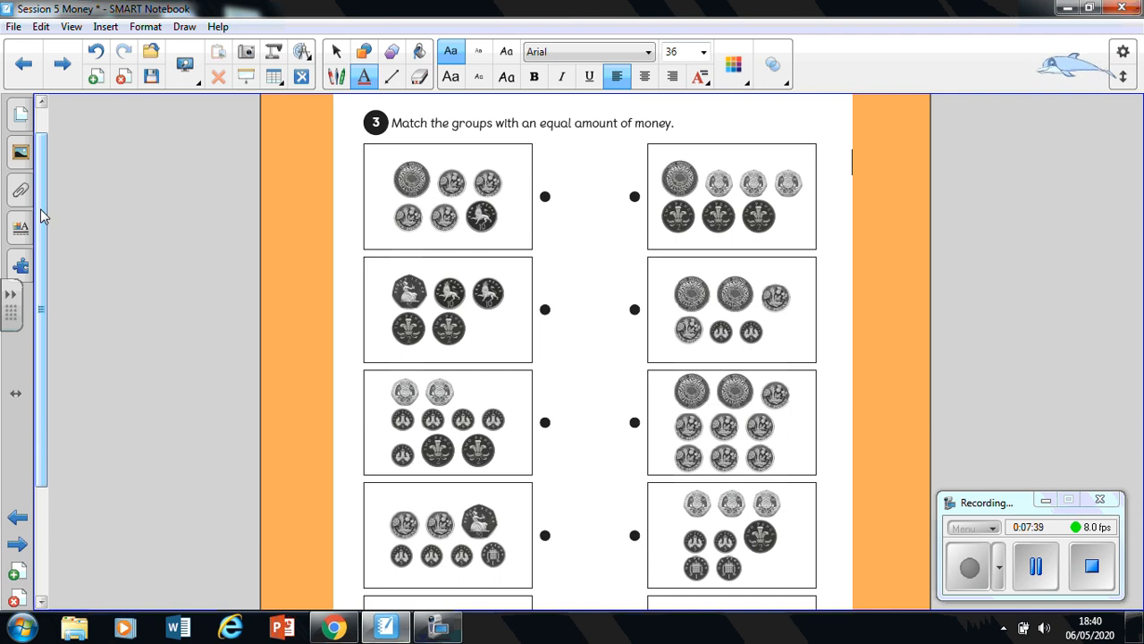
{"action": "scroll", "scroll_direction": "down", "scroll_amount": 3}
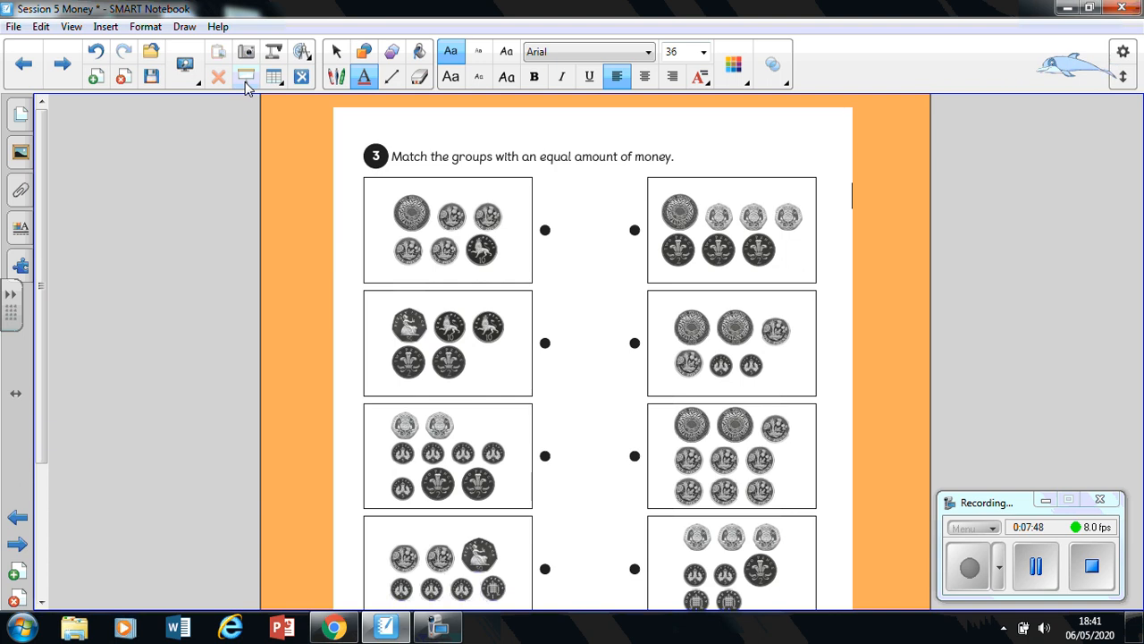
{"action": "left_click", "coordinate": [247, 75]}
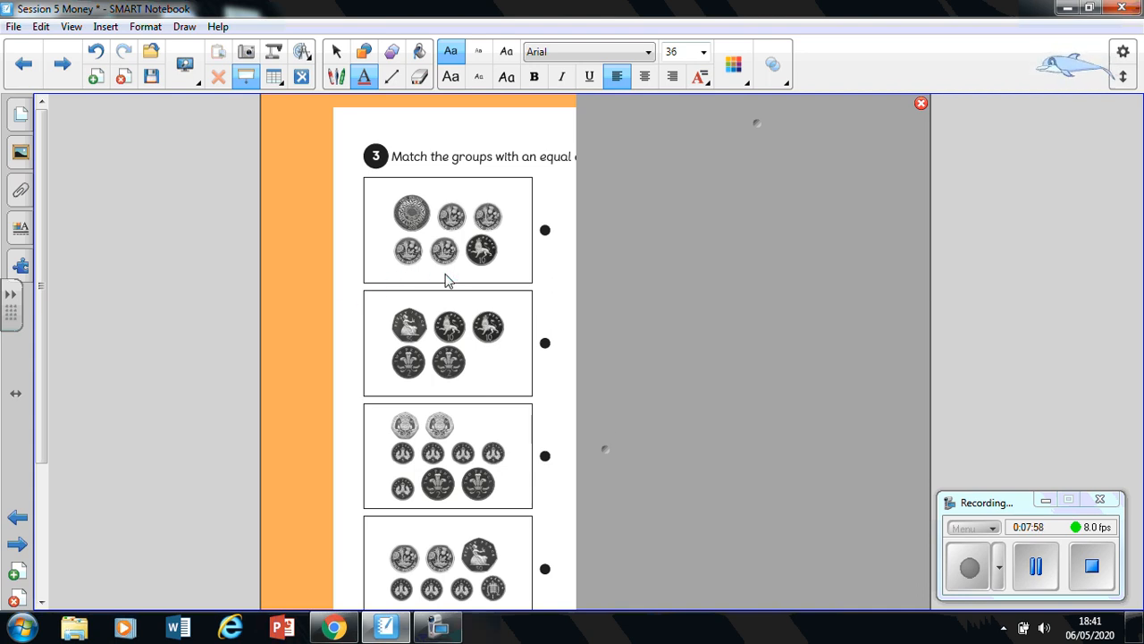
{"action": "mouse_move", "coordinate": [450, 527]}
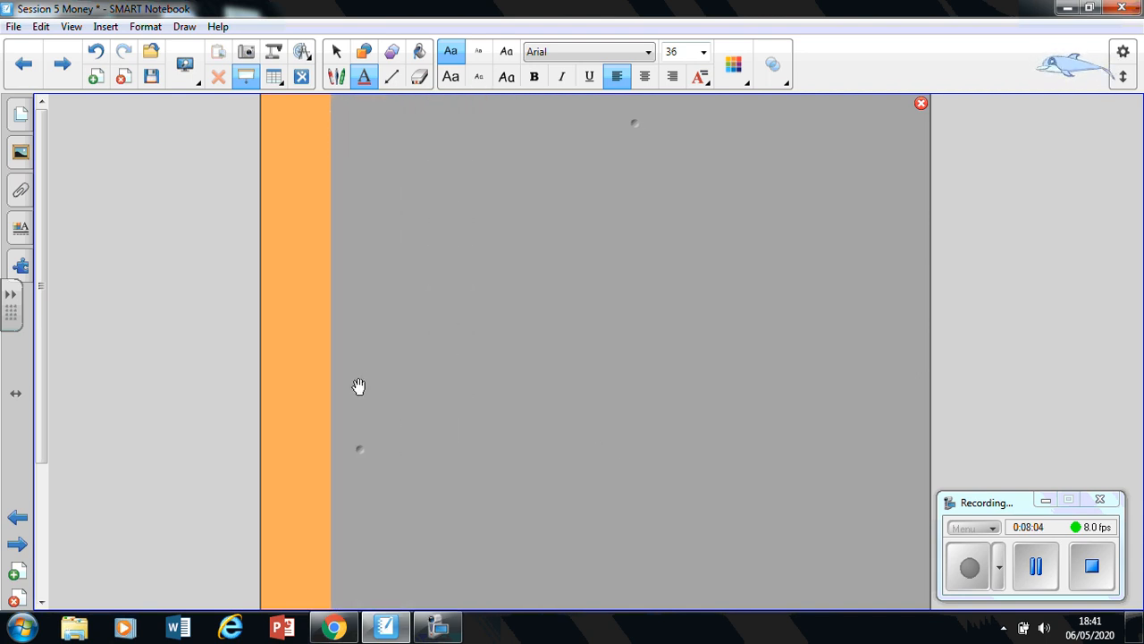
{"action": "mouse_move", "coordinate": [922, 472]}
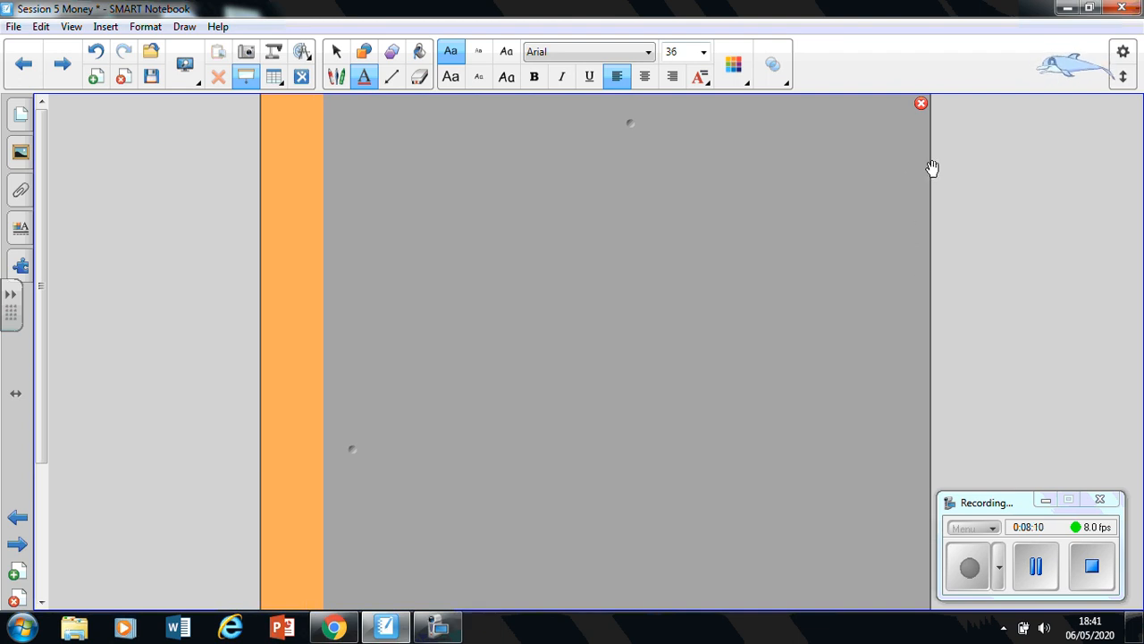
{"action": "mouse_move", "coordinate": [923, 114]}
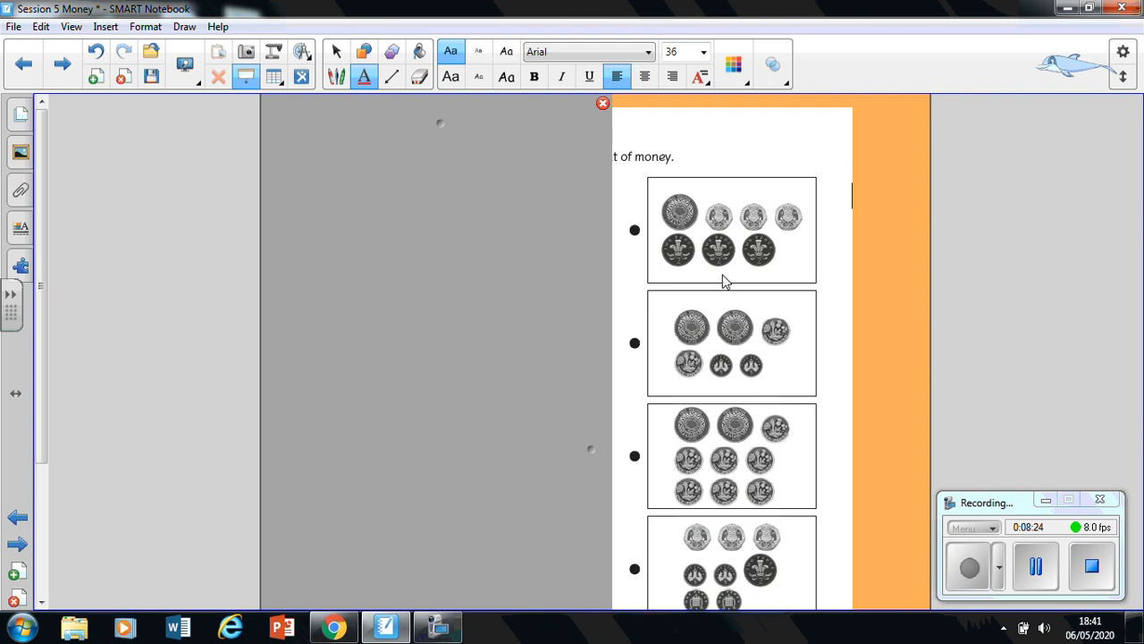
{"action": "mouse_move", "coordinate": [767, 537]}
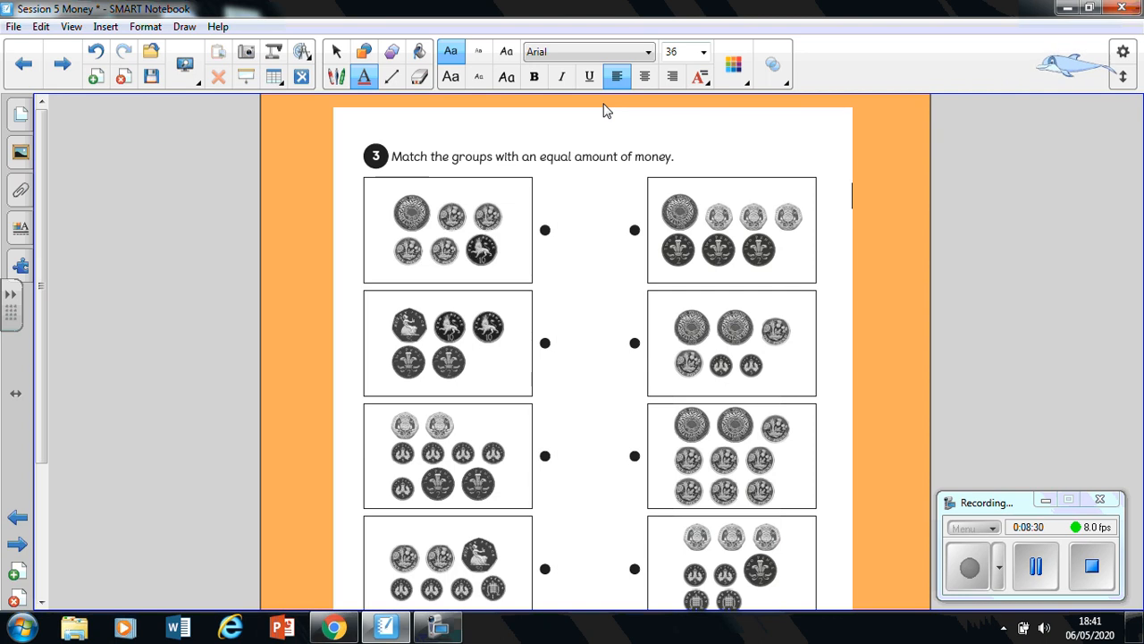
{"action": "mouse_move", "coordinate": [597, 298]}
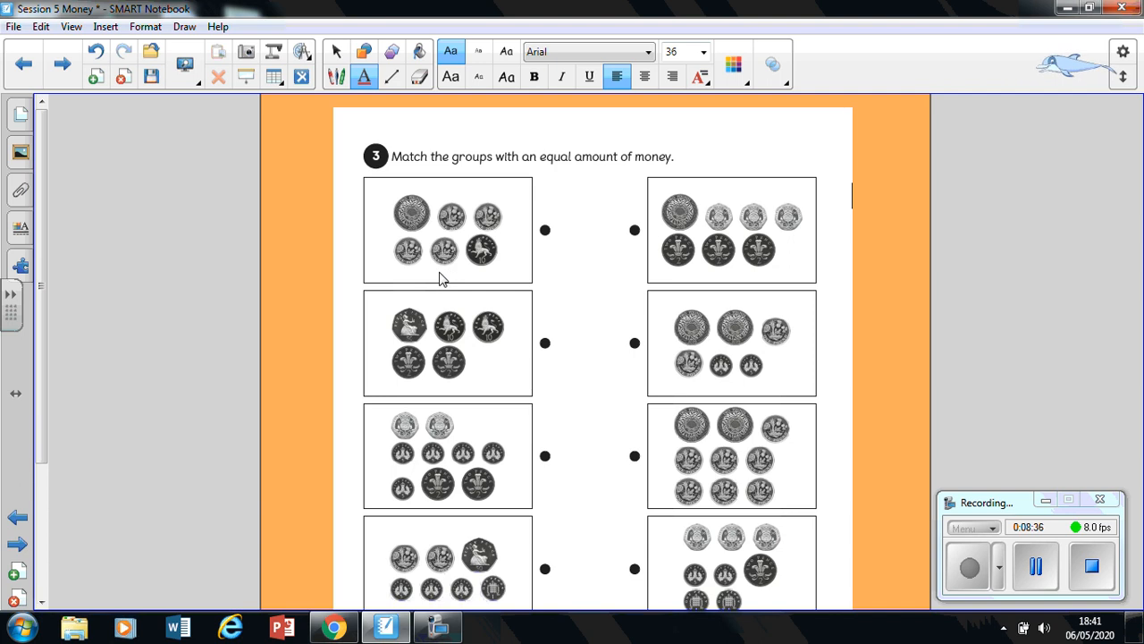
{"action": "mouse_move", "coordinate": [706, 390]}
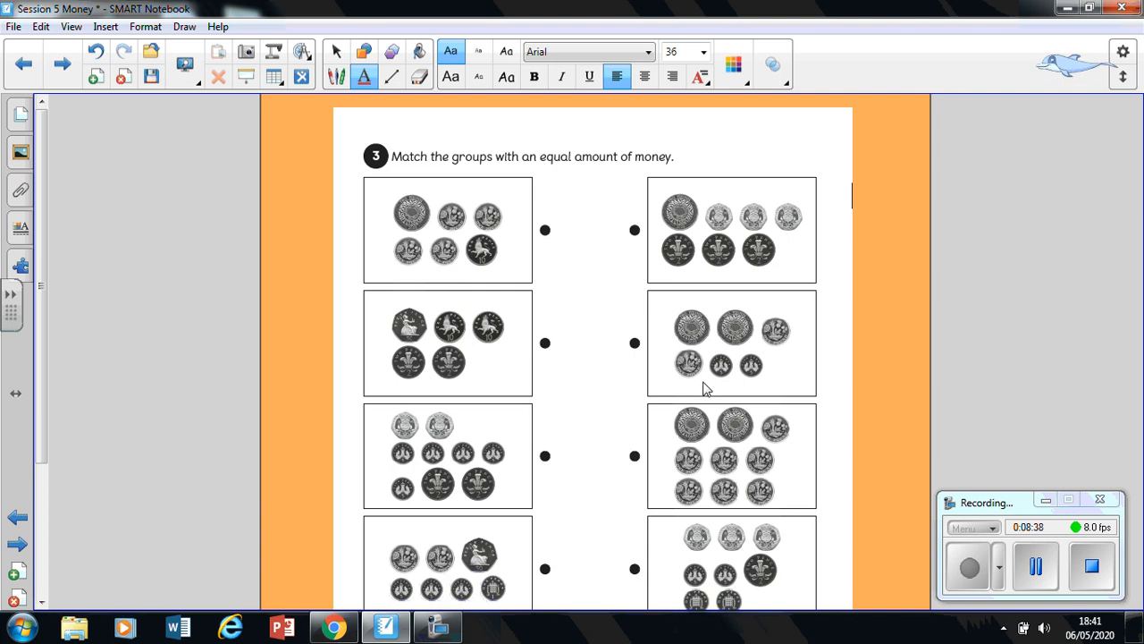
{"action": "mouse_move", "coordinate": [575, 445]}
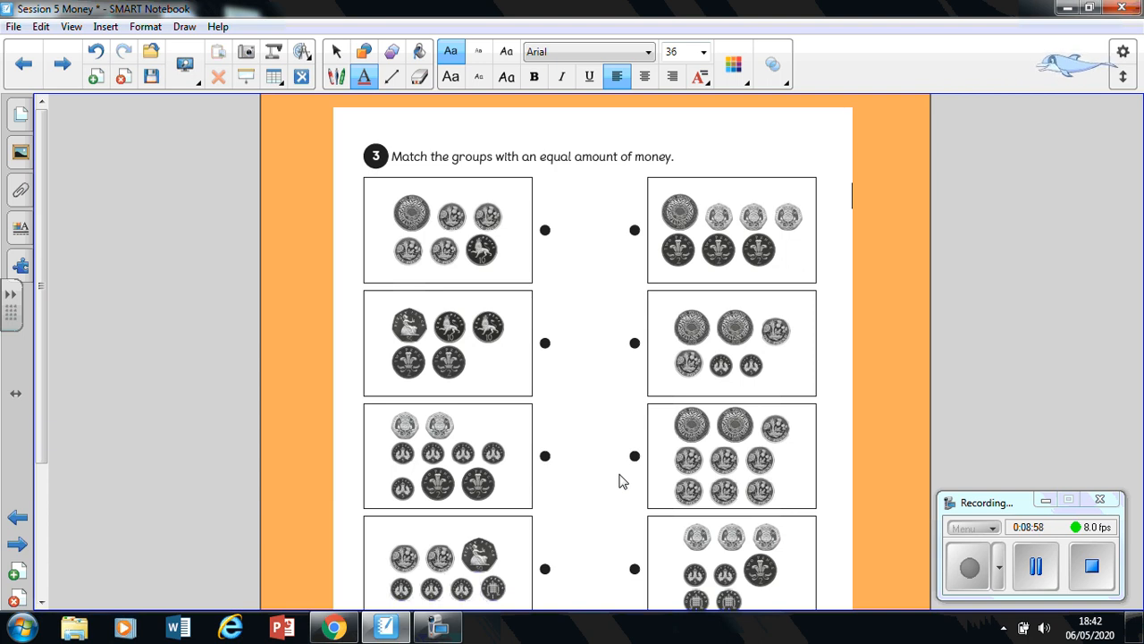
{"action": "mouse_move", "coordinate": [356, 349]}
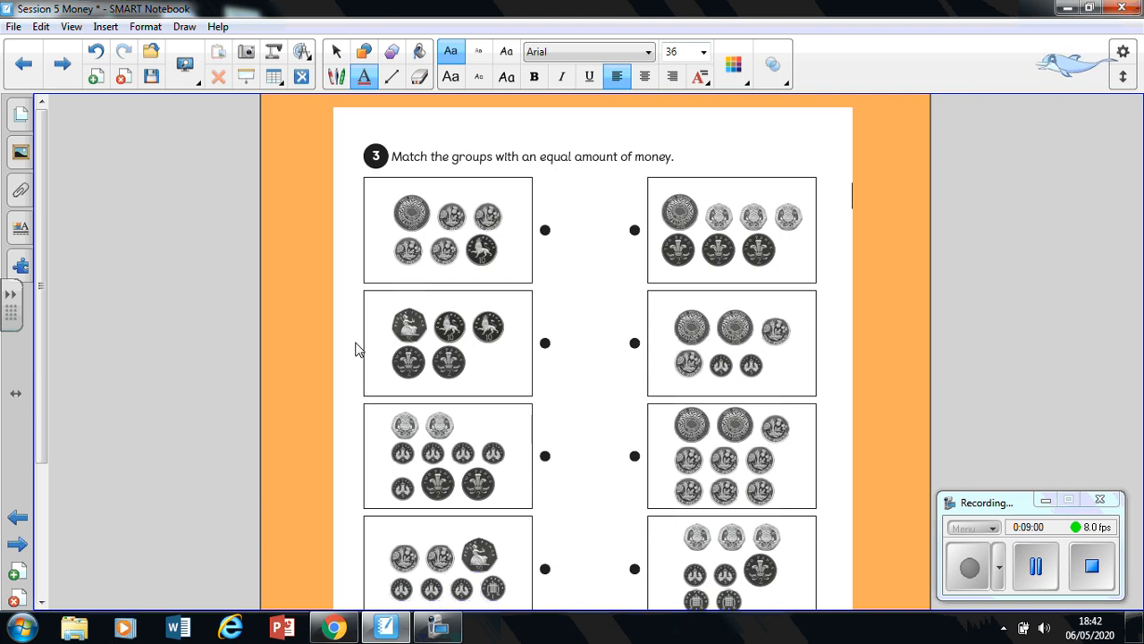
Advance to the closing 'Get in touch with your home learning' contact page.
{"action": "scroll", "scroll_direction": "down", "scroll_amount": 3}
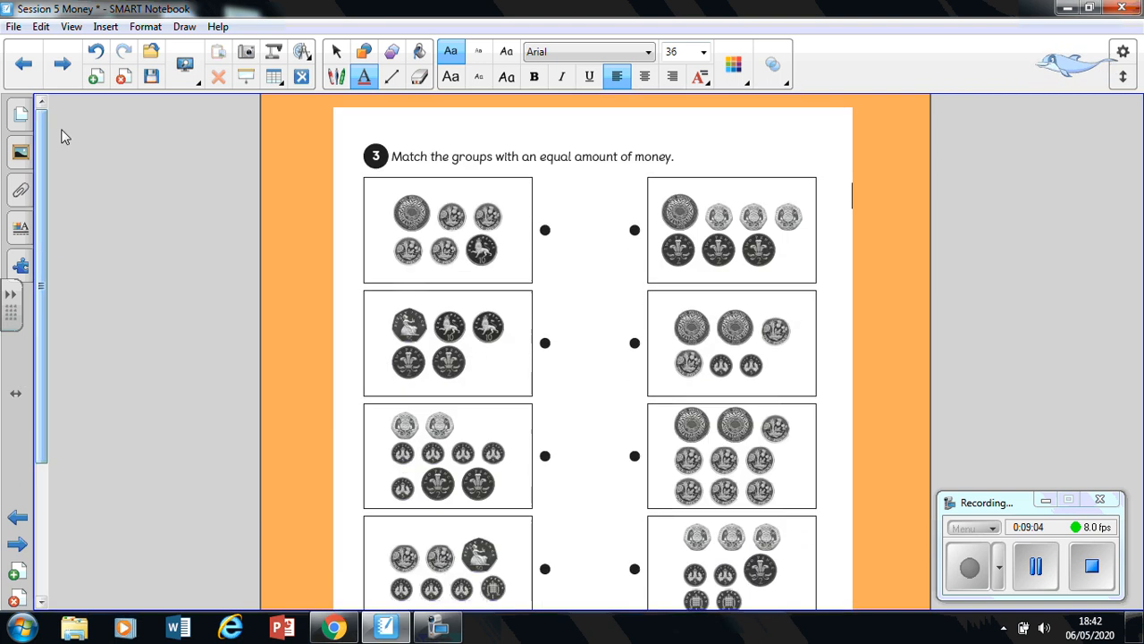
{"action": "left_click", "coordinate": [61, 65]}
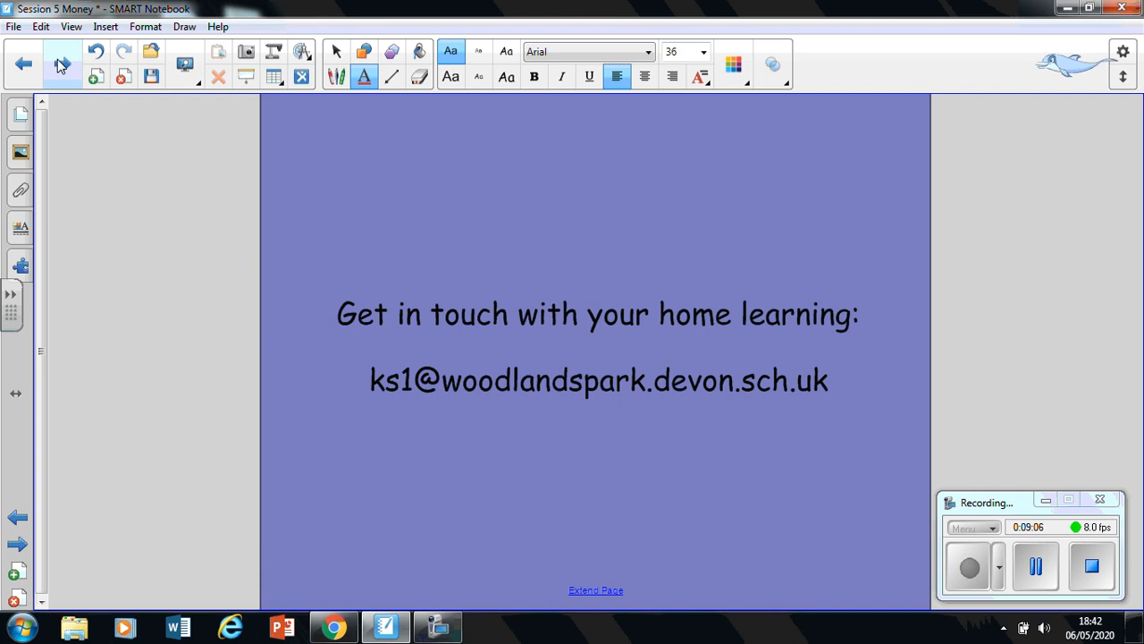